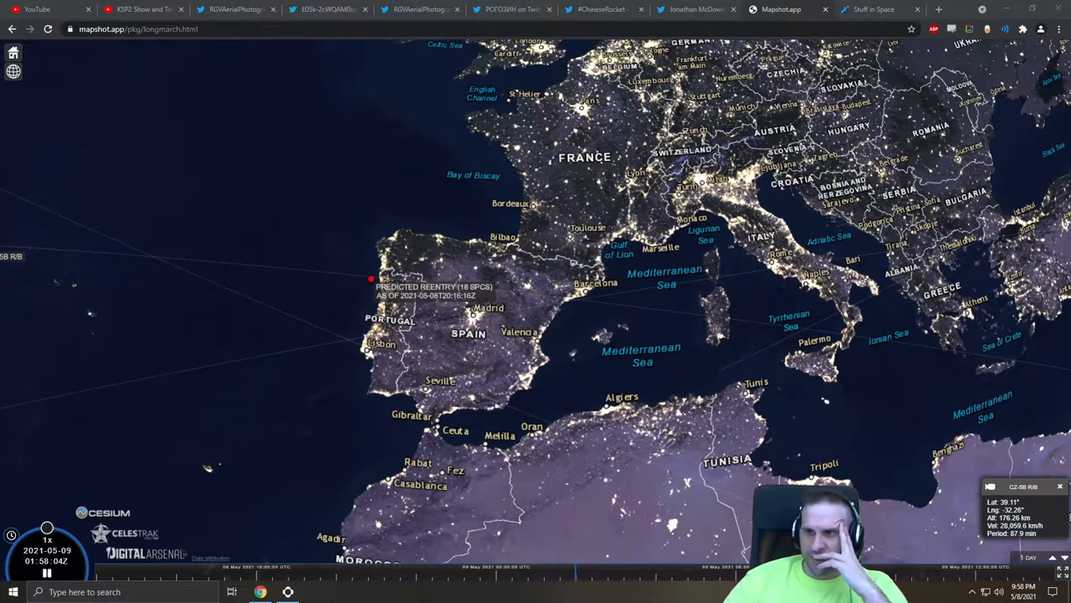
mouse_move(725, 272)
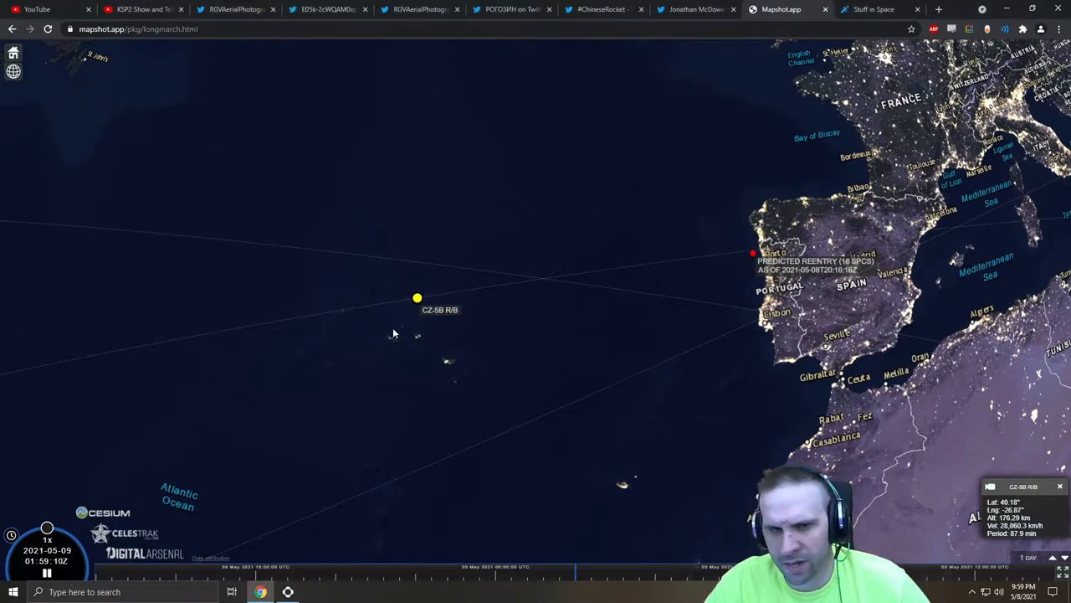
View the 2021-035B rocket body's orbit track and info panel, zoomed closer toward the Iberian coast.
click(871, 10)
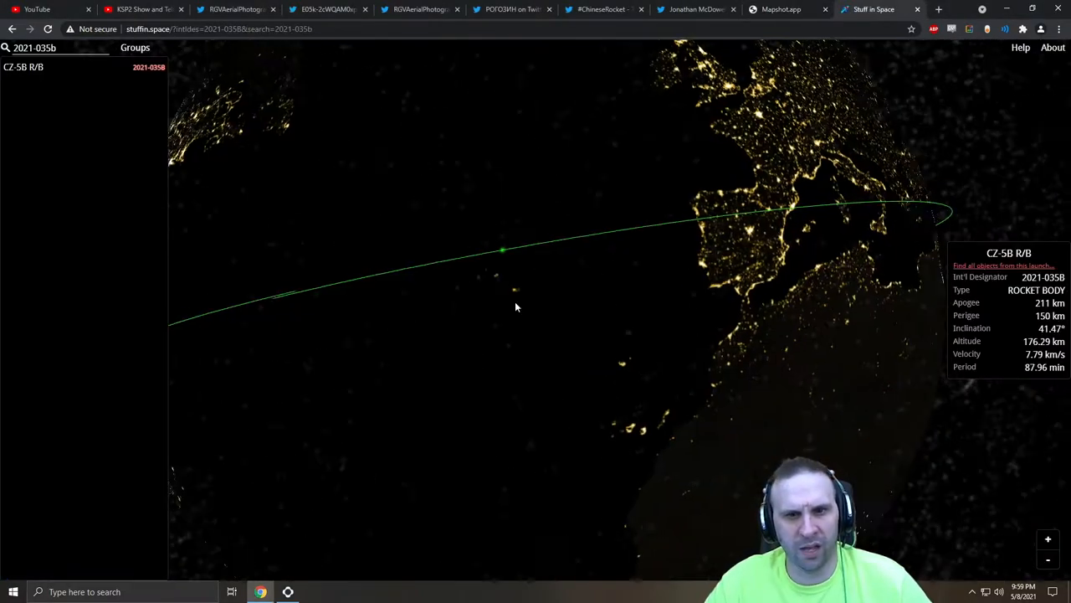
scroll(down, 3)
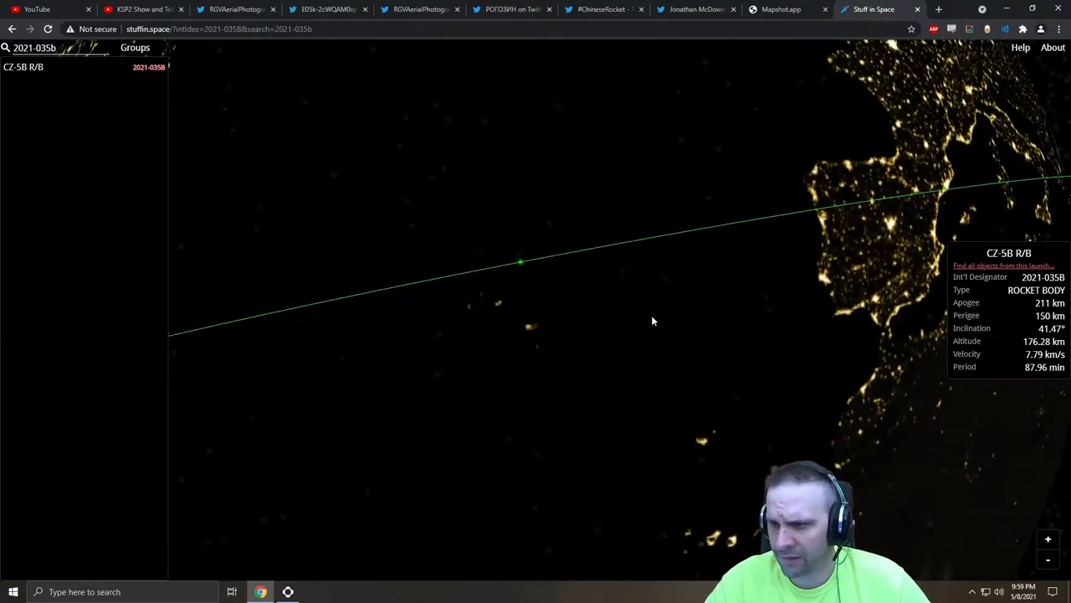
mouse_move(704, 279)
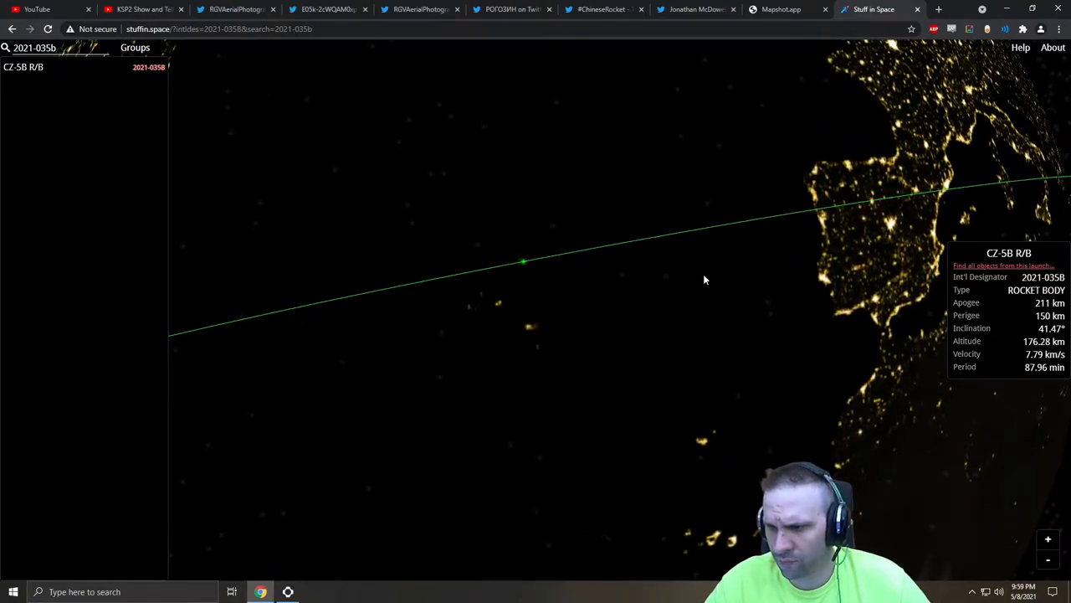
Return to the live Mapshot map and watch the marker reach the reentry point over Portugal and Spain.
click(780, 10)
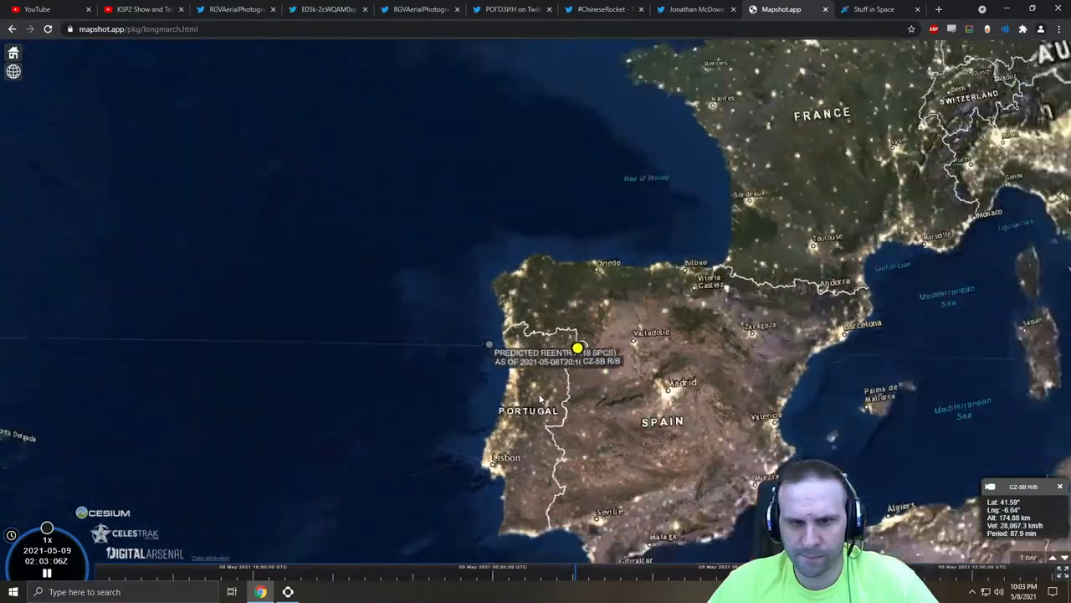
Zoom the live map to keep the rocket body in view over the Mediterranean near Sardinia.
scroll(down, 3)
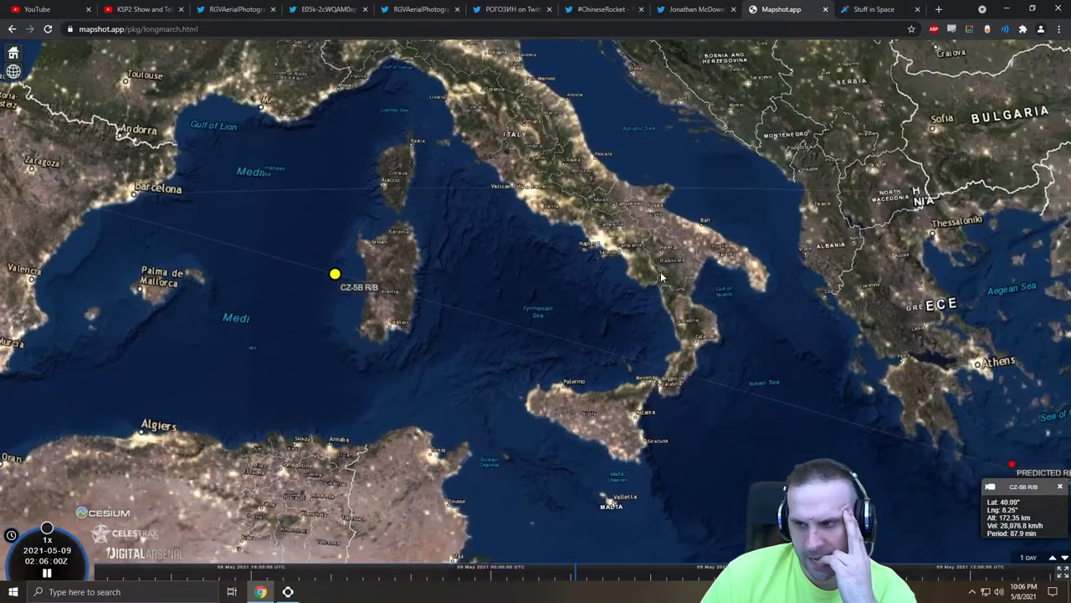
mouse_move(619, 321)
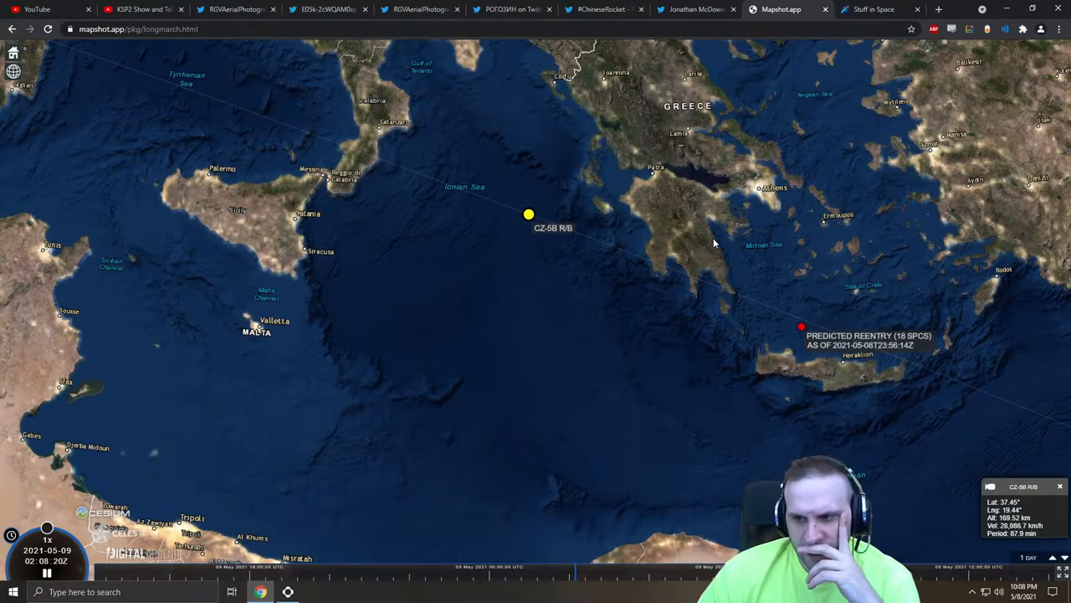
Pan the map east to show Crete, Cyprus and Egypt ahead of the rocket's track.
drag(712, 243, 636, 193)
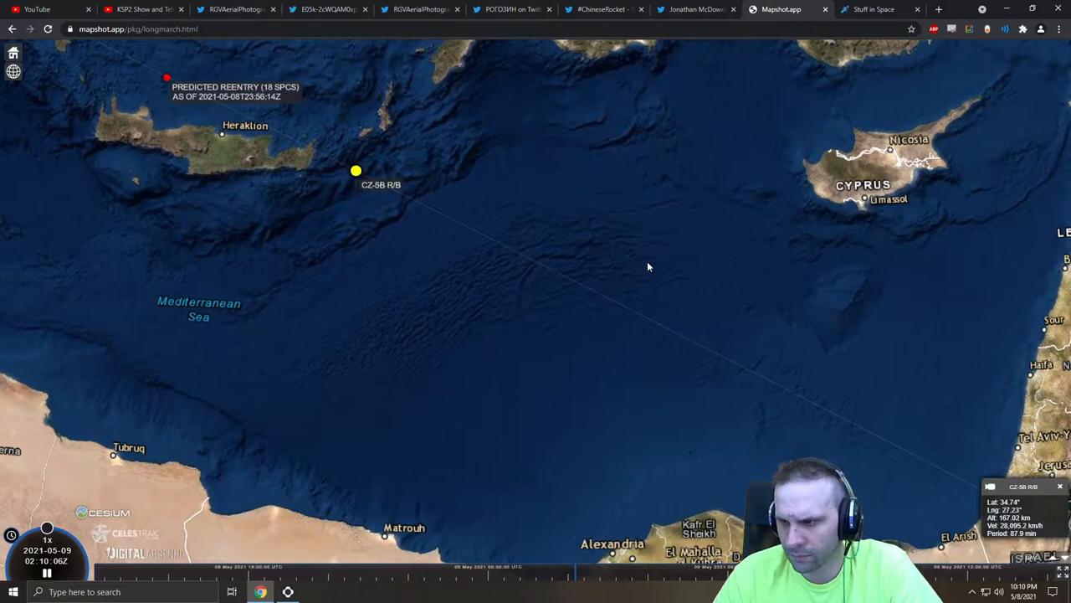
Select the CZ-5B R/B result on the 3D globe and compare its orbit line with the Mapshot map.
click(874, 10)
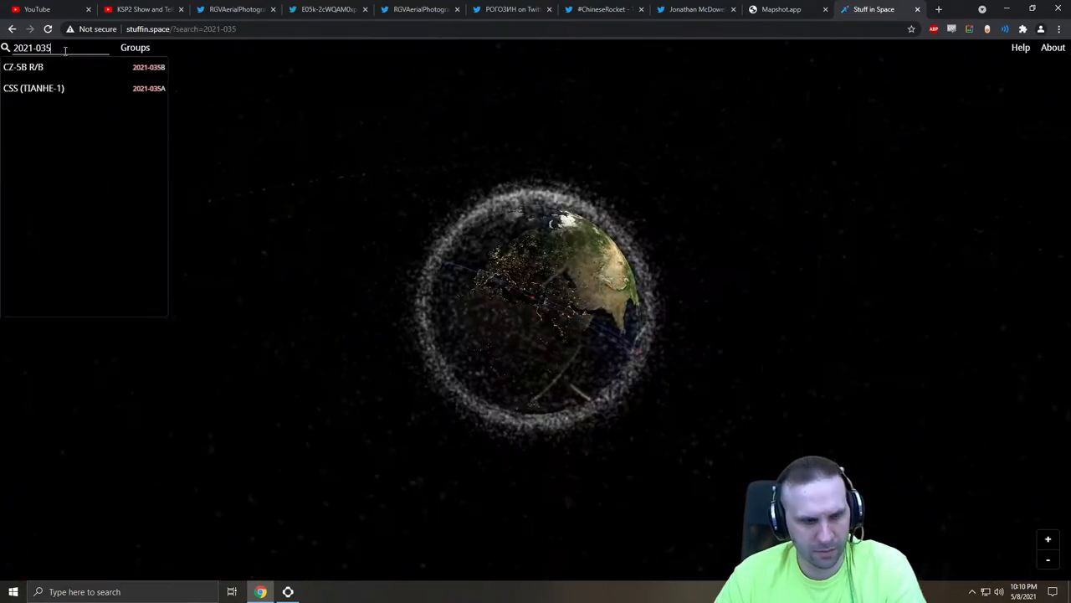
click(23, 67)
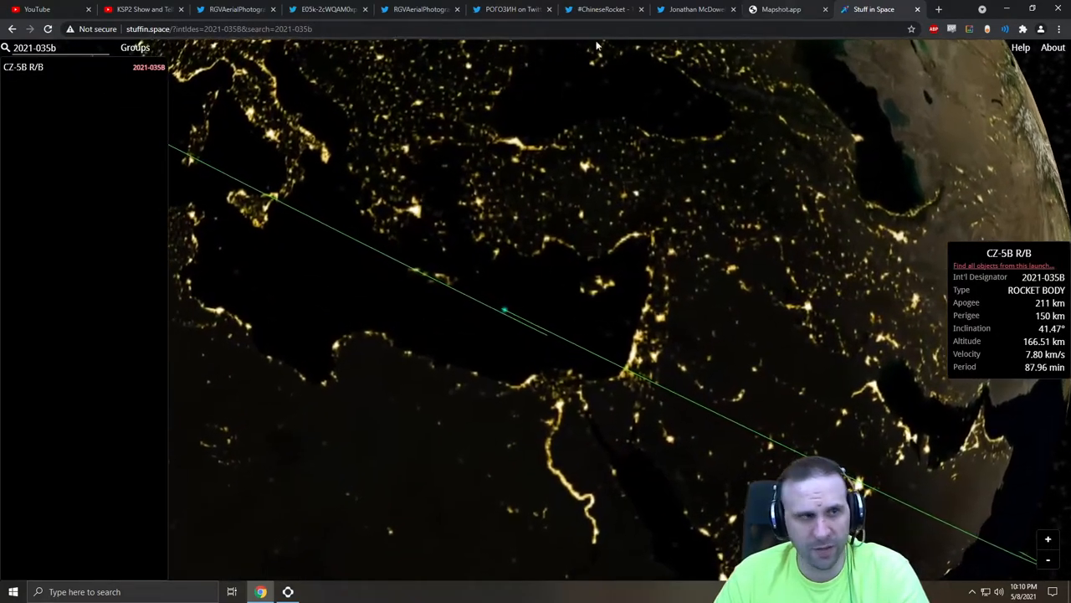
click(780, 10)
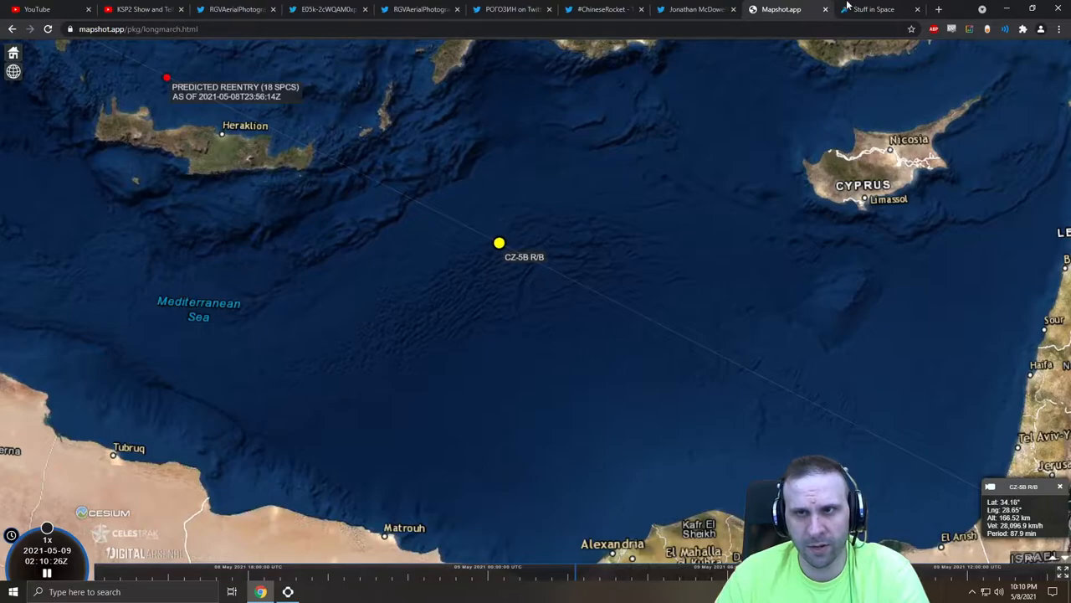
click(874, 10)
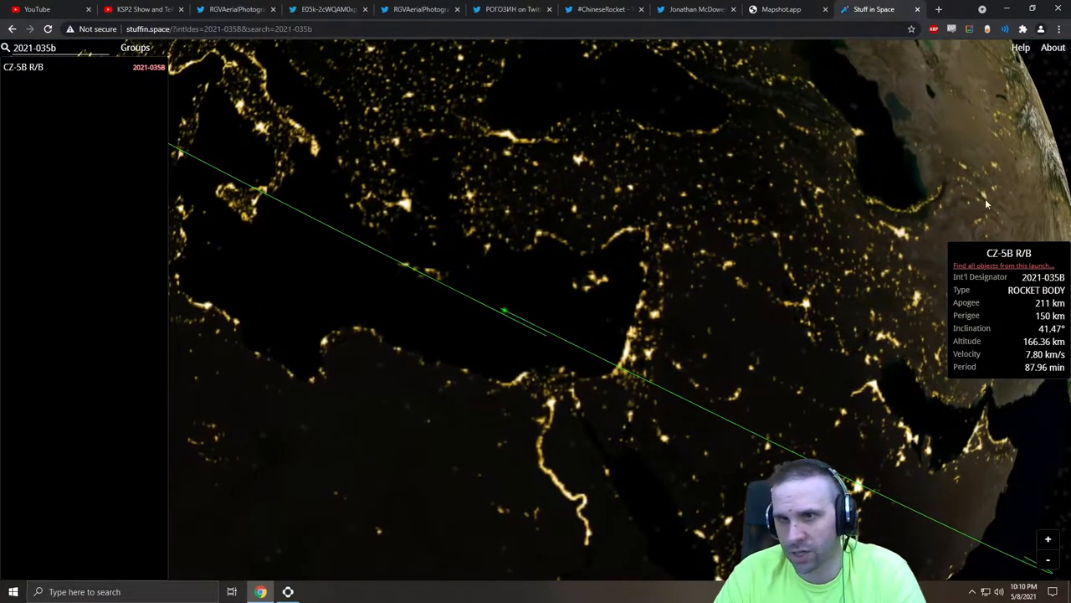
click(780, 10)
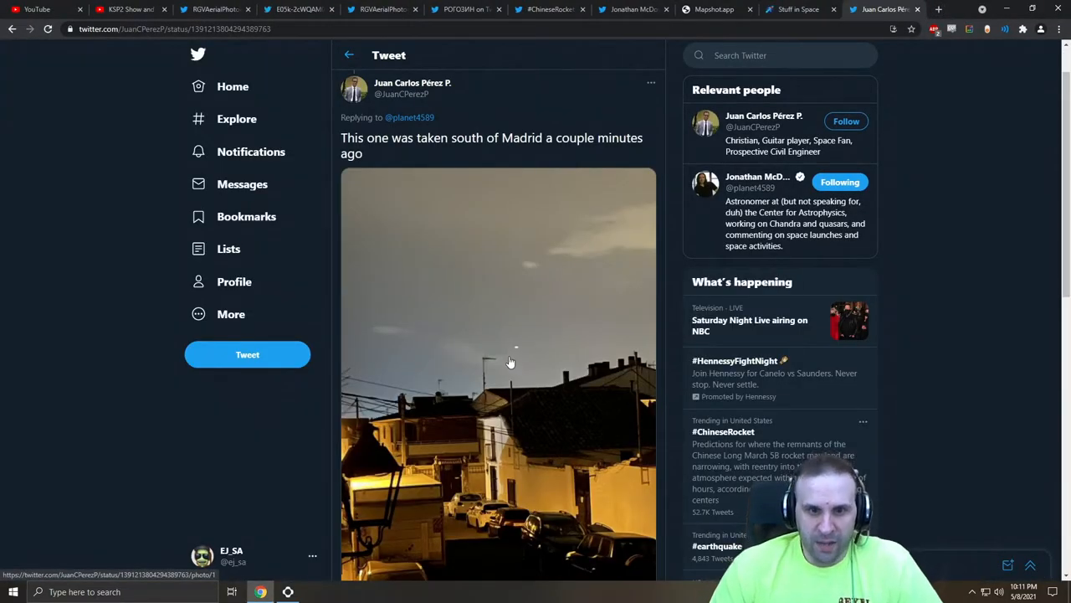
Close the photo viewer, open the Madrid sky sighting tweet and start its video.
click(499, 377)
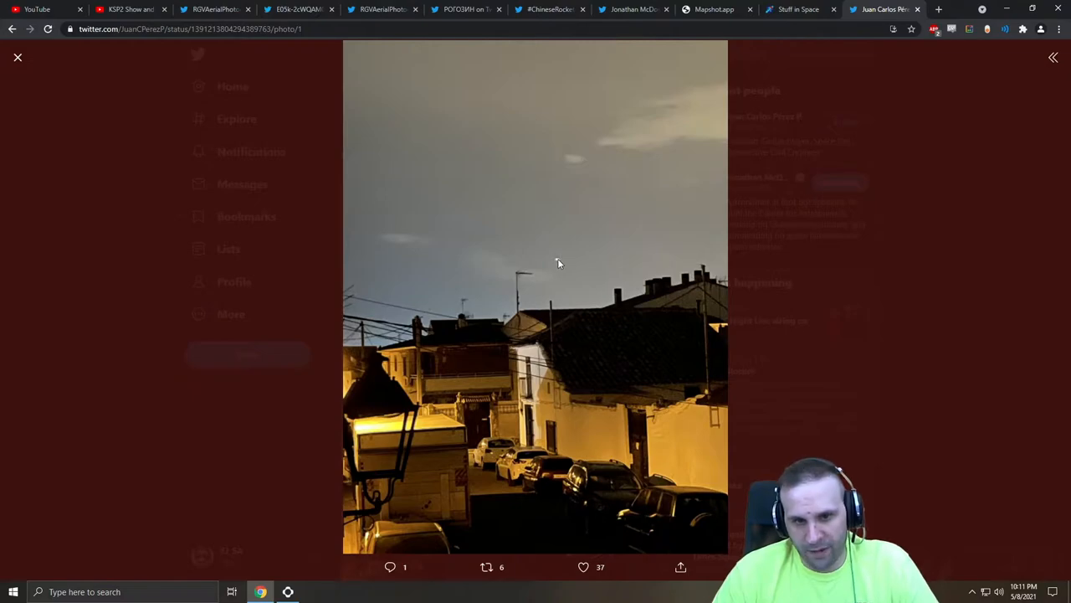
click(485, 566)
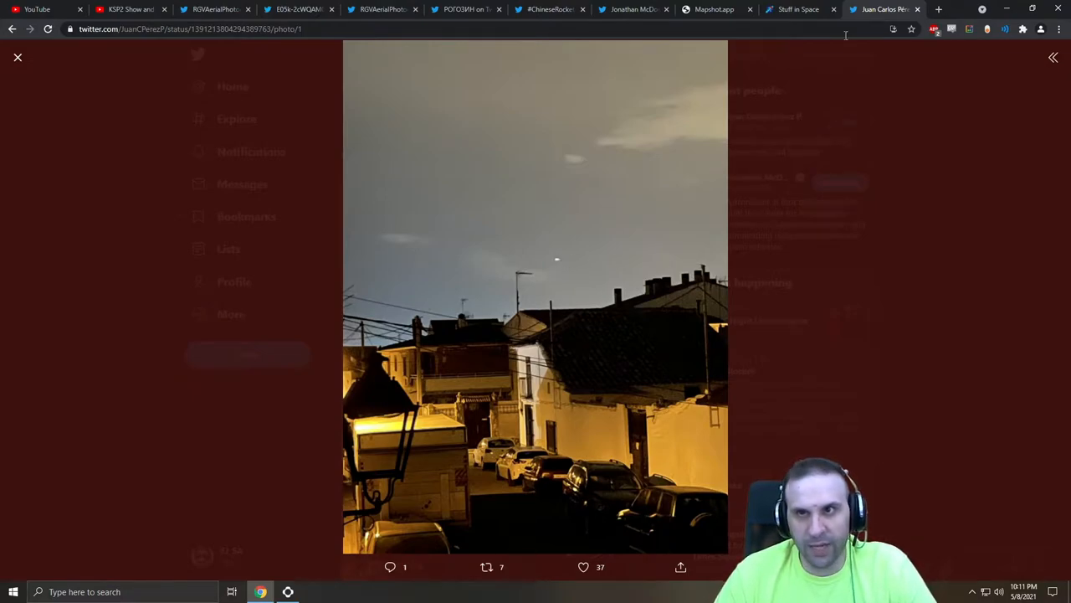
click(779, 10)
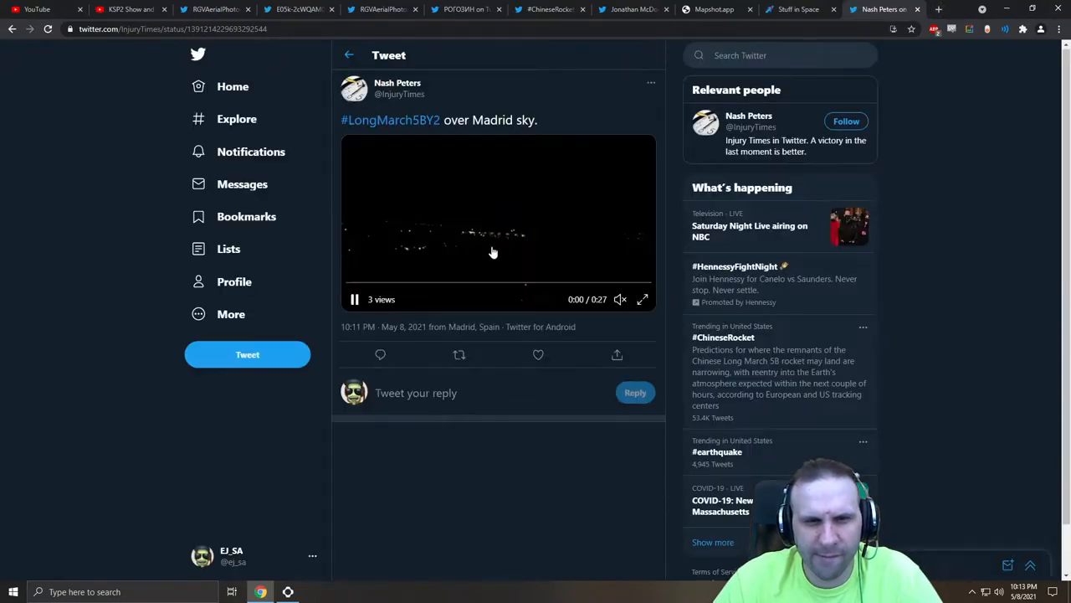
Watch the Madrid video full screen, replay it from near the start and pause it four seconds in.
click(642, 298)
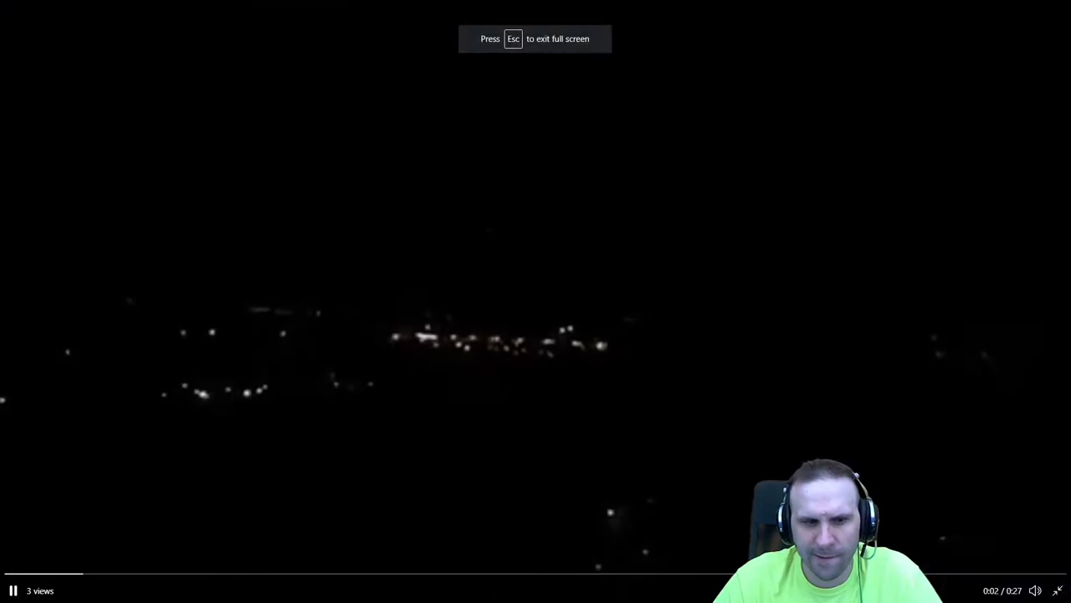
key(Escape)
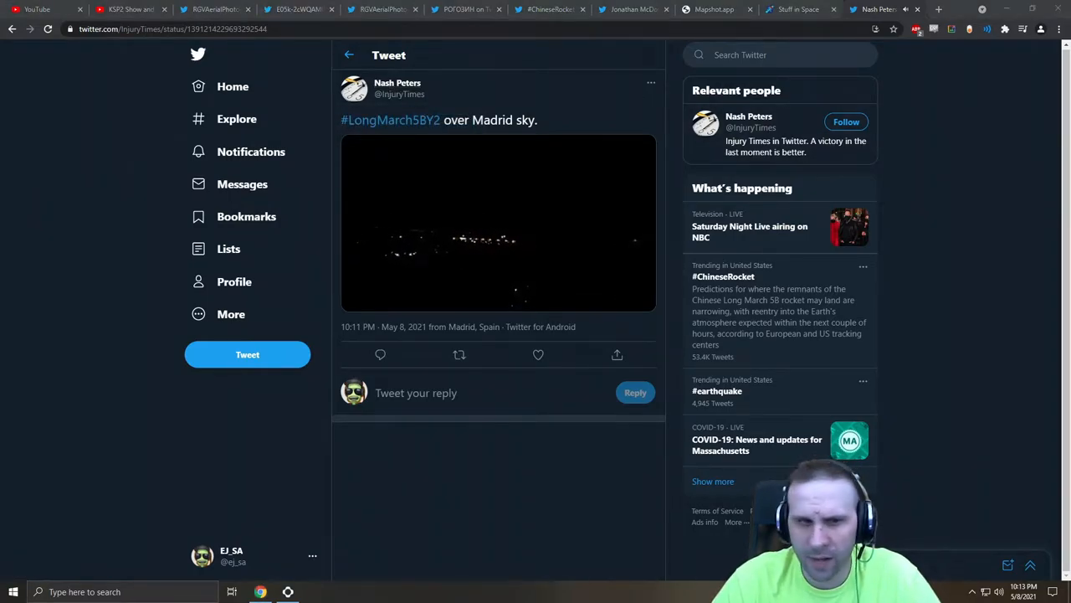
click(499, 221)
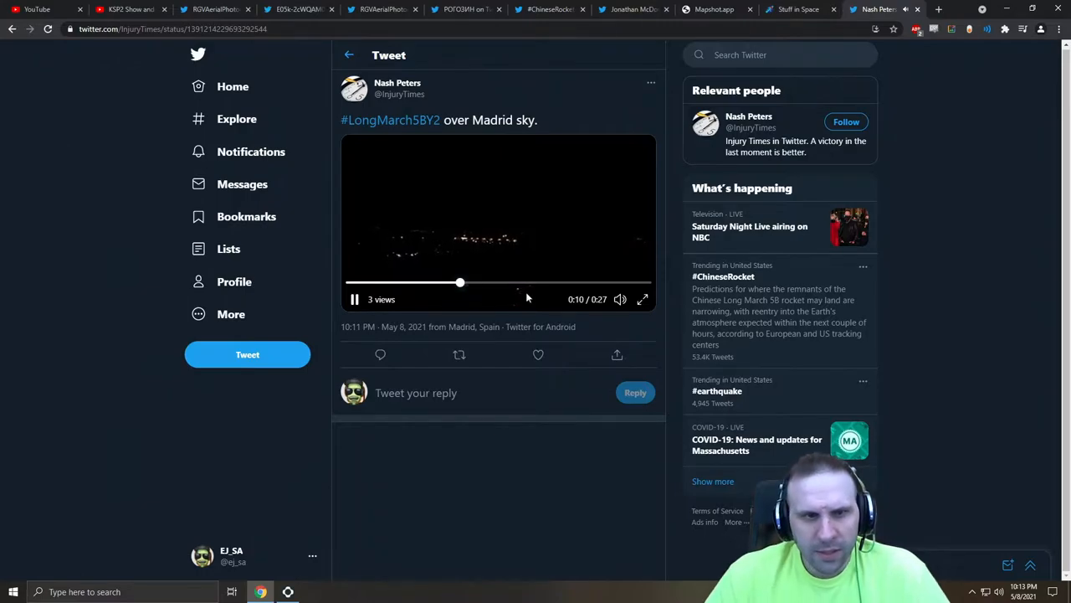
click(642, 298)
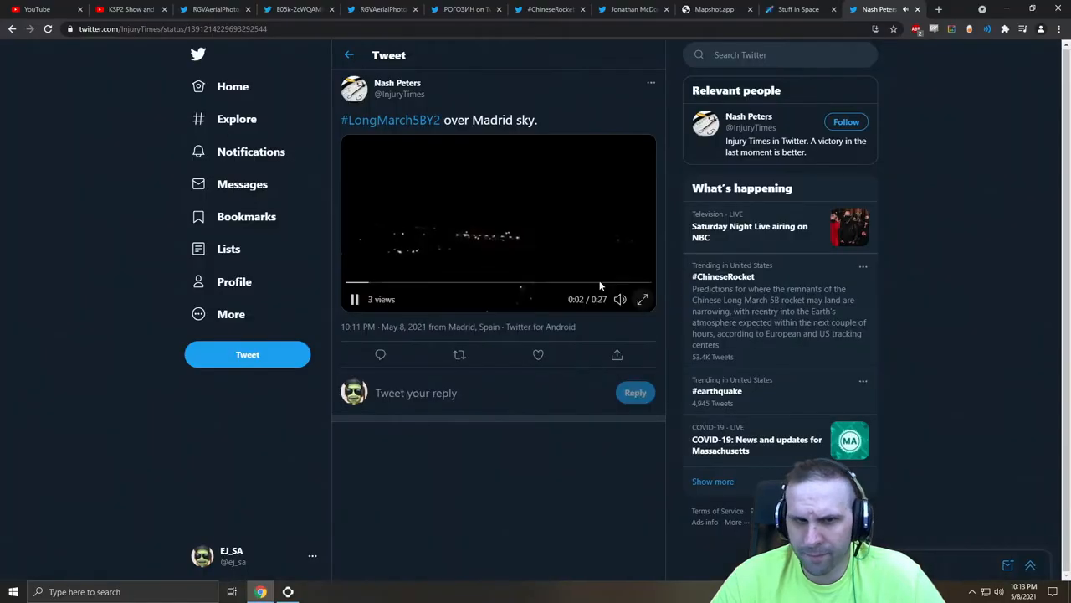
click(355, 297)
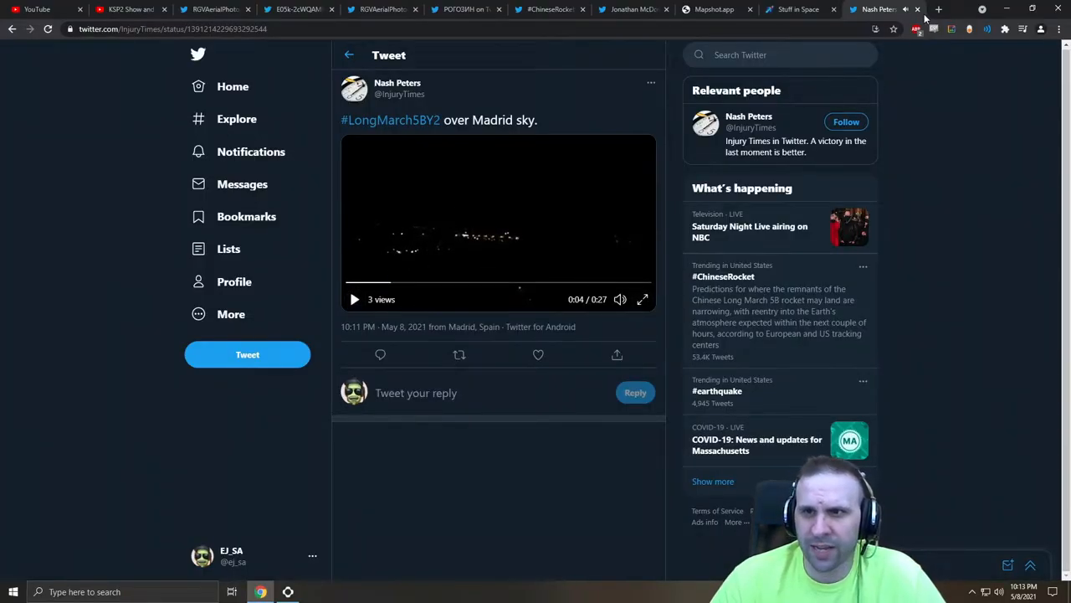
Watch the CZ-5B R/B marker cross Saudi Arabia past Riyadh, checking another tab briefly.
click(779, 10)
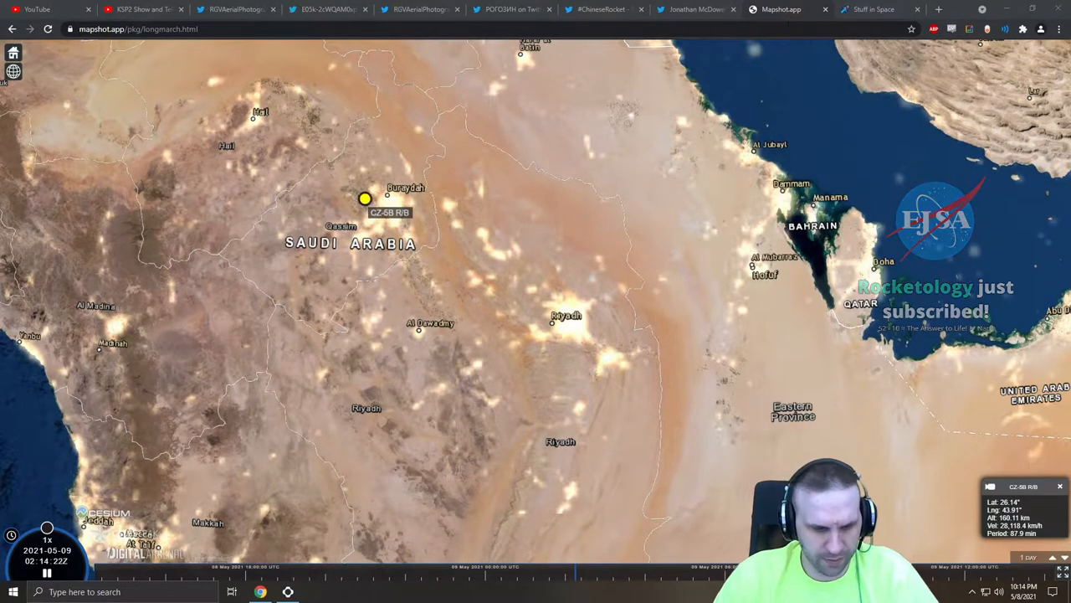
click(939, 10)
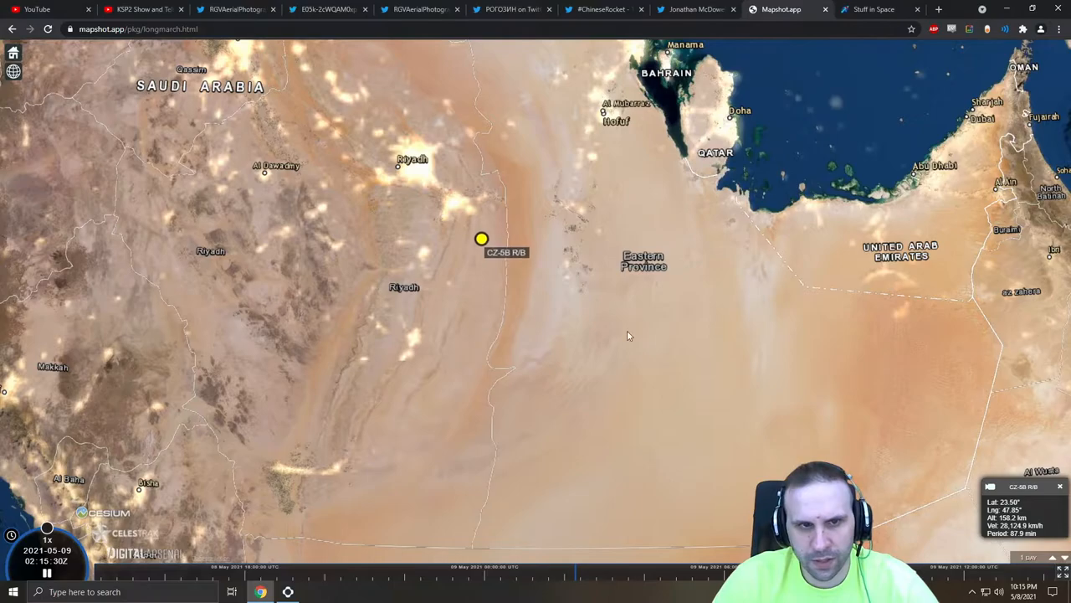
Pan the map east so the rocket body, the UAE and Oman are on screen.
drag(628, 335, 379, 187)
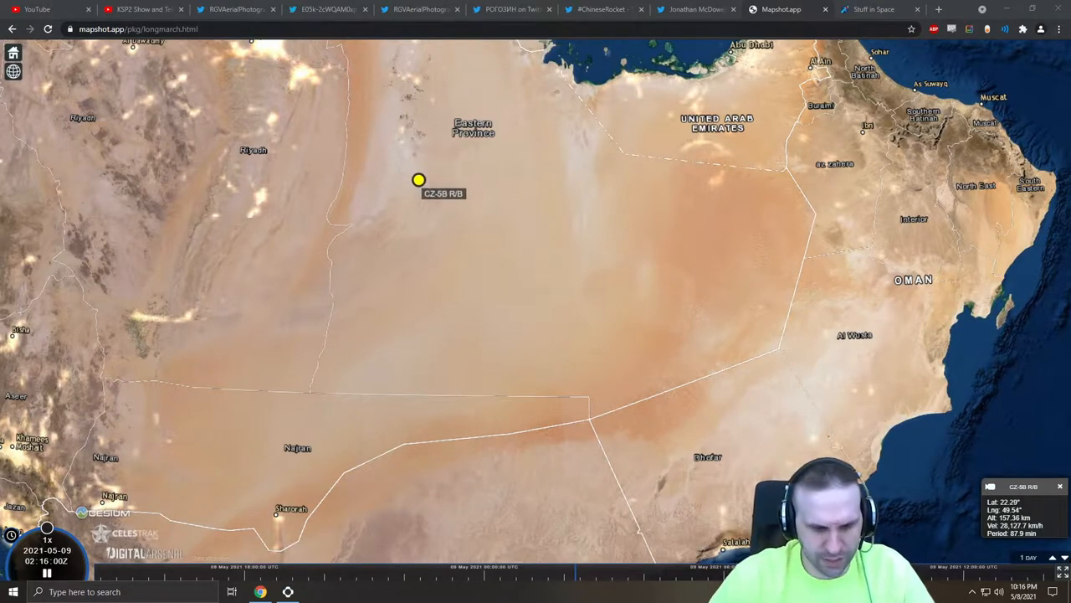
Play the 'I JUST SAW IT OVER ISRAEL' thread's night-sky video, then return to the live map.
click(937, 10)
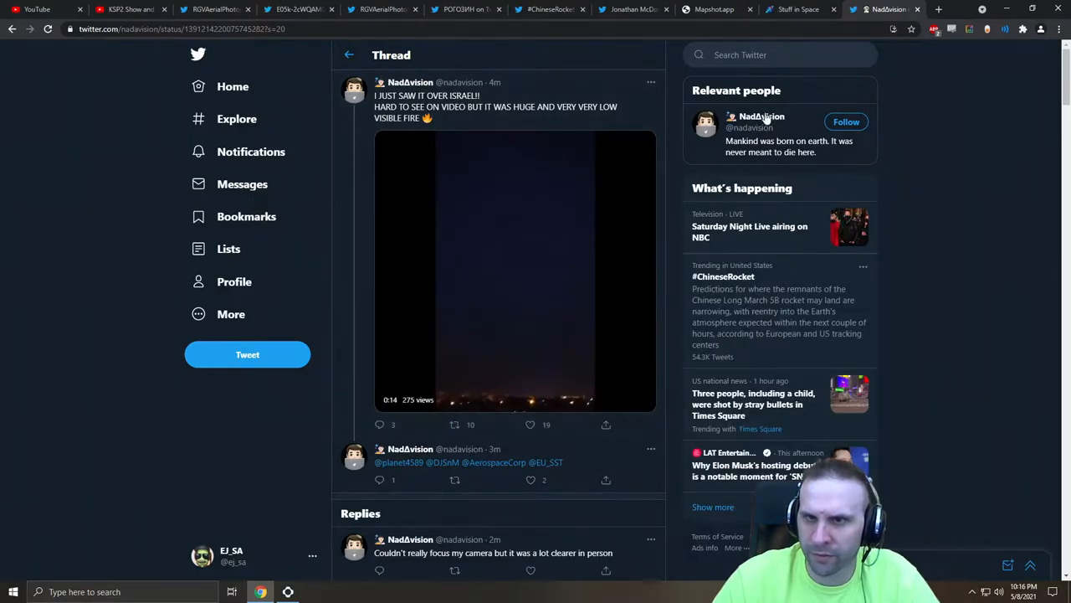
click(516, 268)
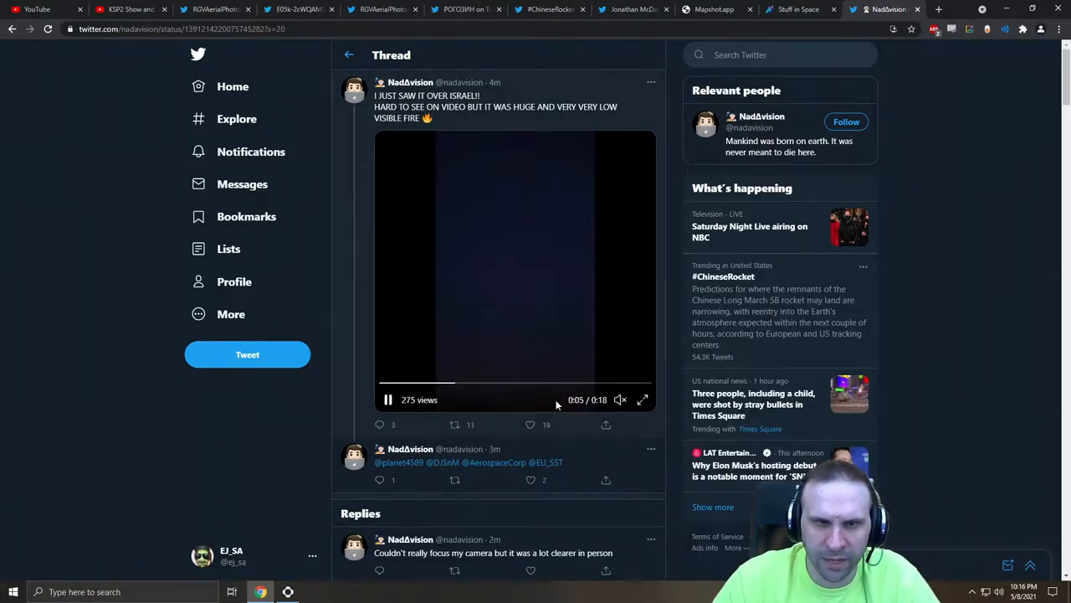
click(643, 398)
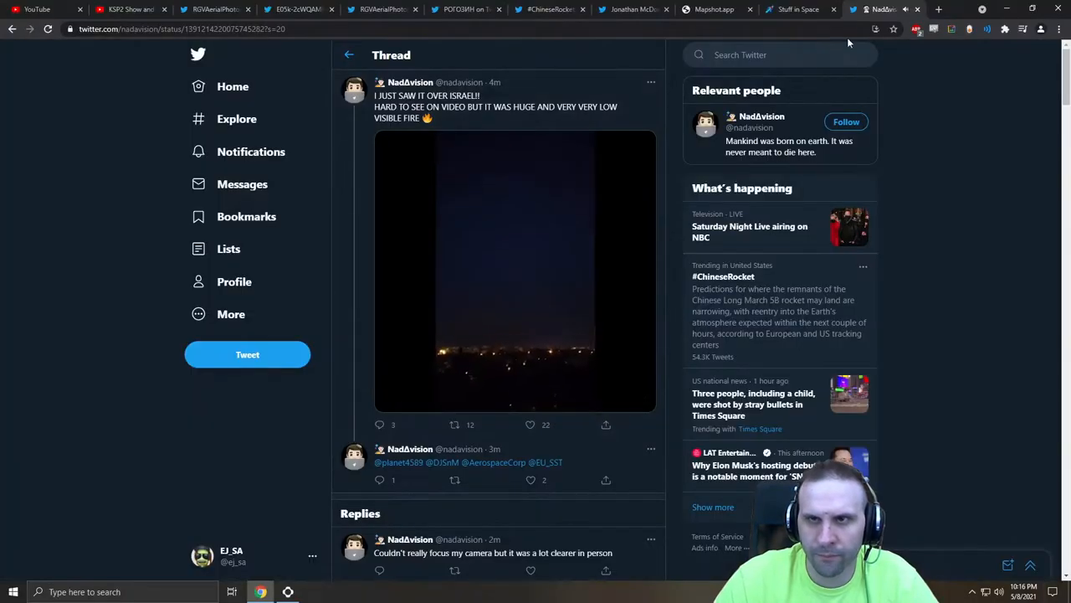
click(713, 10)
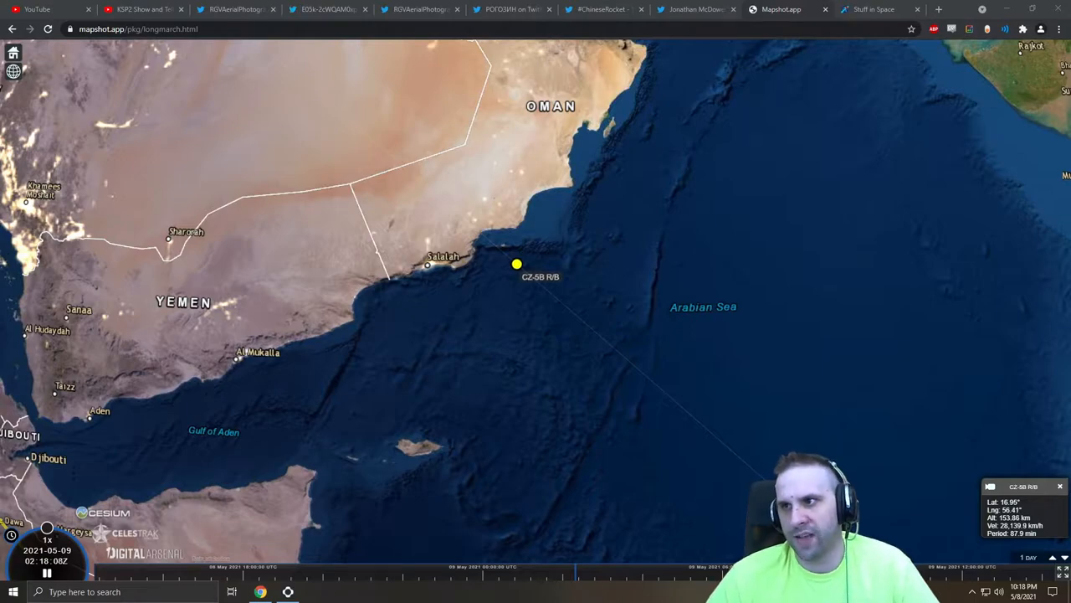
Play the tweet's video of the rocket sighted over Jordan, then return to the live tracking map.
click(939, 10)
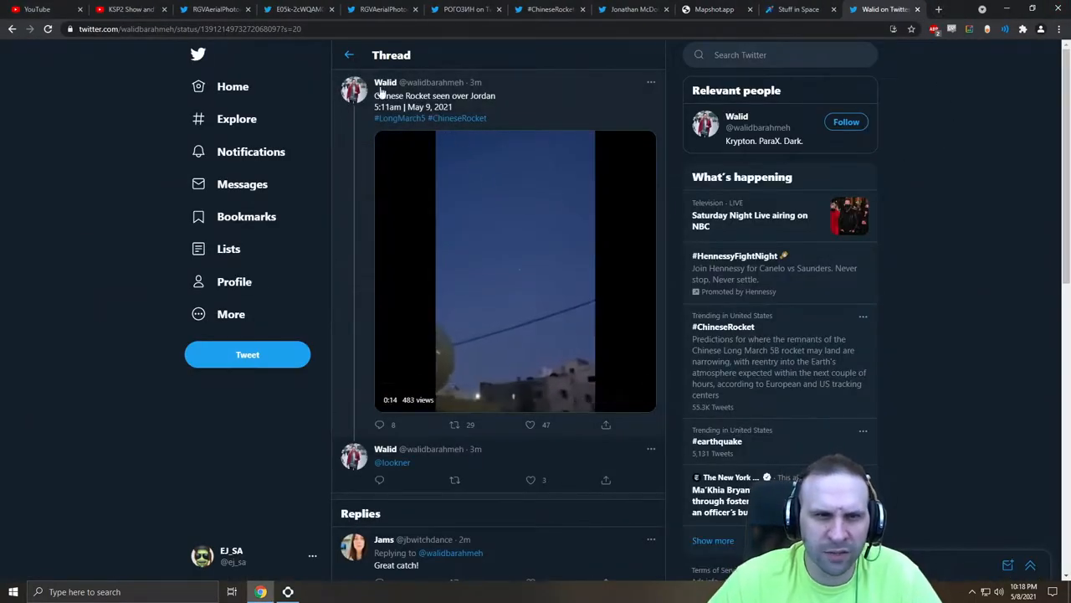
click(516, 268)
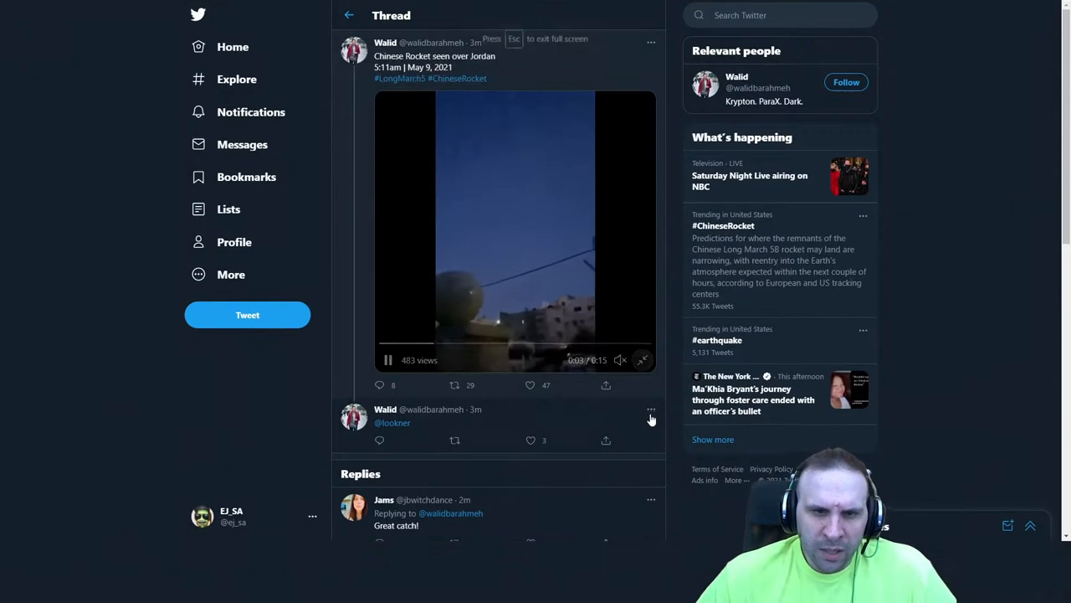
click(642, 359)
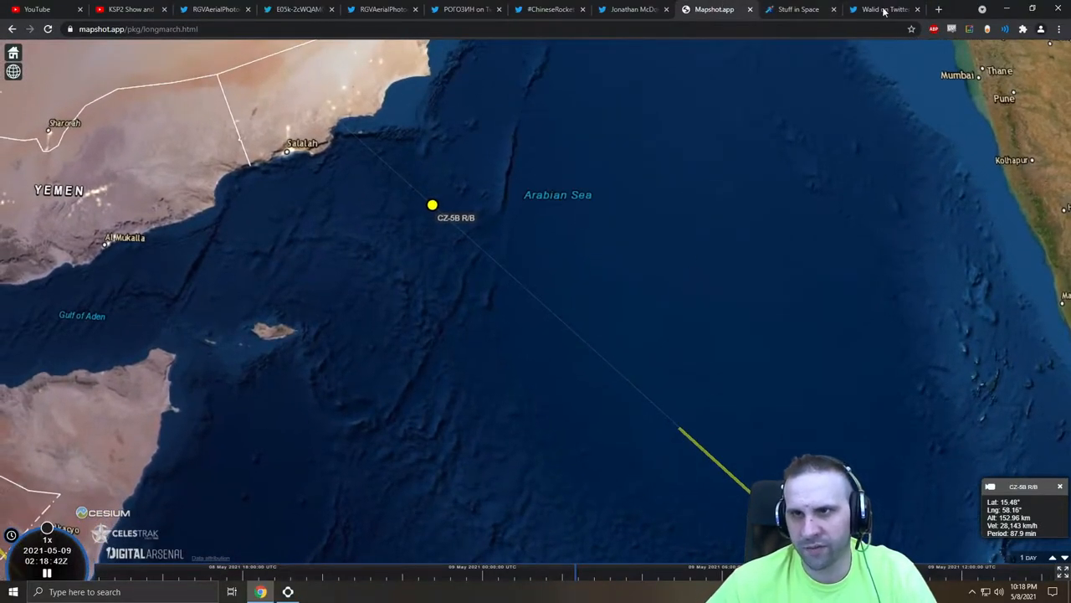
Check the CZ-5B R/B in Stuff in Space, then switch back to the Mapshot globe.
click(873, 10)
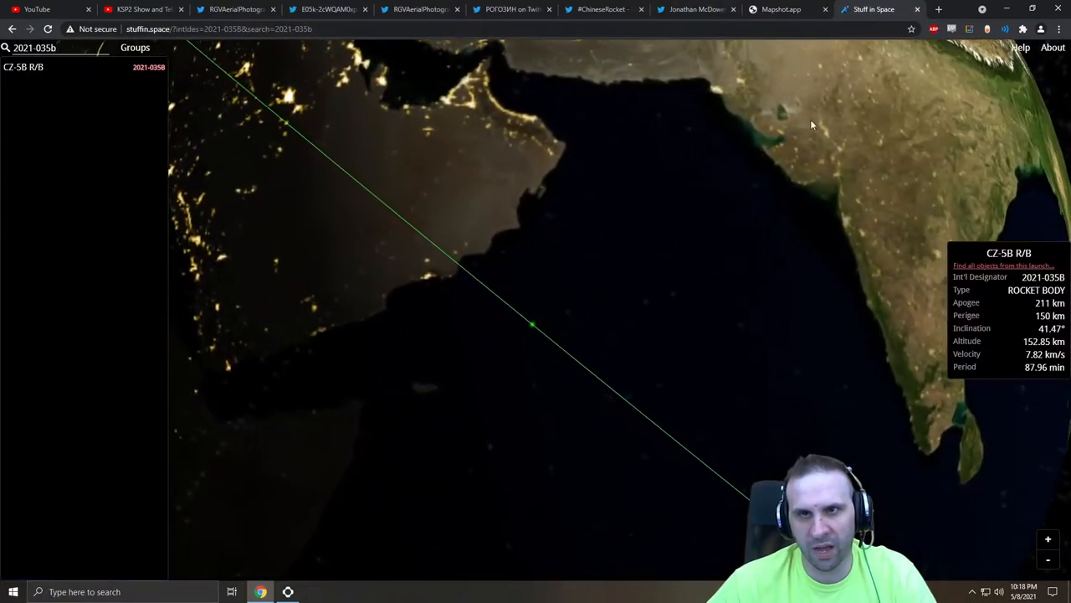
click(780, 10)
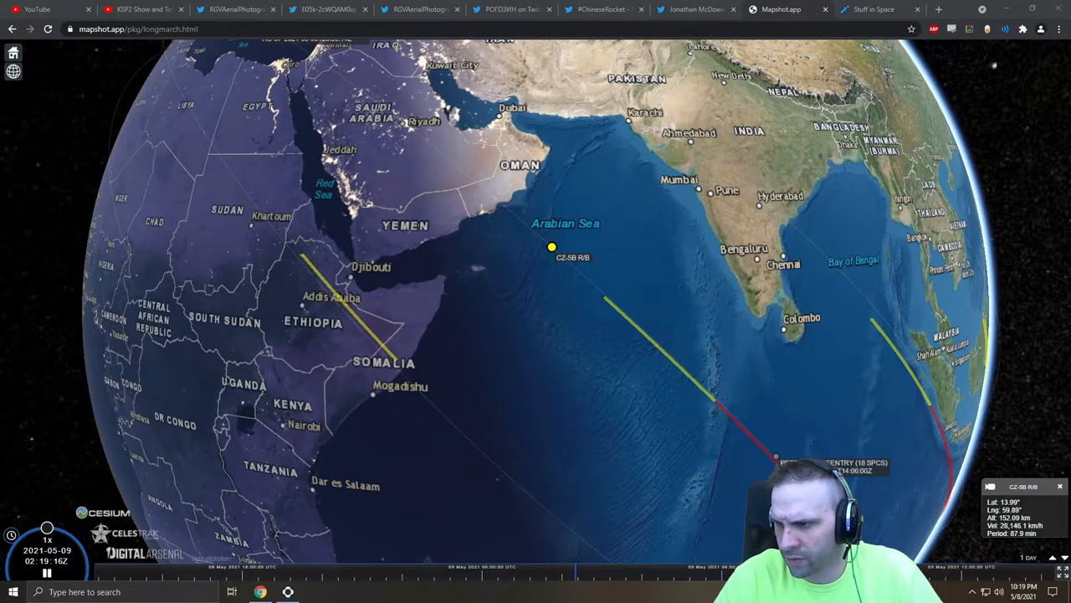
mouse_move(418, 532)
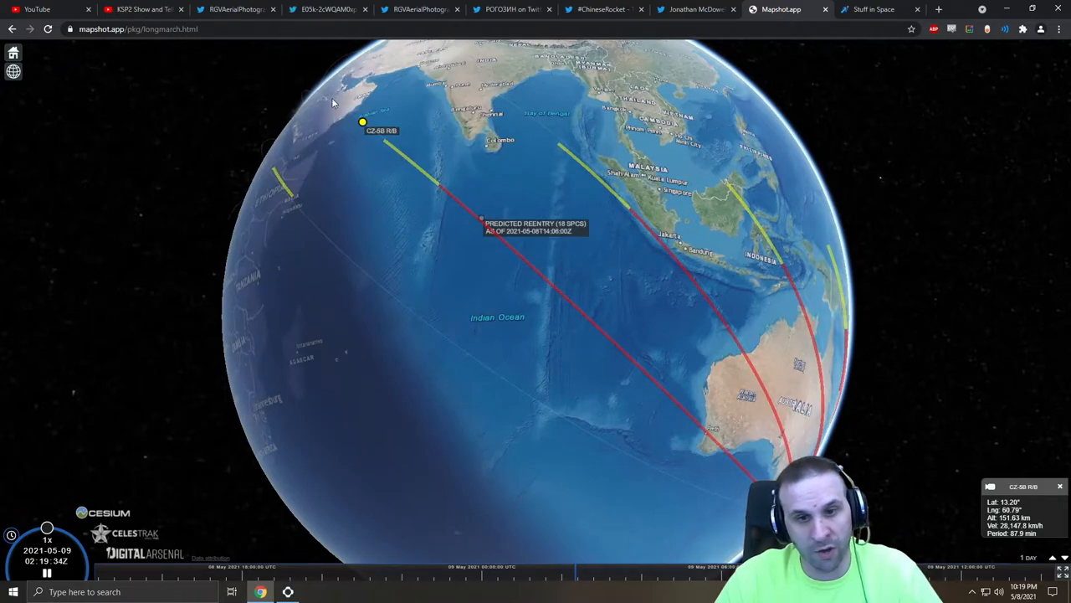
mouse_move(756, 457)
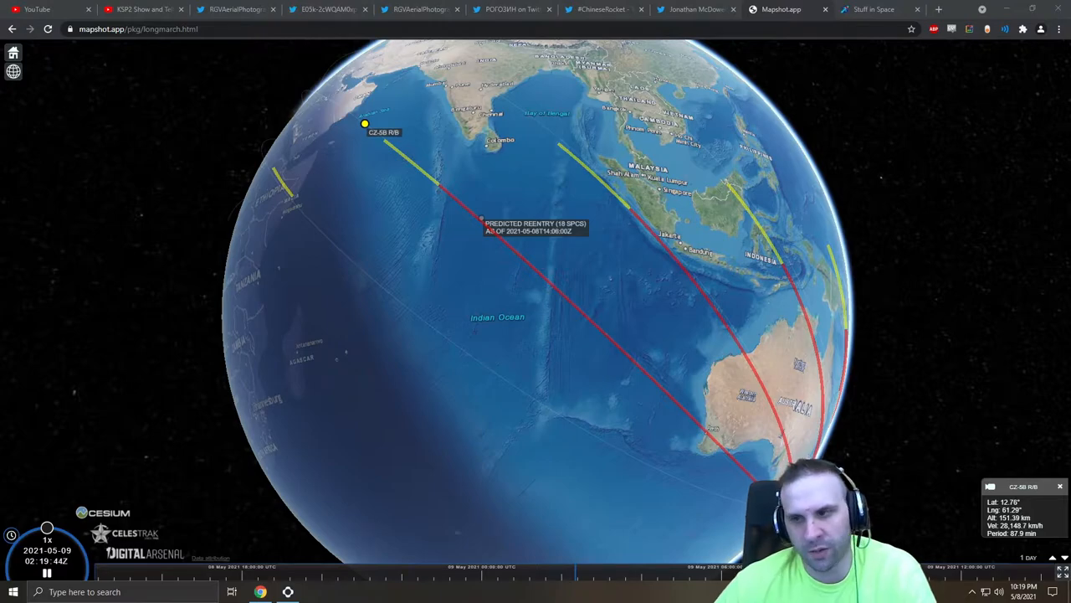
mouse_move(511, 214)
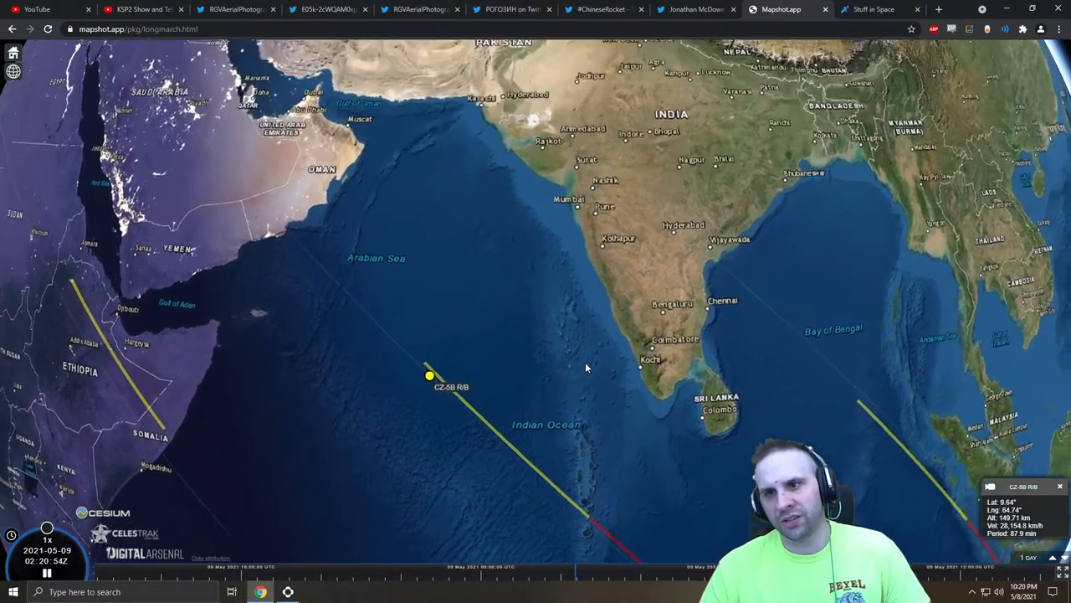
Zoom the Mapshot globe out to keep the CZ-5B R/B and reentry marker visible past southern India.
scroll(down, 3)
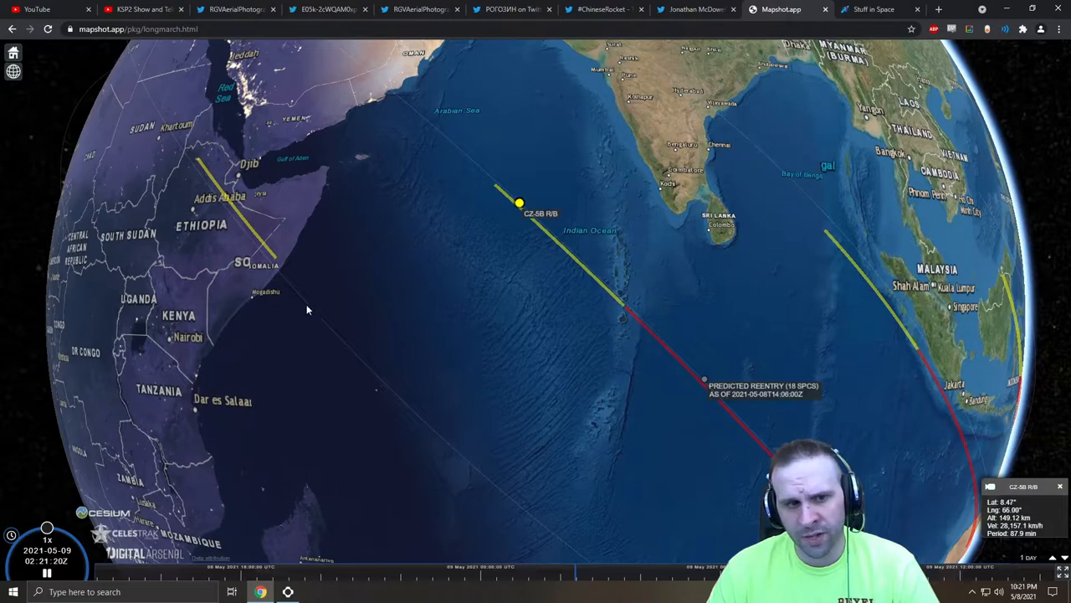
mouse_move(422, 280)
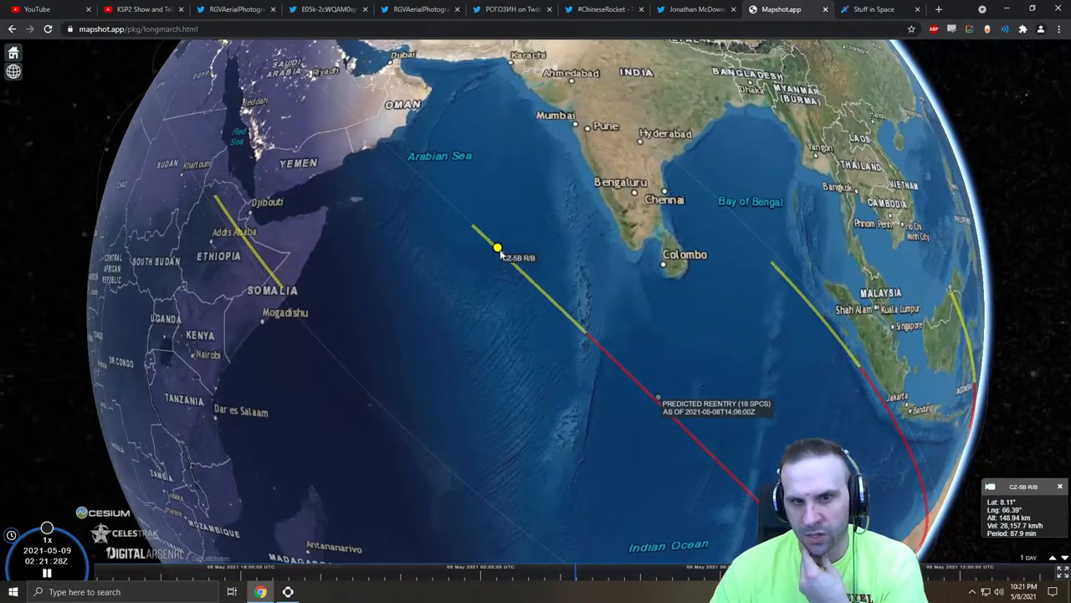
mouse_move(852, 350)
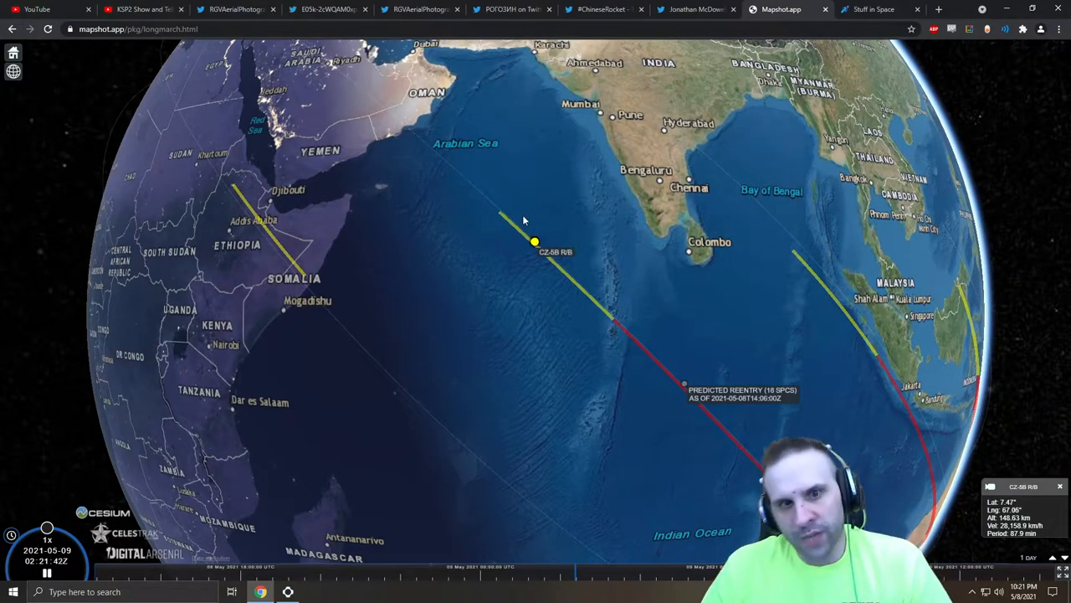
mouse_move(233, 209)
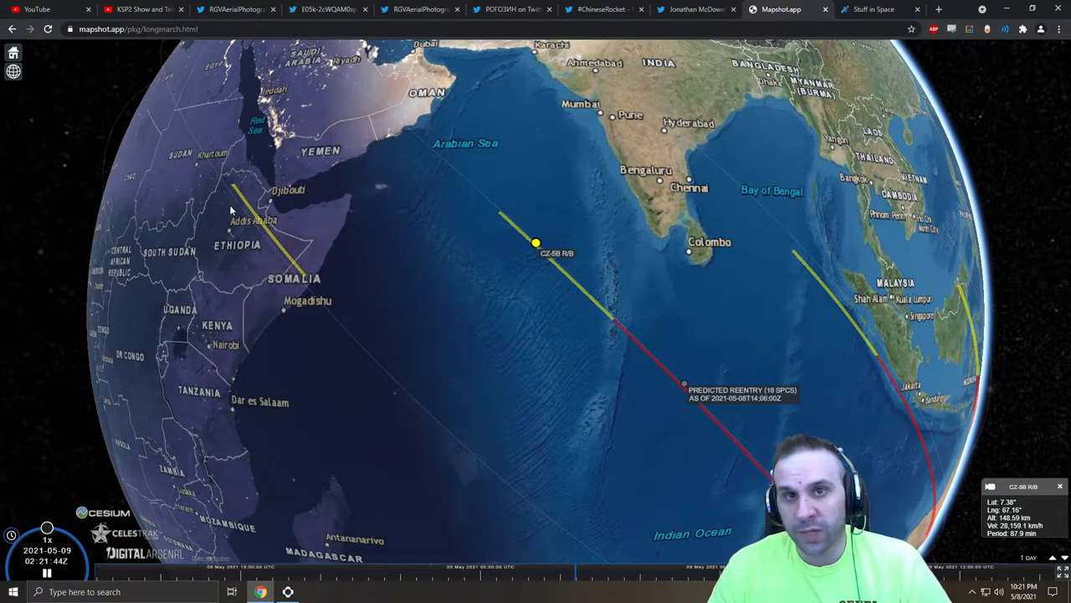
mouse_move(739, 338)
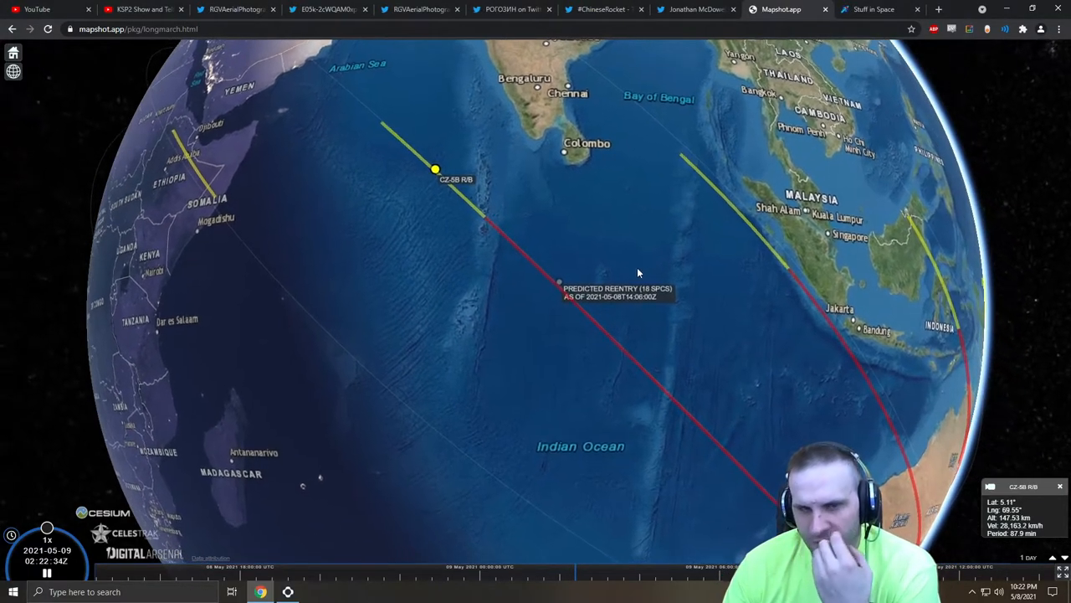
mouse_move(601, 266)
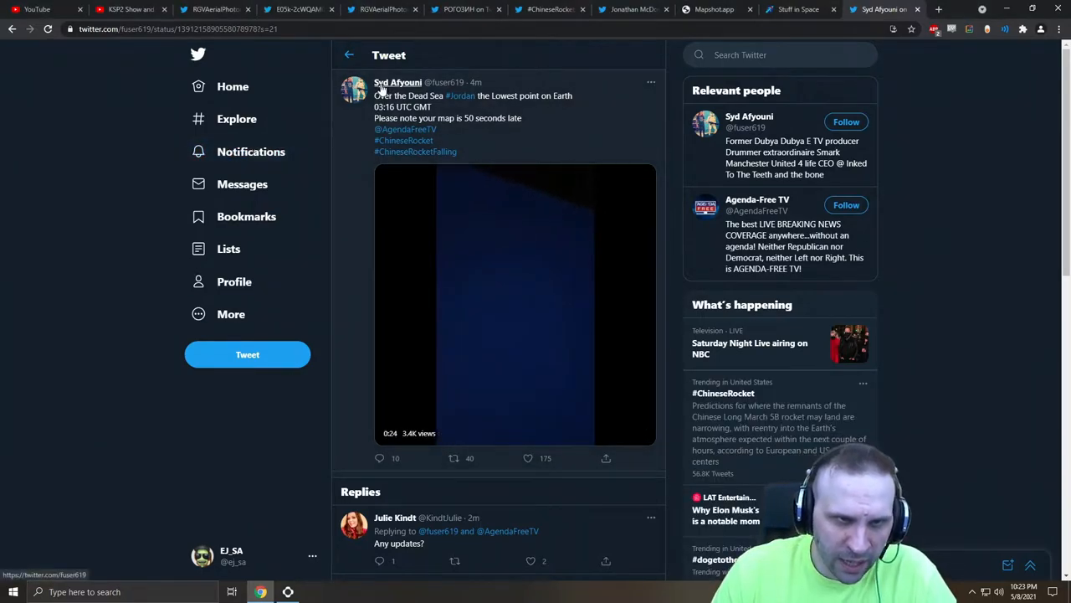
Play the Dead Sea sighting video embedded in the tweet.
click(514, 305)
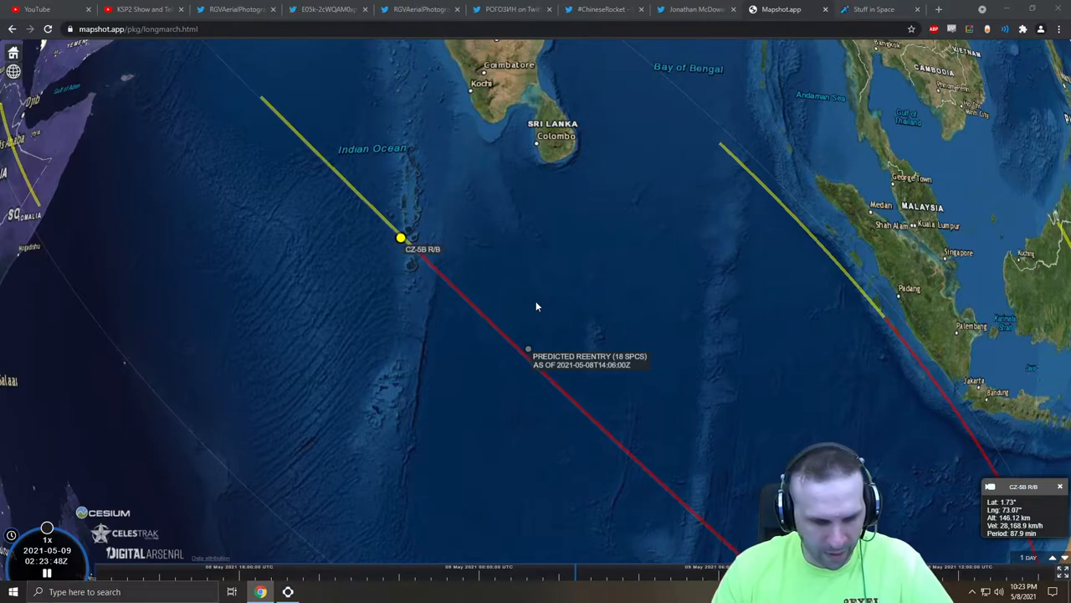
Switch to The Aerospace Corporation's Long March 5B reentry update tweet.
click(879, 10)
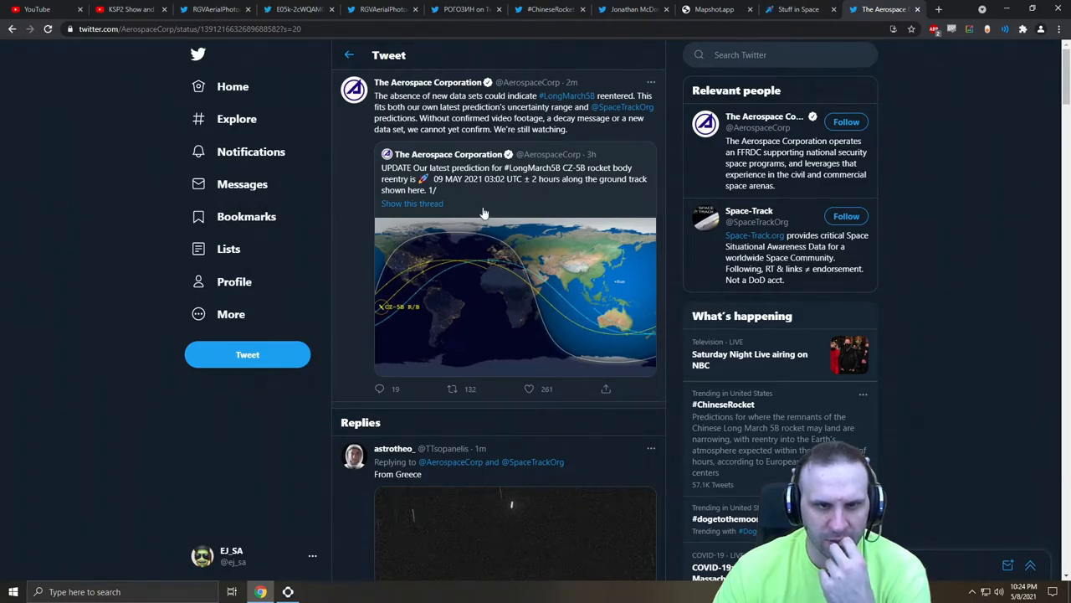
Enlarge the Aerospace Corporation's CZ-5B R/B ground-track map in the photo viewer.
click(515, 298)
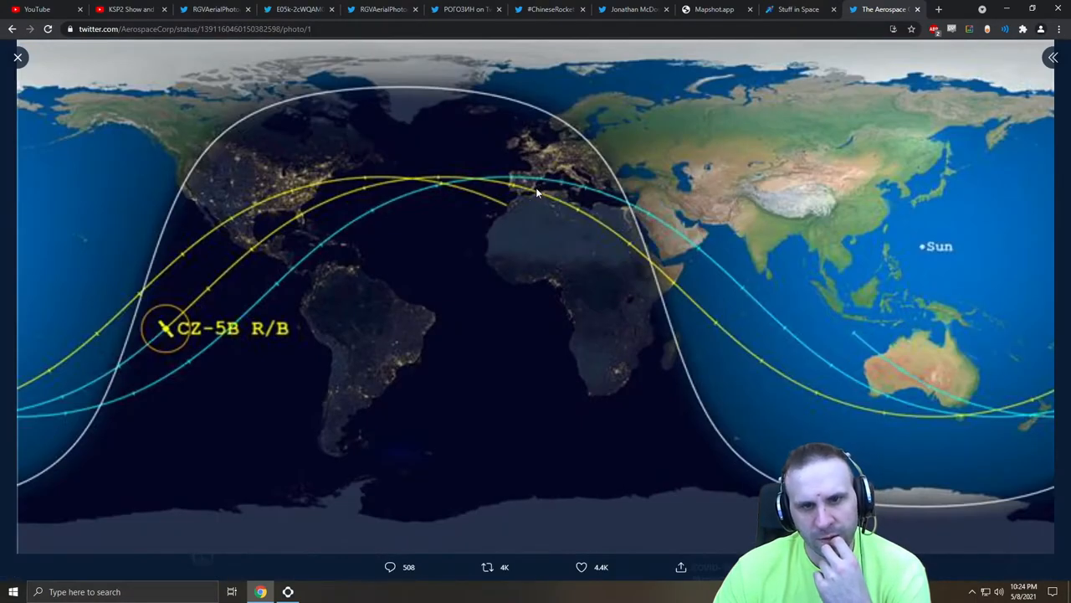
mouse_move(629, 208)
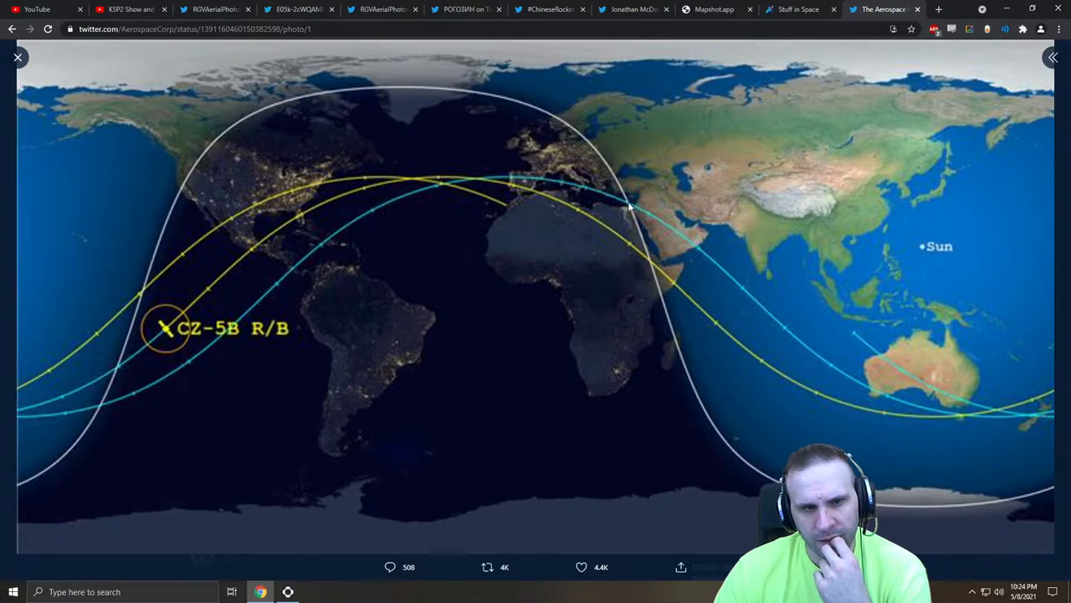
mouse_move(787, 336)
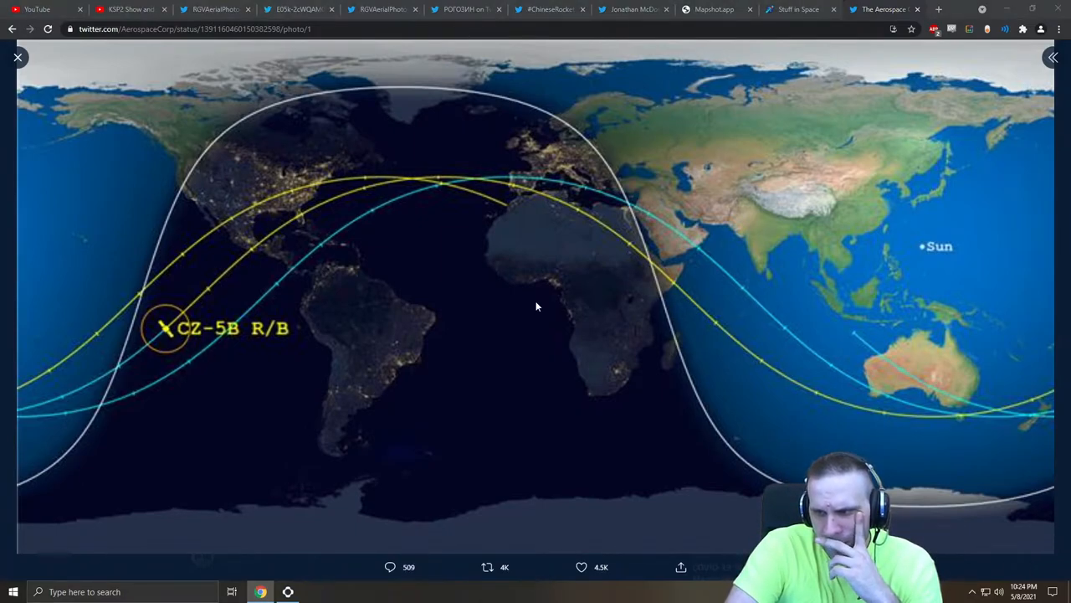
mouse_move(237, 429)
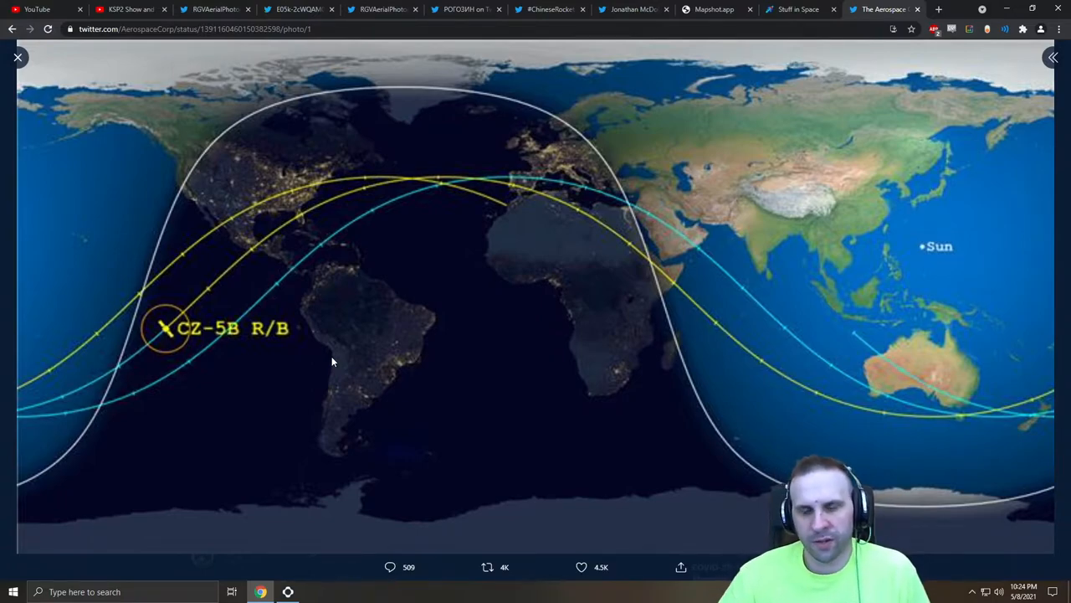
mouse_move(904, 350)
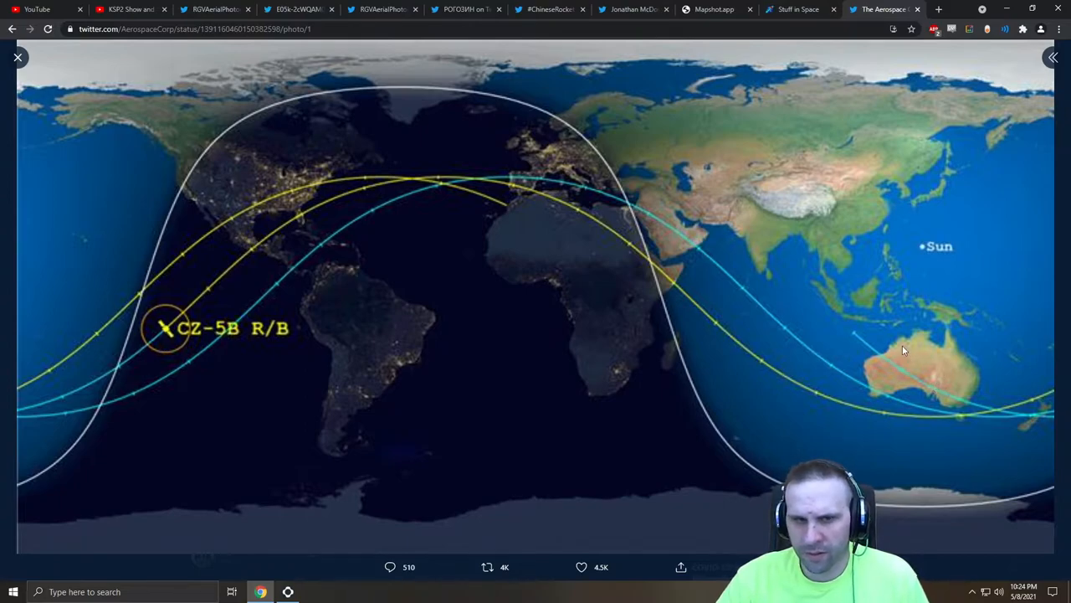
mouse_move(351, 64)
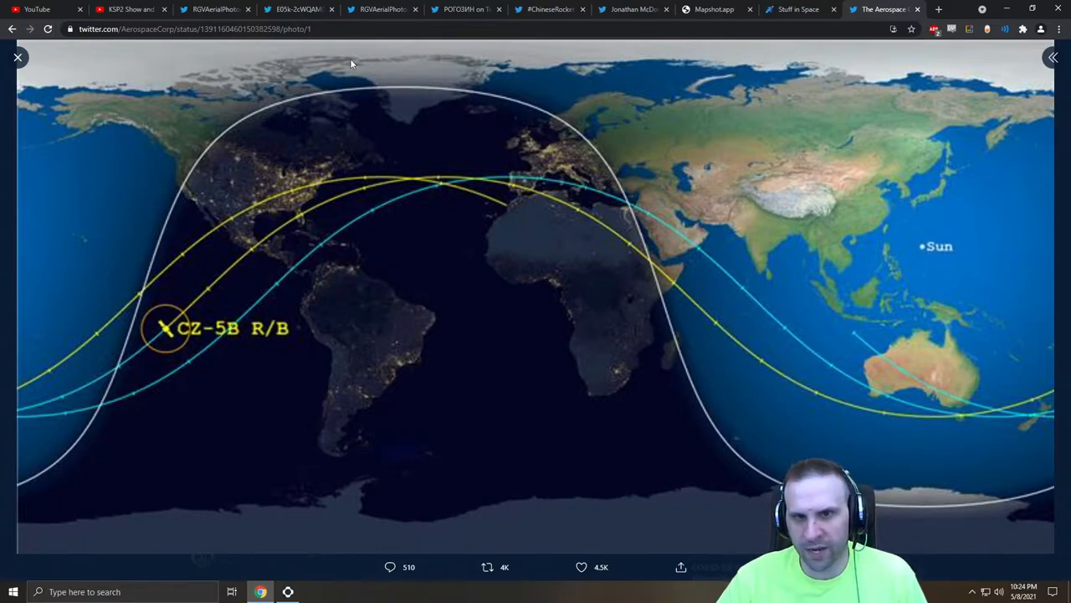
mouse_move(418, 274)
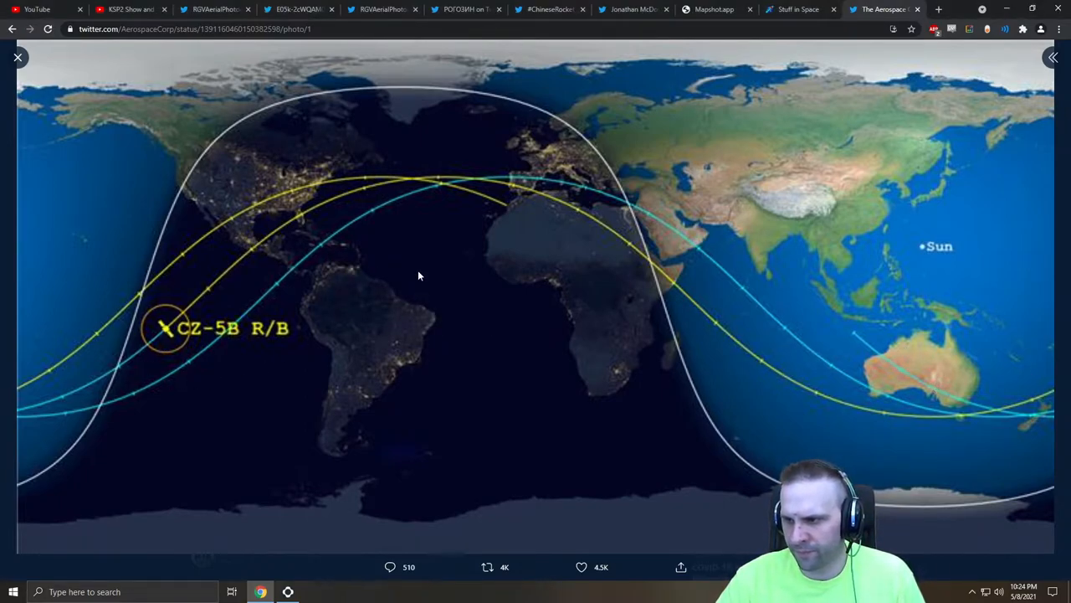
Glance at the Stuff in Space 3D view, then return to the live CZ-5B R/B track in Mapshot.
click(797, 10)
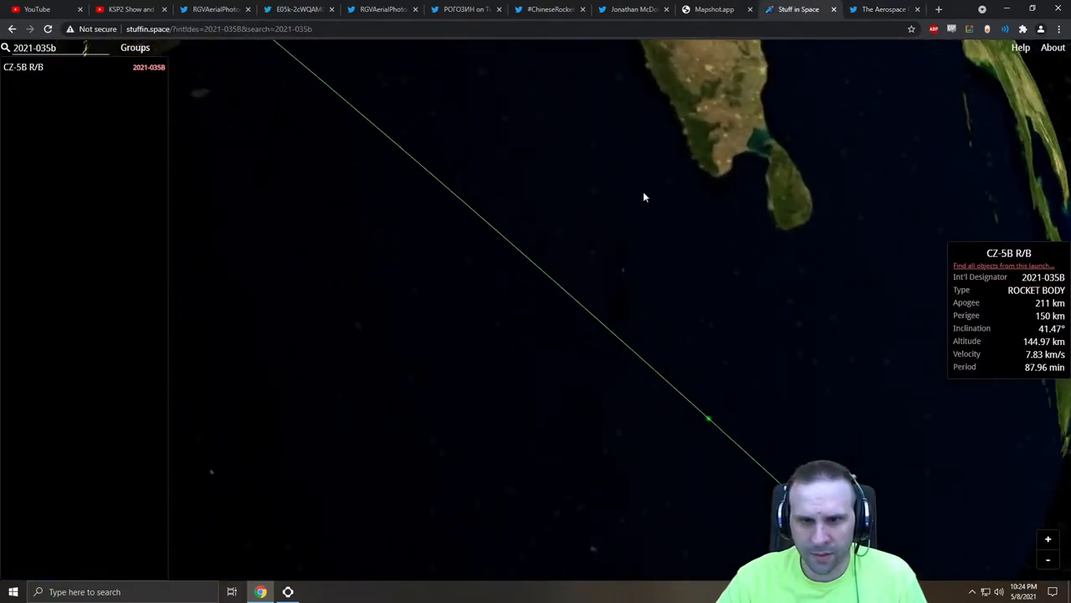
click(713, 10)
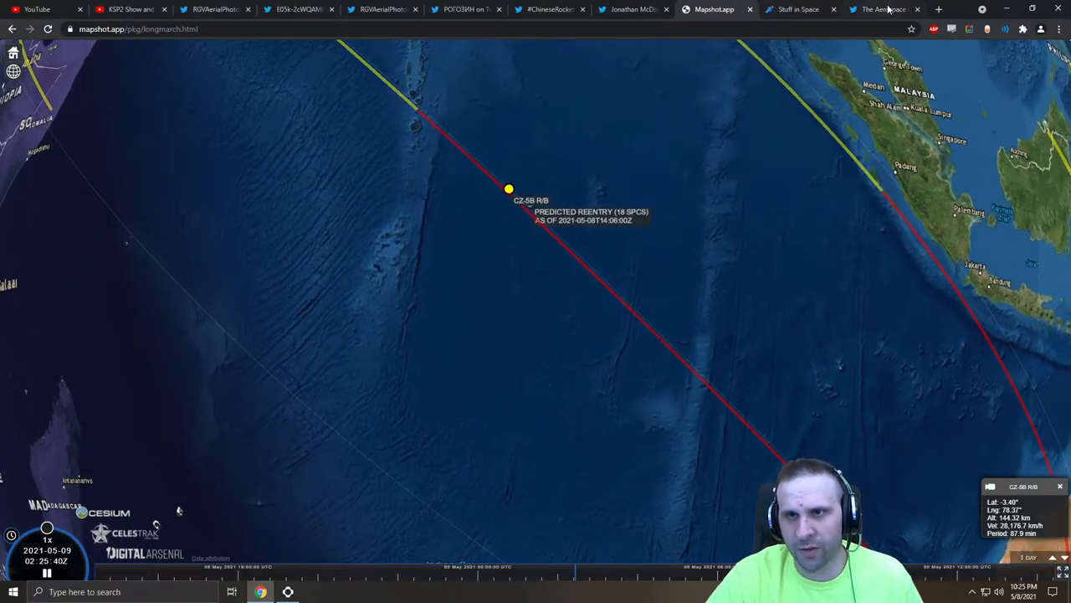
Search Stuff in Space for 2021-035b to show the CZ-5B R/B orbit, then return to Mapshot.
click(796, 10)
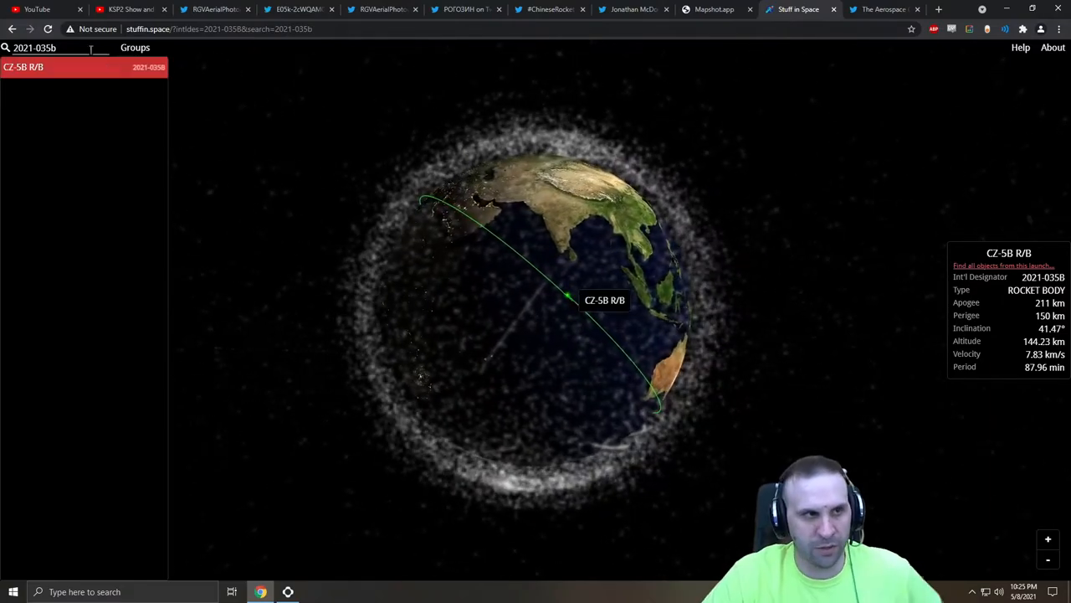
text(Zarya)
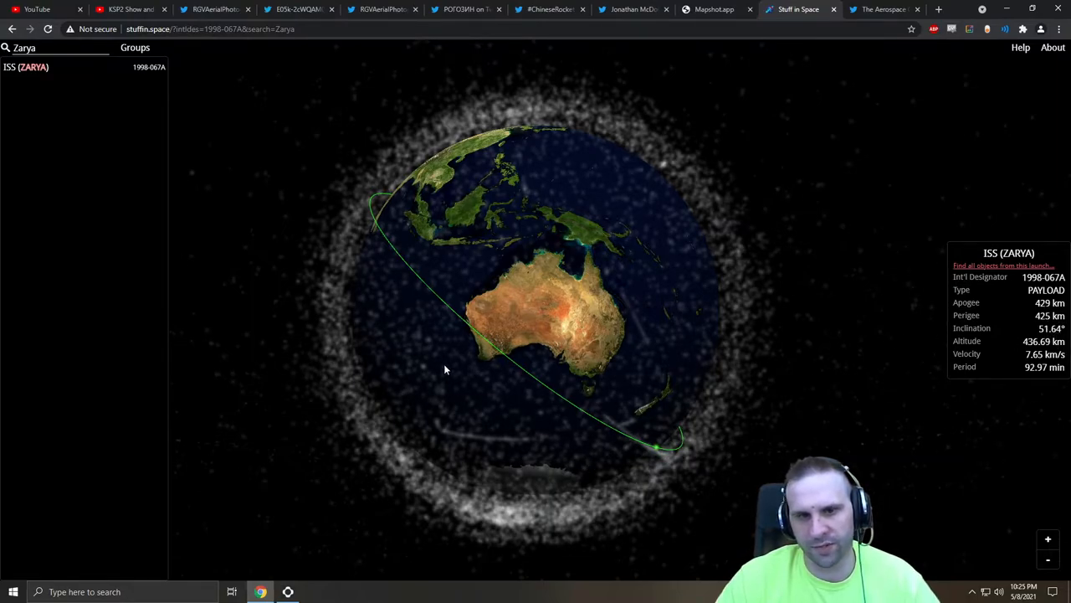
mouse_move(523, 362)
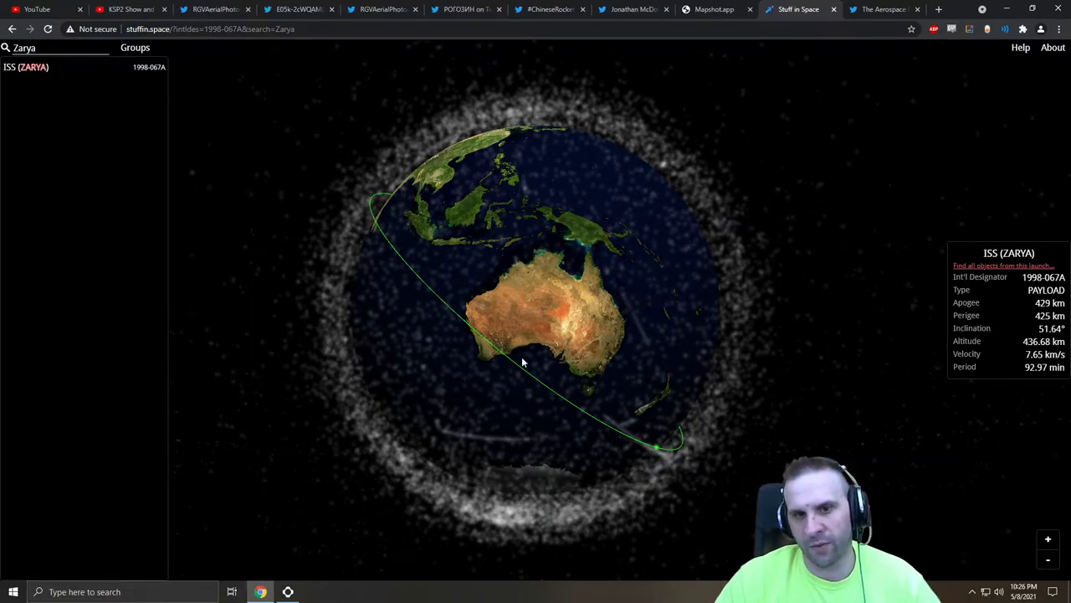
mouse_move(151, 131)
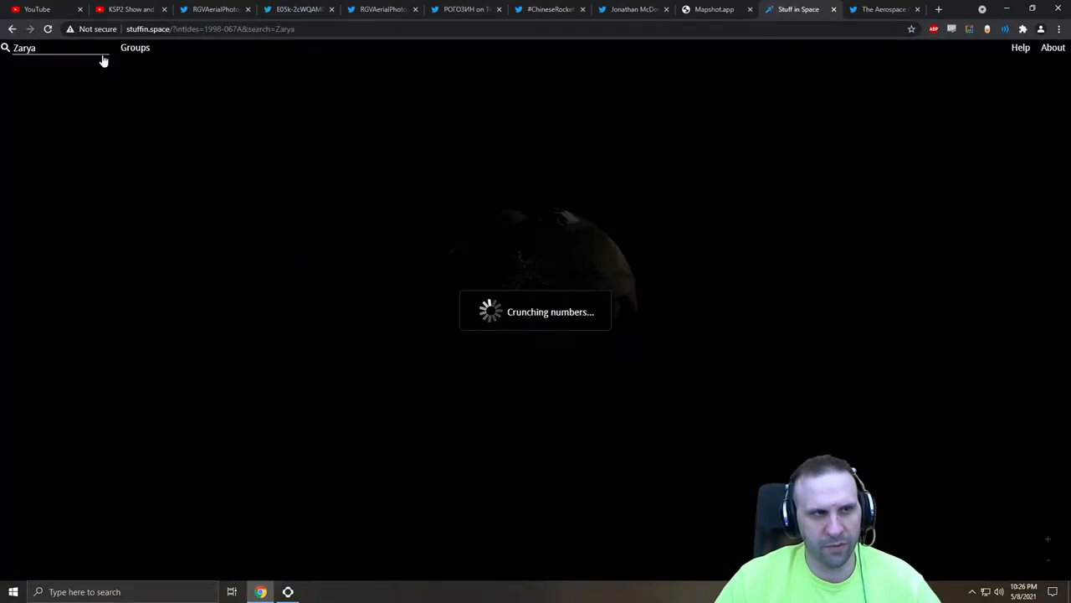
text(2021-035b)
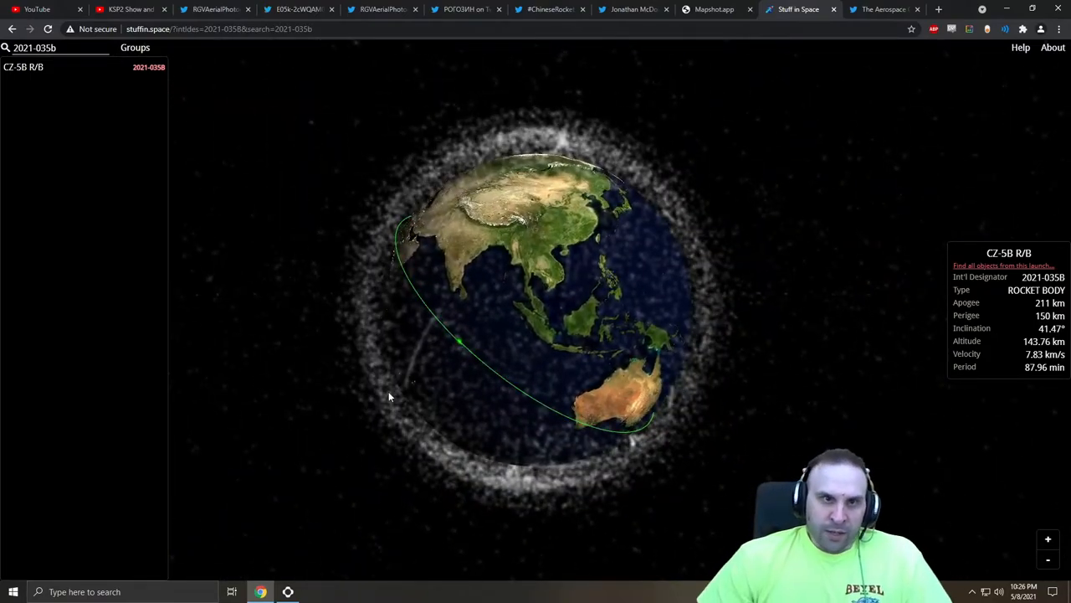
click(713, 10)
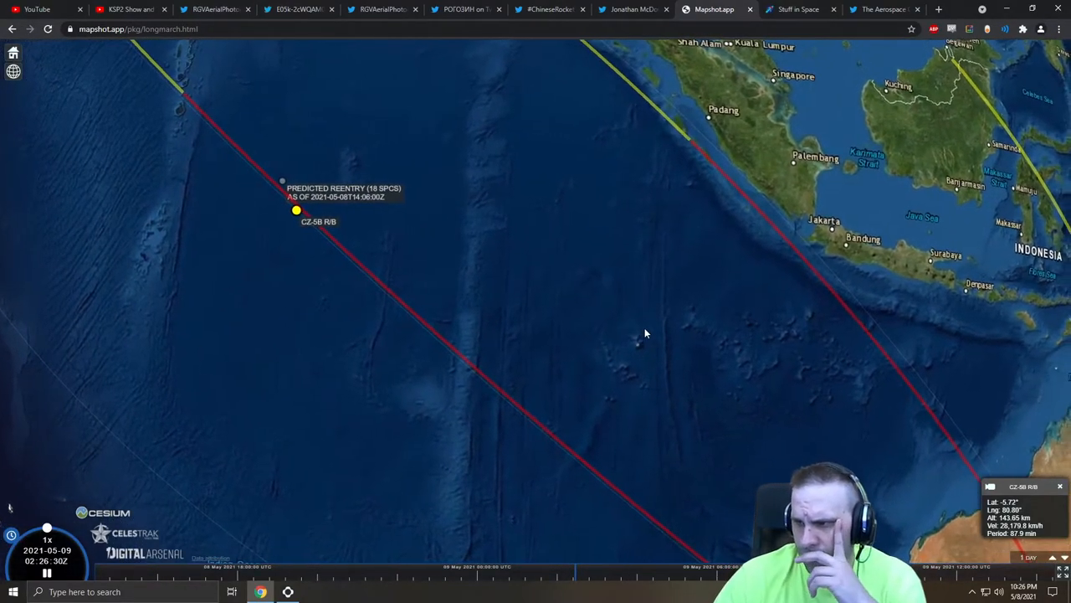
Zoom out and pan south to show the ground tracks across the Indian Ocean and Australia.
scroll(down, 3)
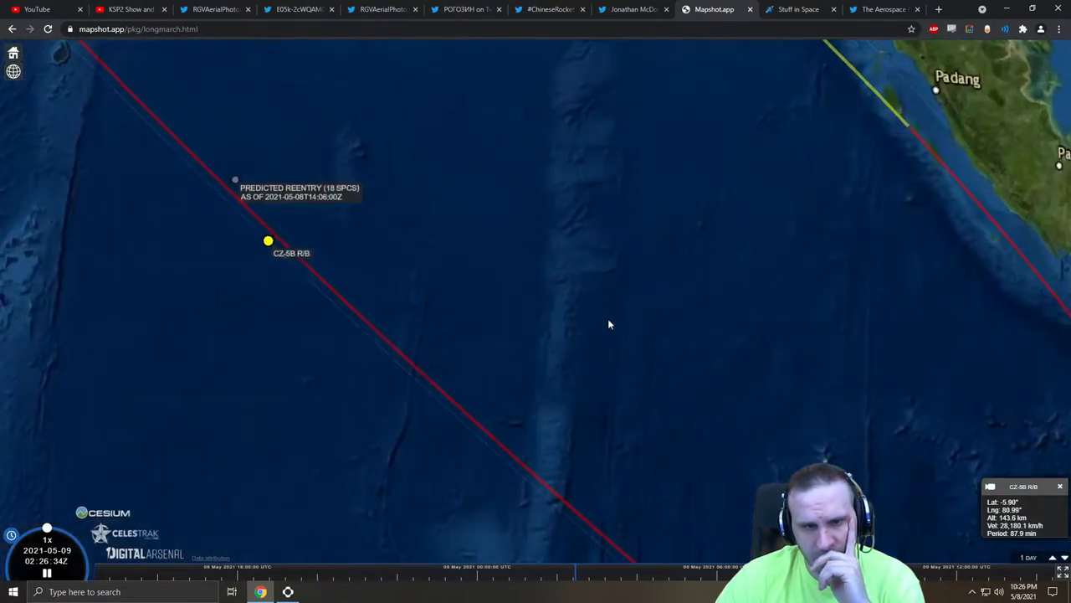
drag(610, 325, 572, 229)
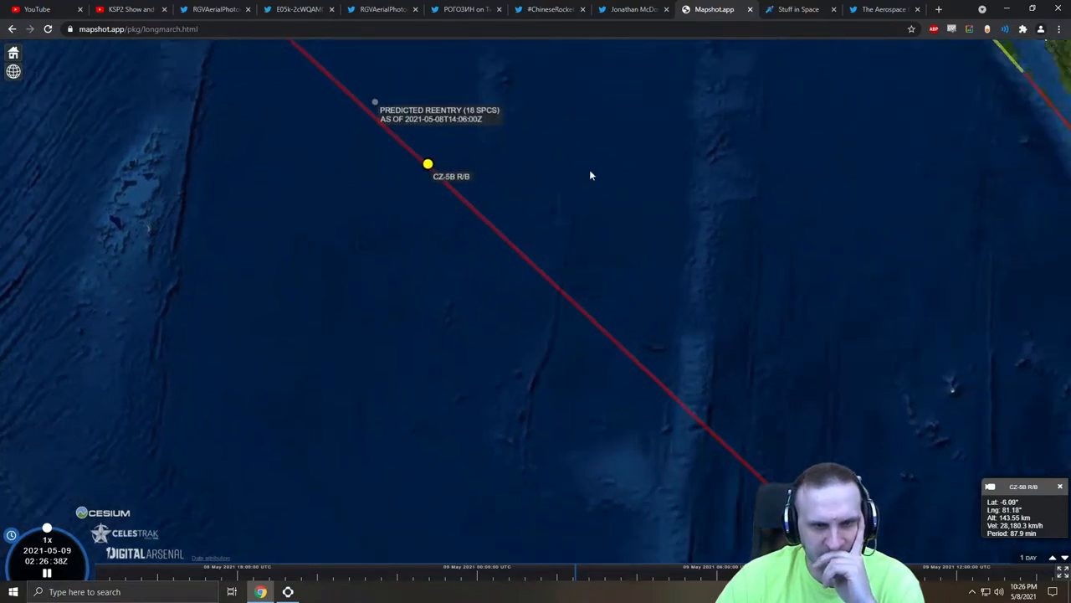
scroll(down, 3)
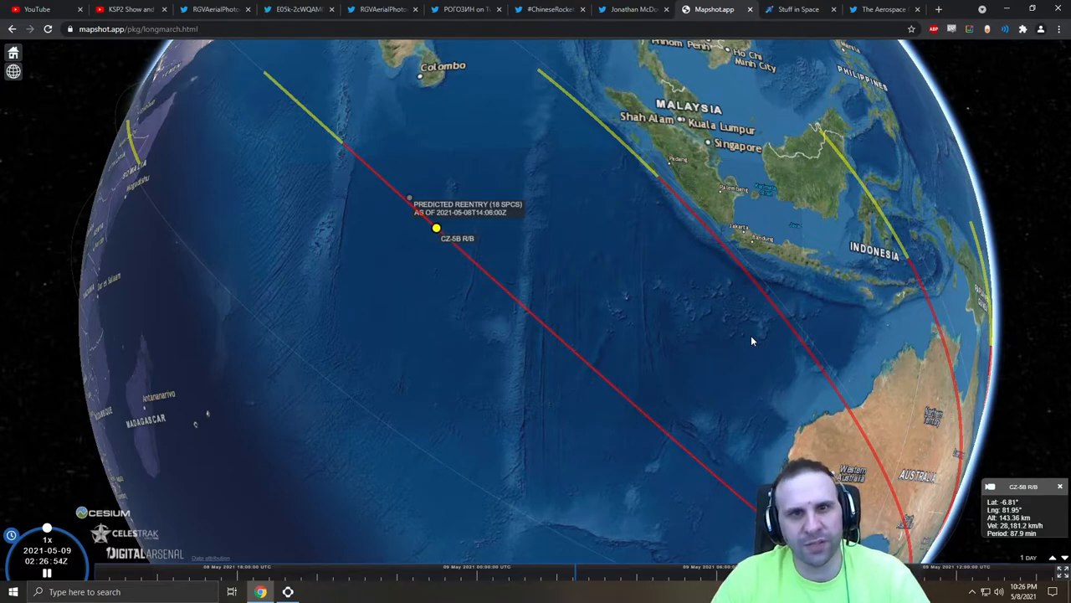
mouse_move(693, 328)
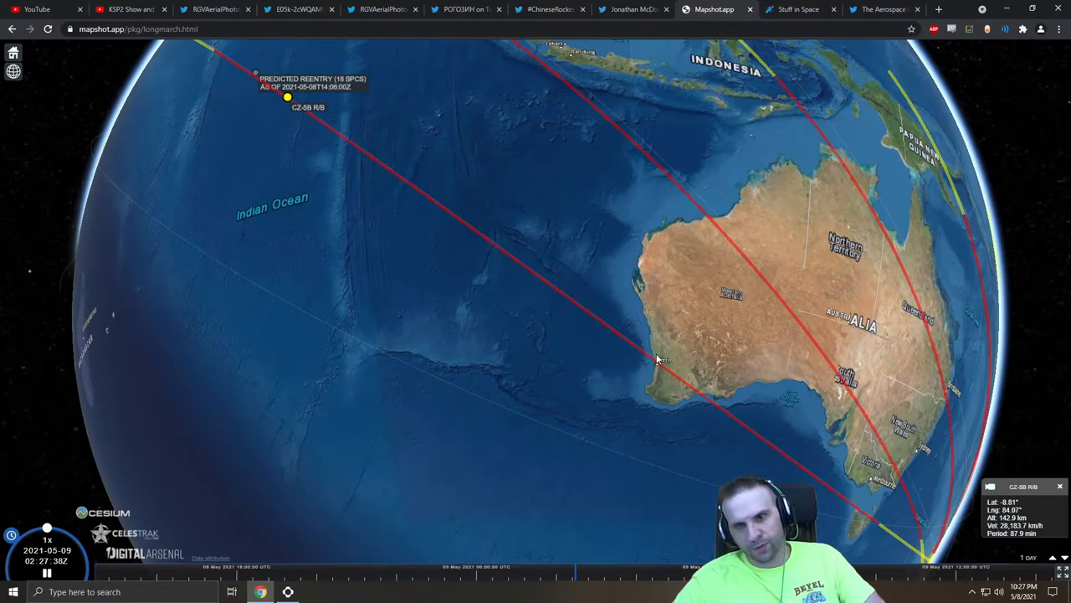
Pan the globe back north toward the CZ-5B R/B marker over the Indian Ocean.
drag(656, 360, 631, 431)
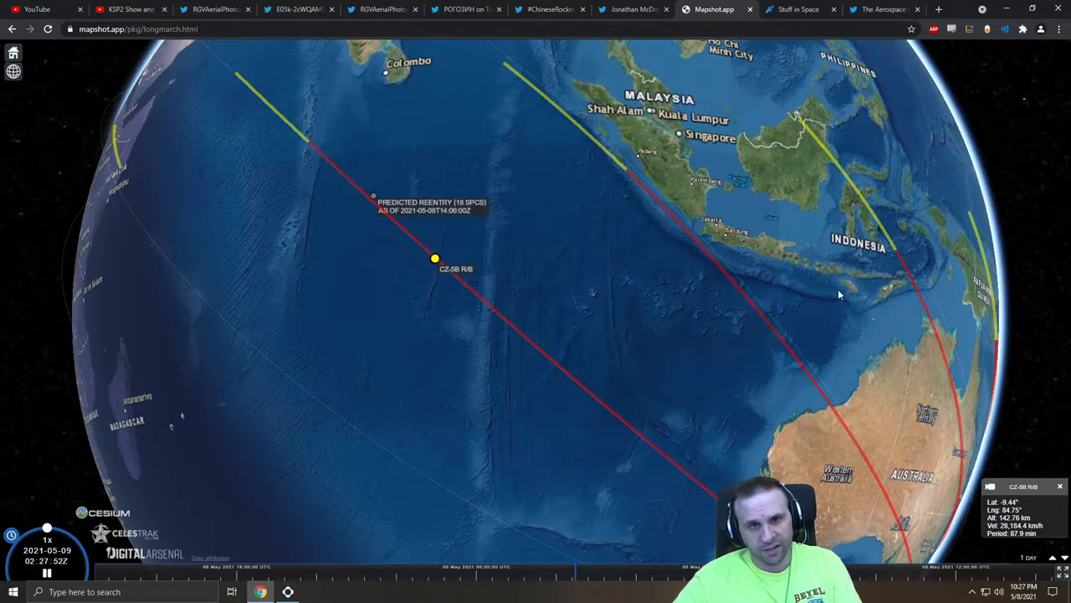
mouse_move(776, 292)
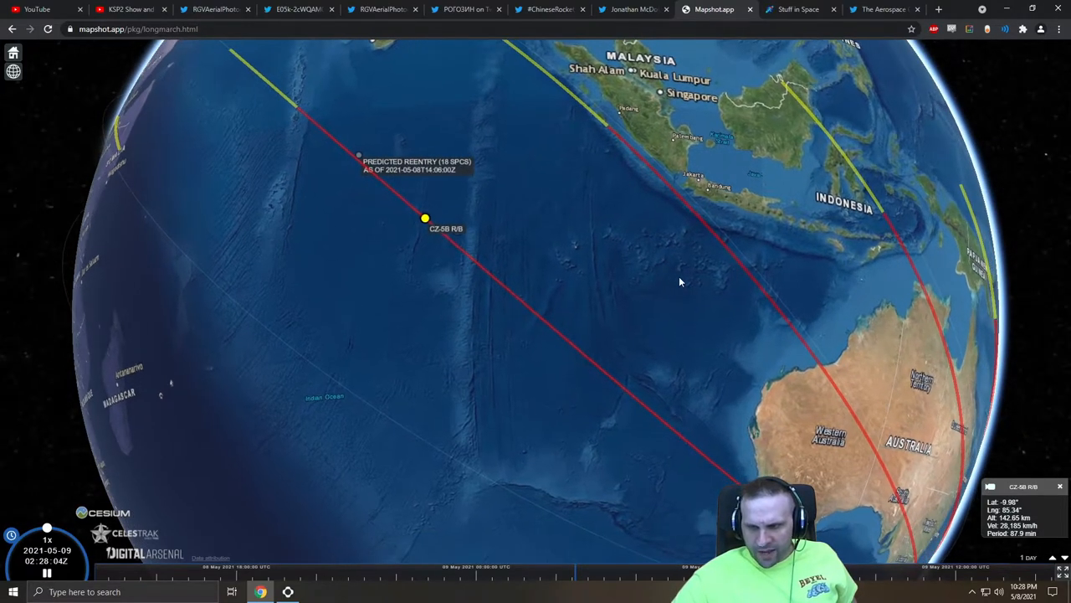
mouse_move(676, 350)
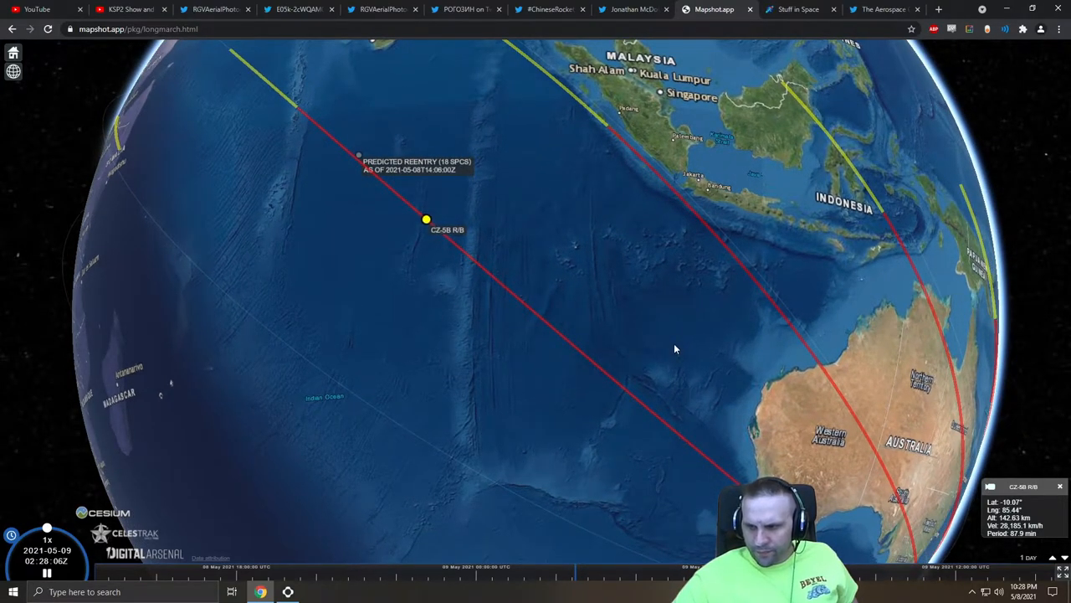
mouse_move(598, 295)
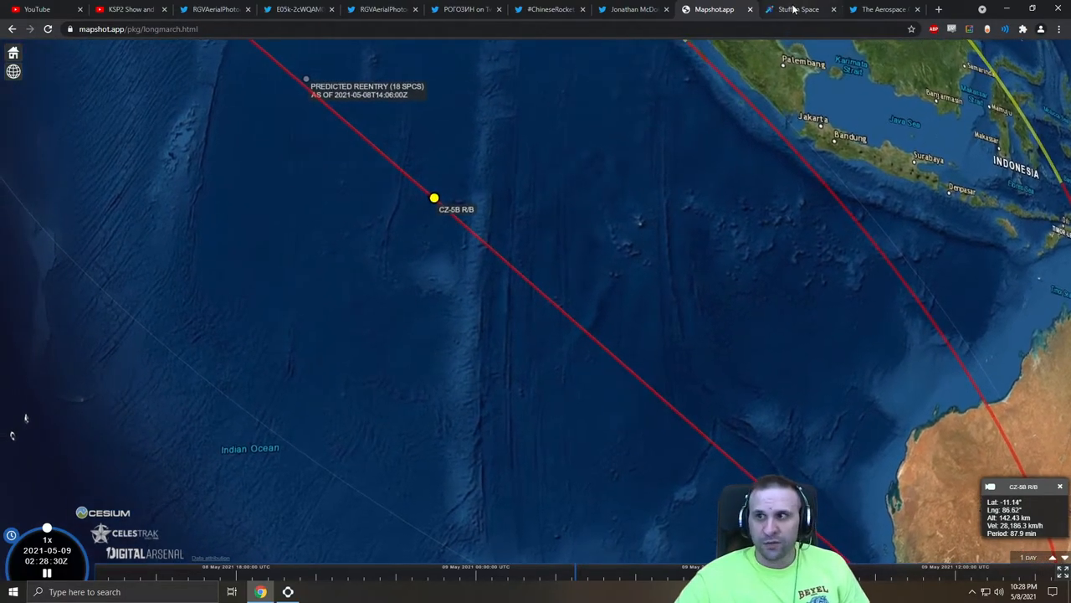
Return to the Stuff in Space orbit view showing CZ-5B R/B at 142.40 km altitude, 7.83 km/s.
click(796, 10)
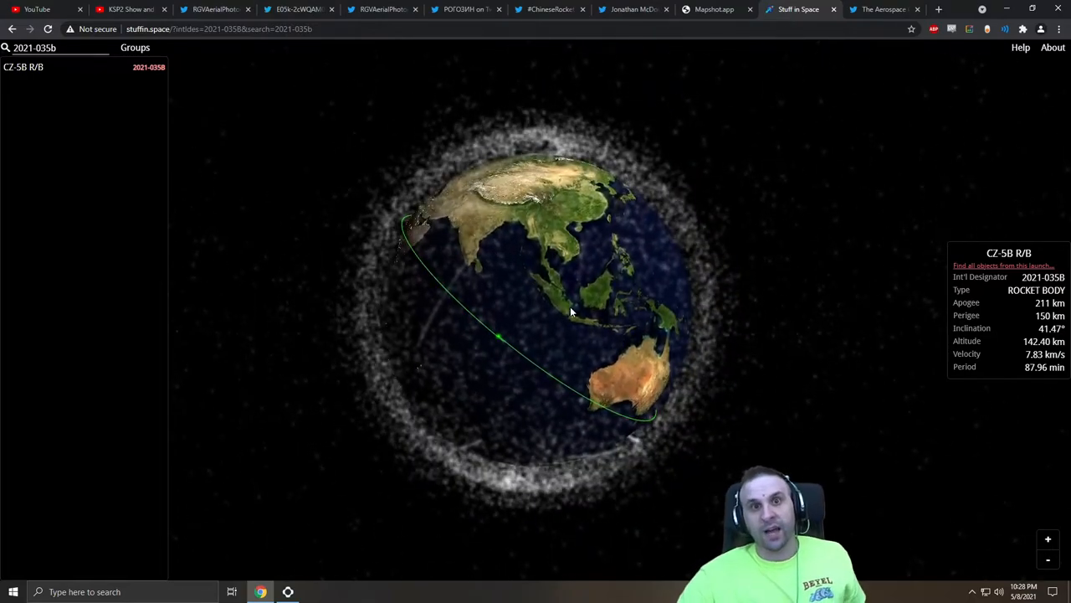
mouse_move(684, 291)
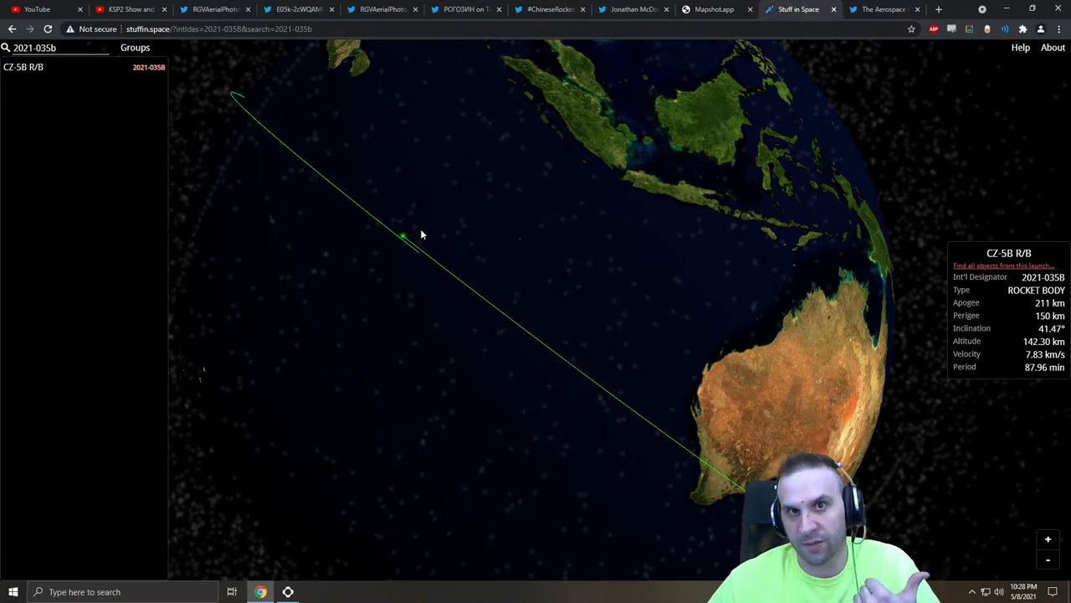
mouse_move(415, 234)
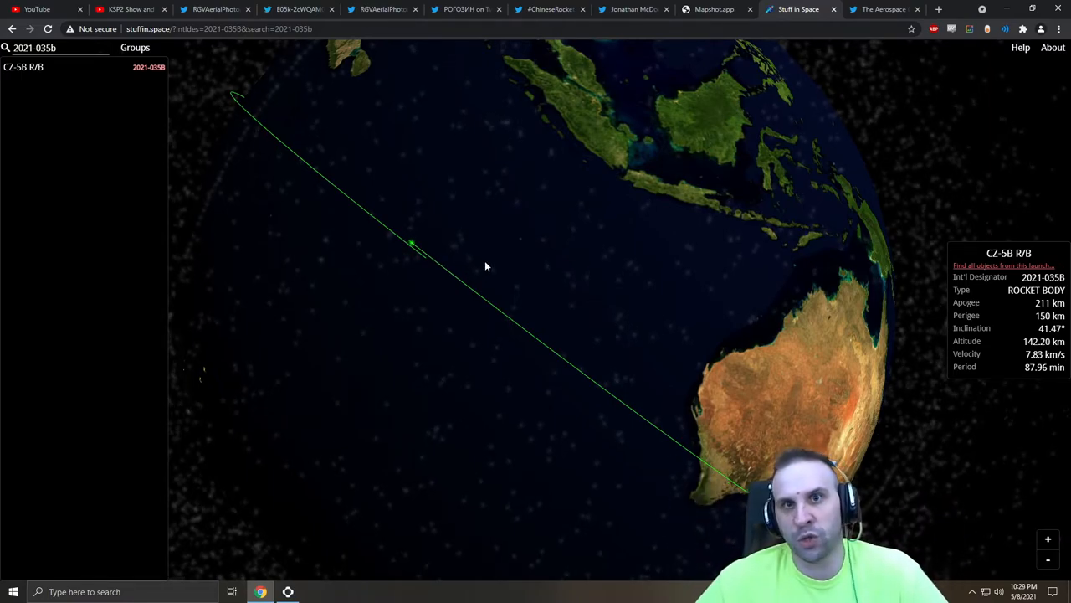
mouse_move(465, 274)
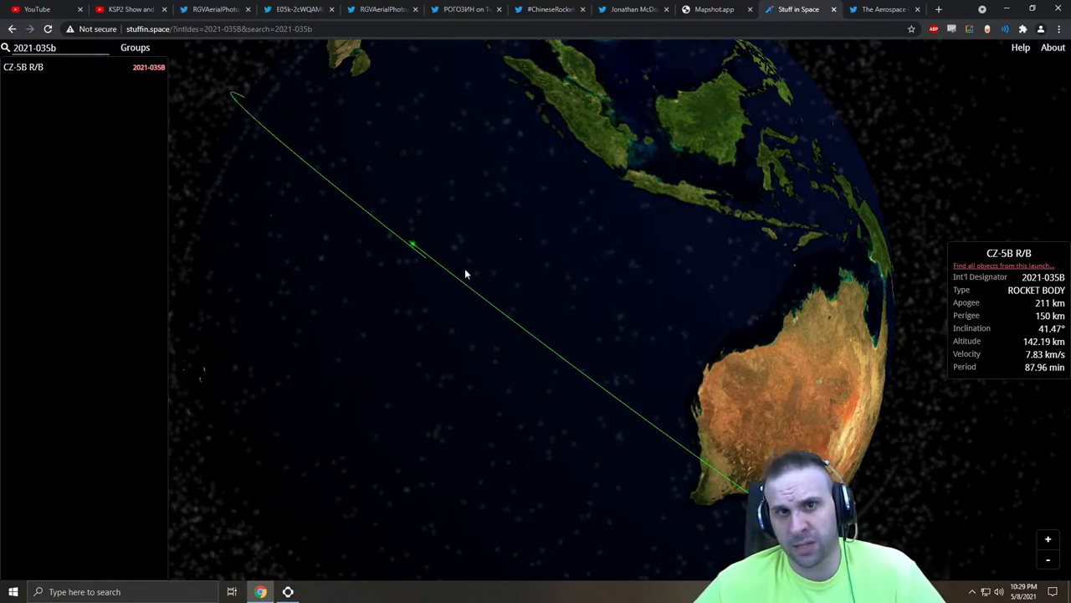
mouse_move(502, 198)
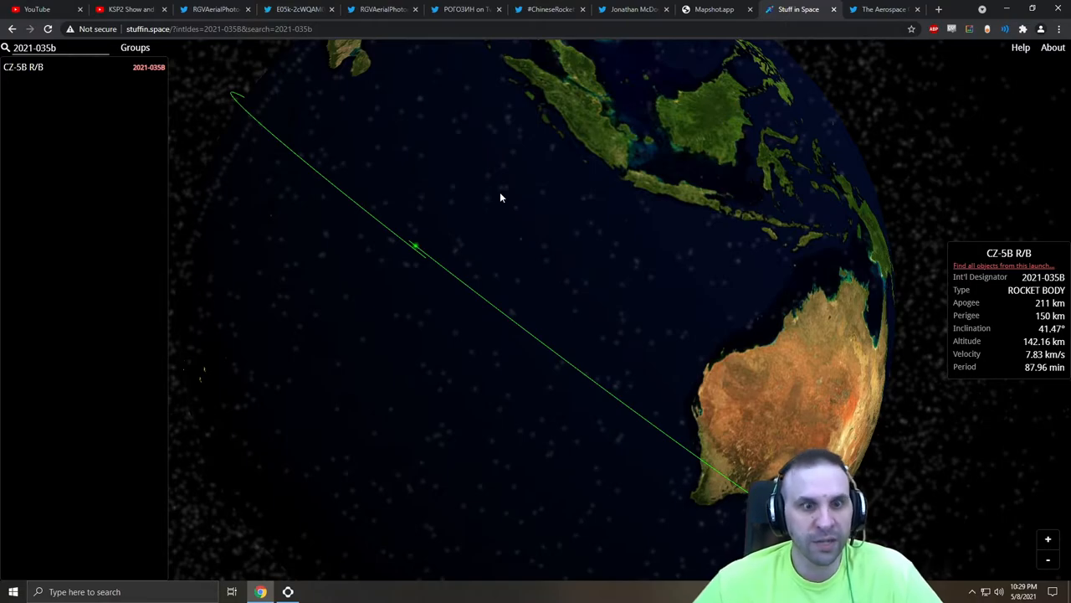
mouse_move(439, 244)
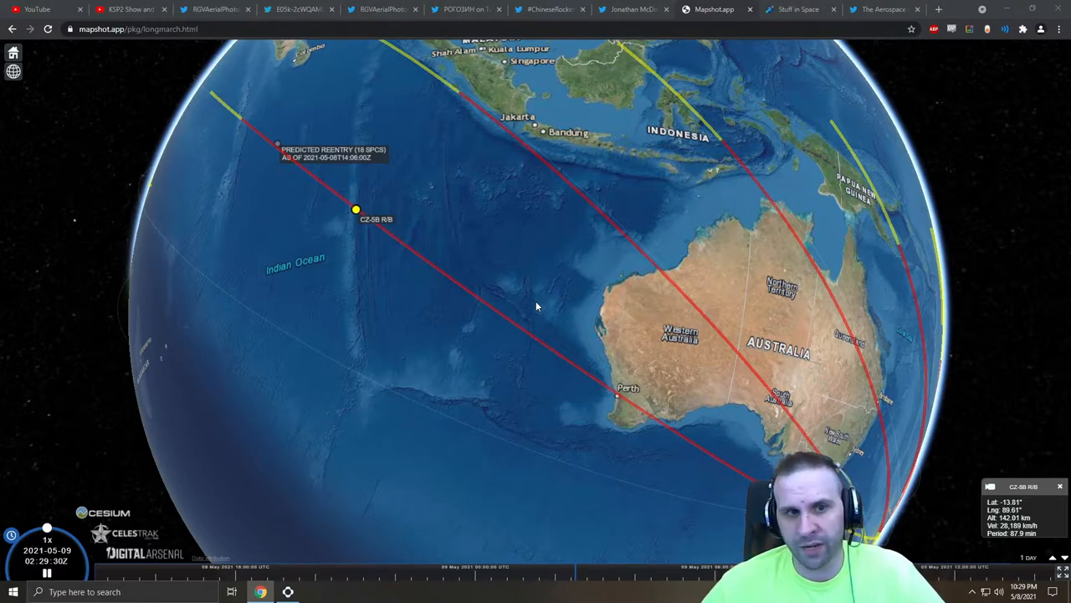
mouse_move(503, 313)
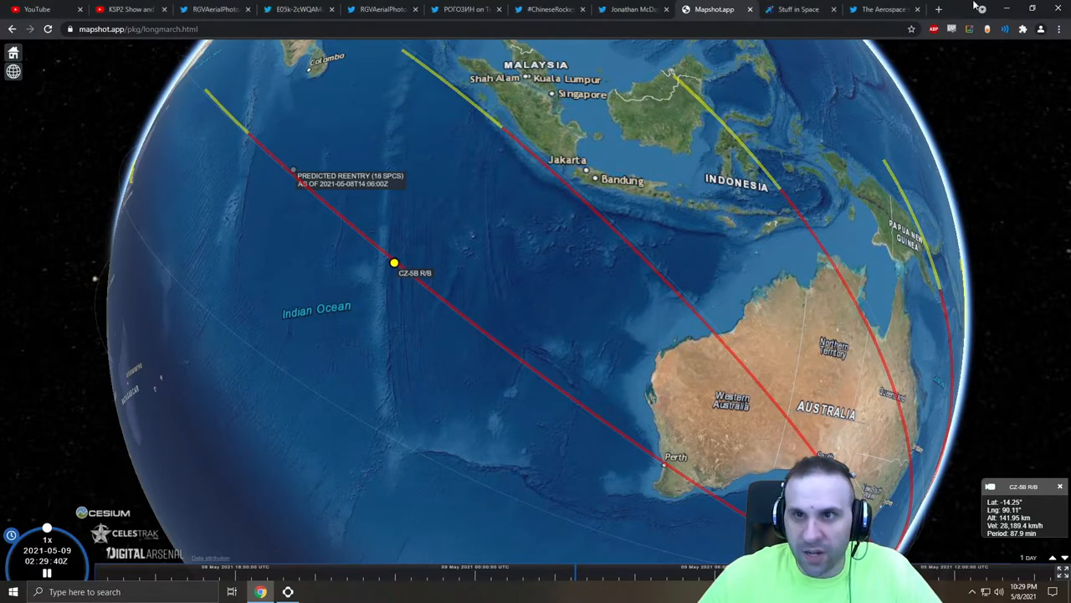
Play the Qurayyat rocket sighting video full screen in the tweet, then leave full screen.
click(879, 10)
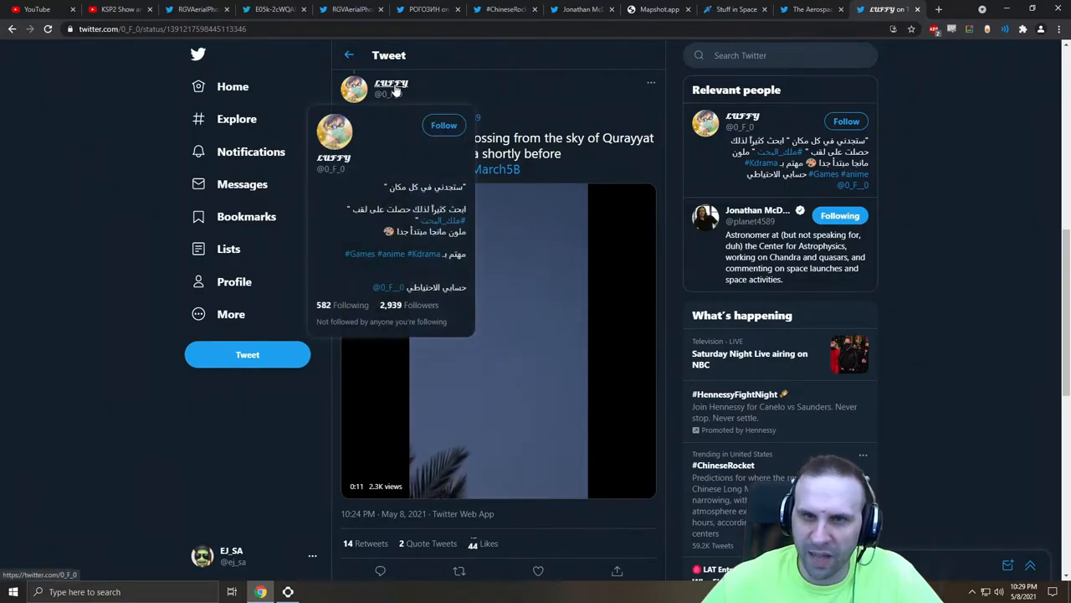
click(498, 338)
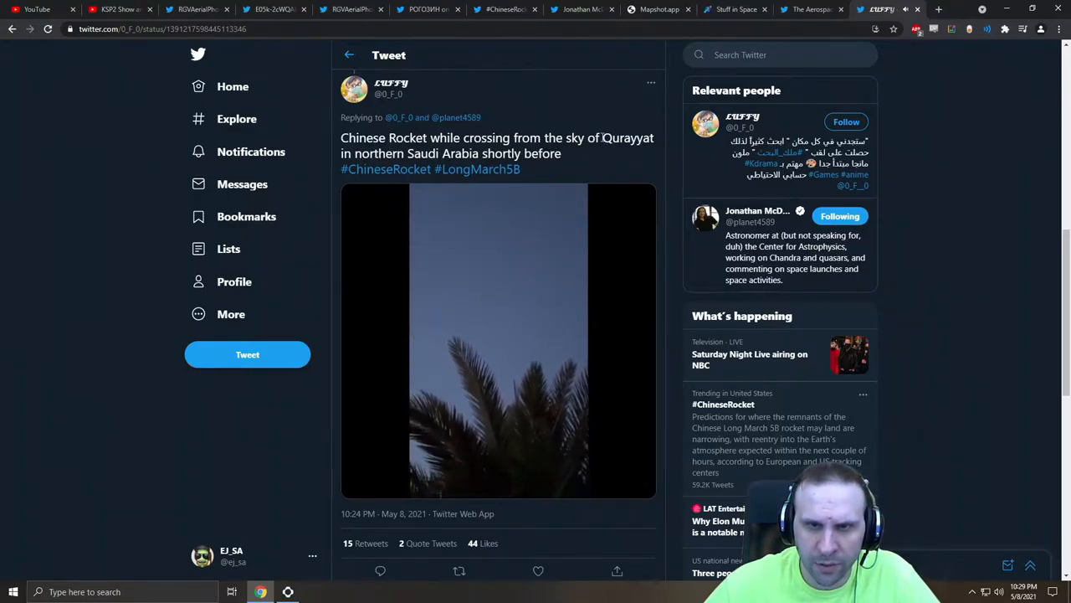
click(499, 338)
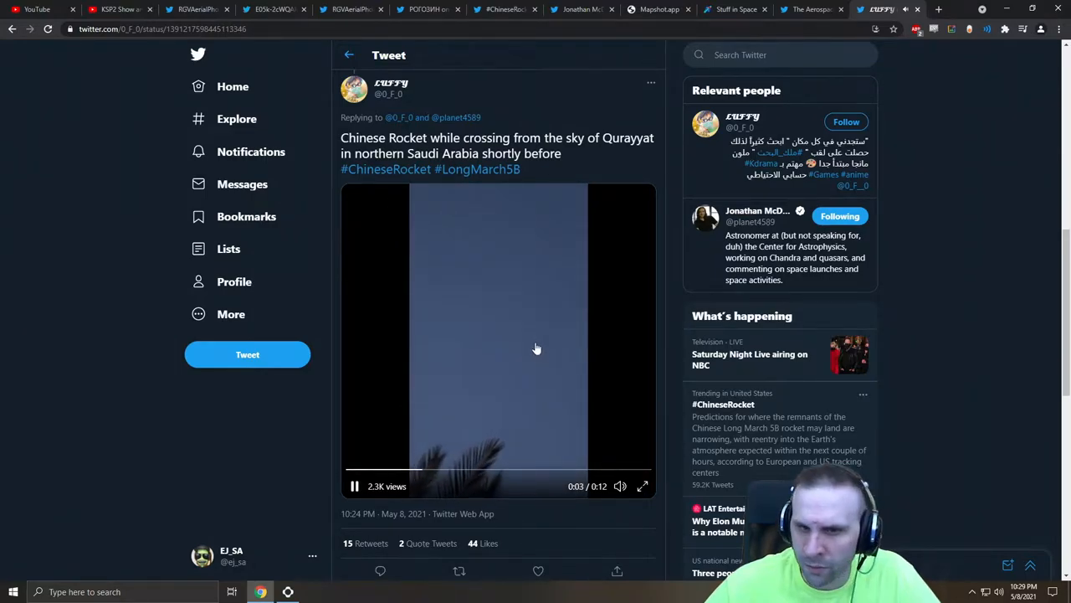
click(643, 485)
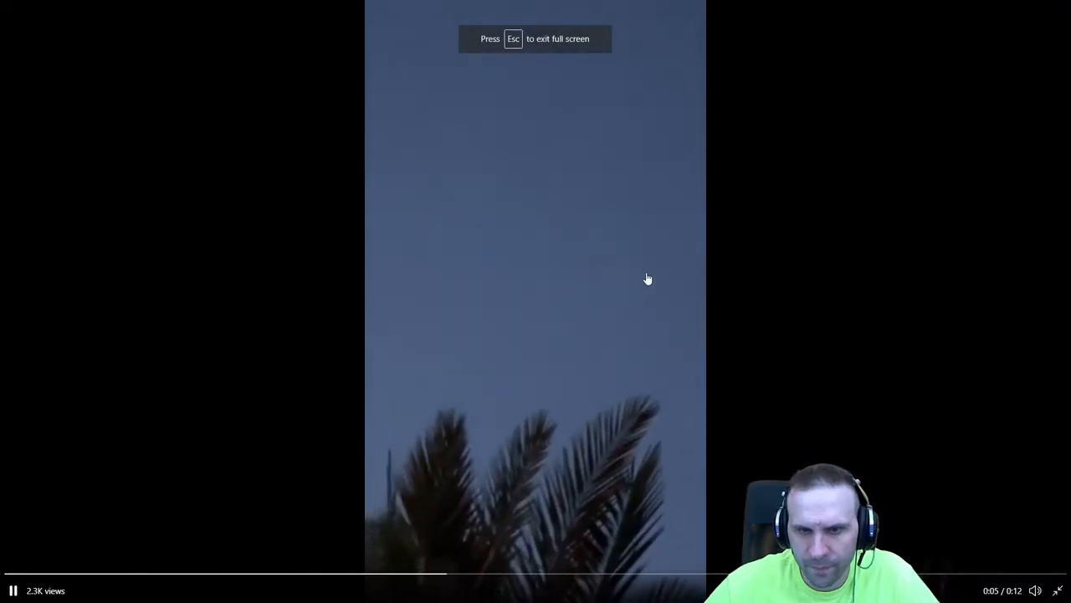
key(Escape)
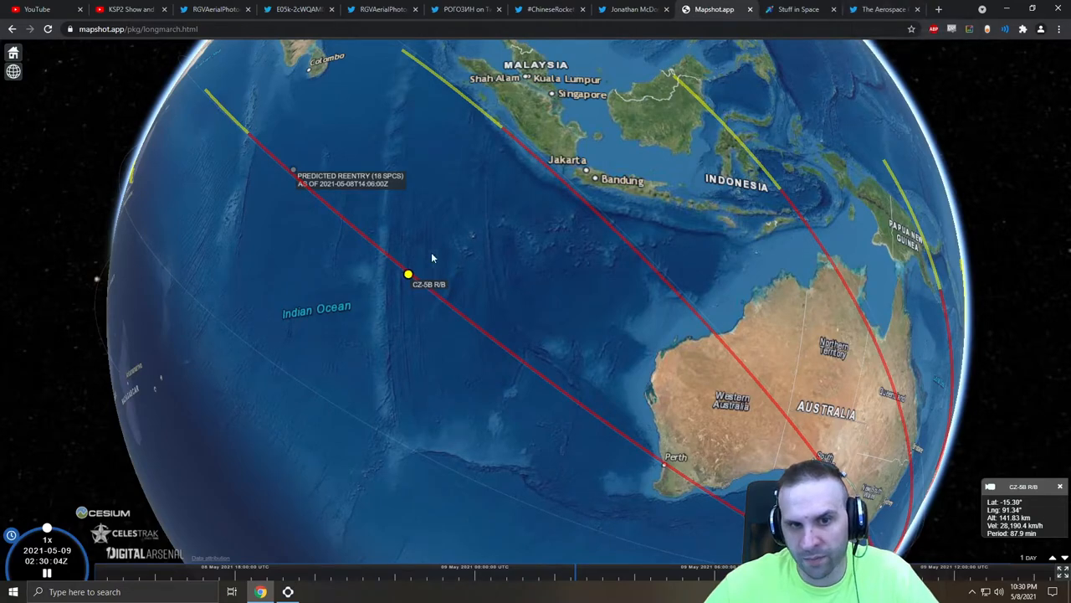
mouse_move(535, 306)
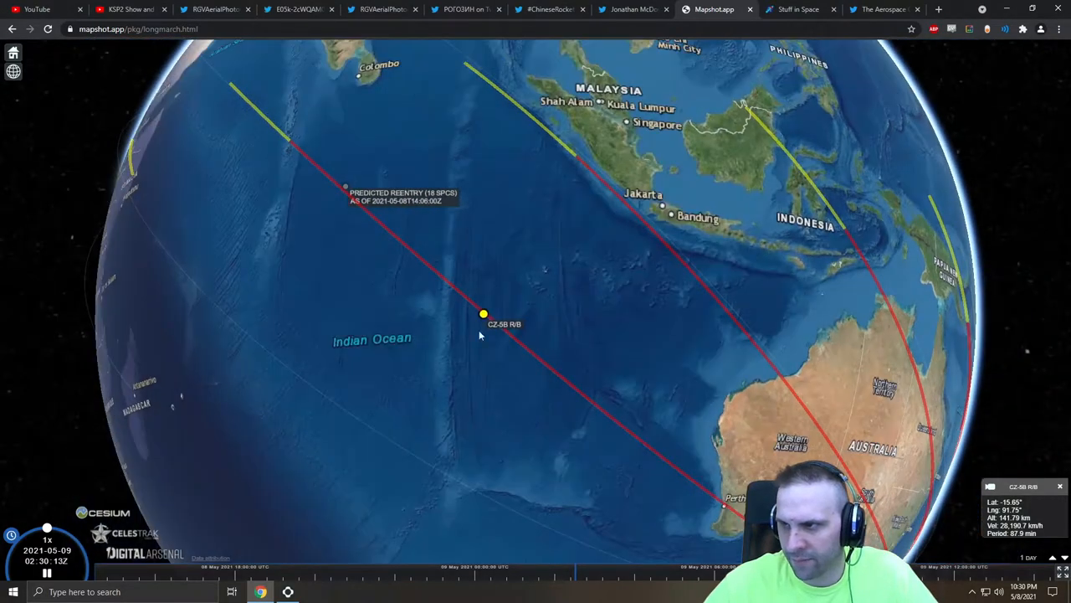
mouse_move(536, 306)
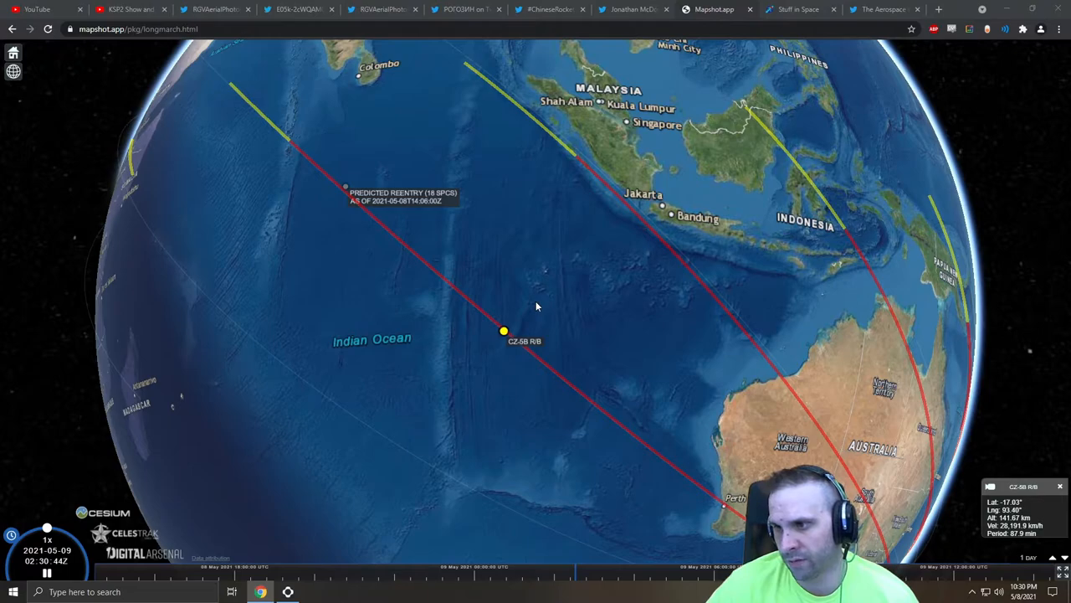
mouse_move(333, 469)
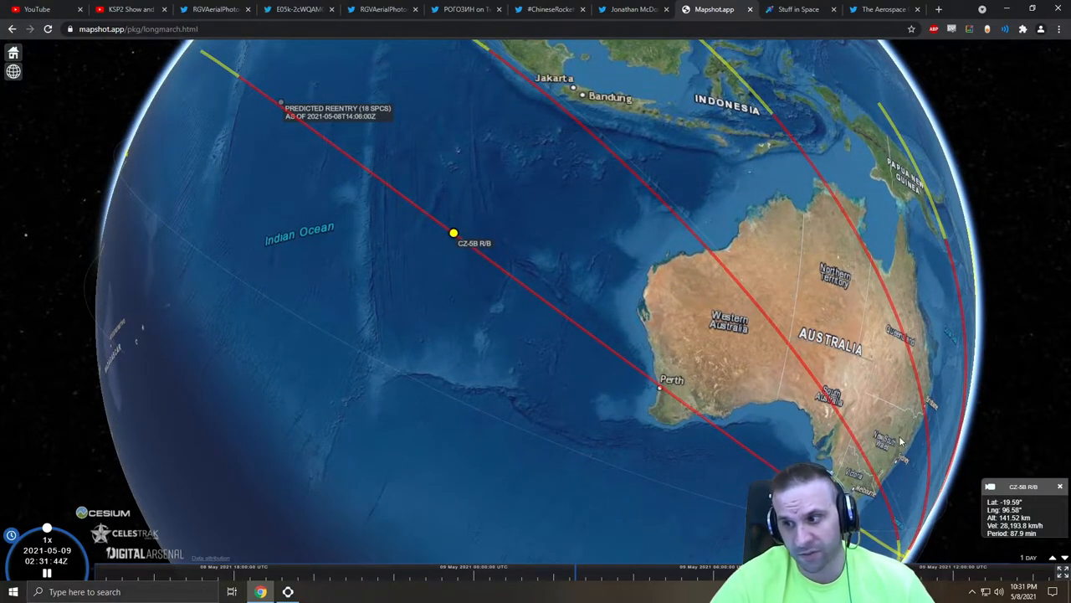
mouse_move(536, 306)
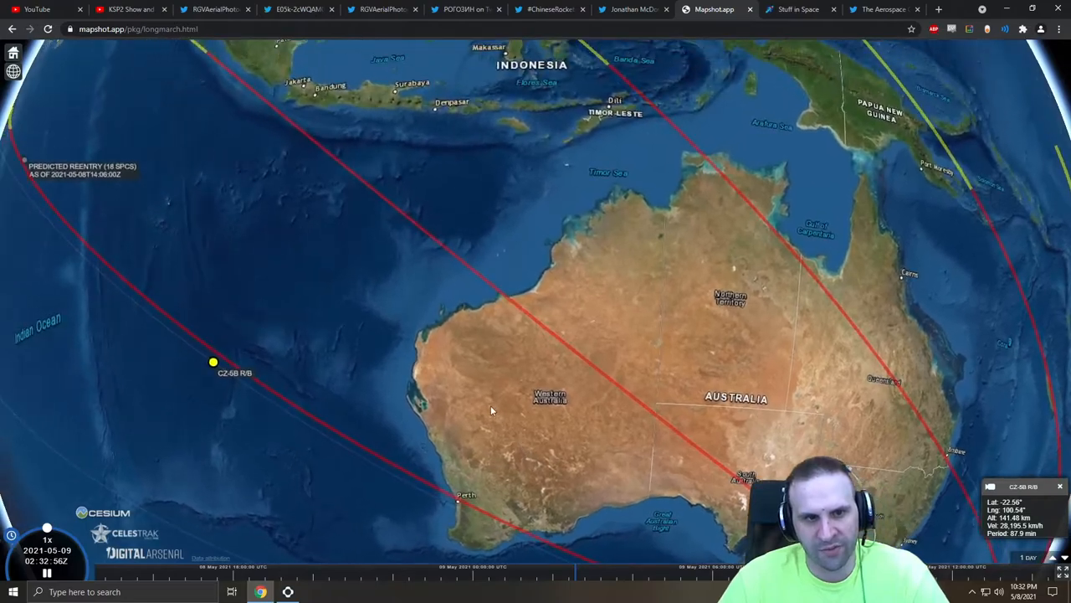
Zoom in on the CZ-5B R/B marker offshore northwest of Perth, Western Australia.
scroll(down, 3)
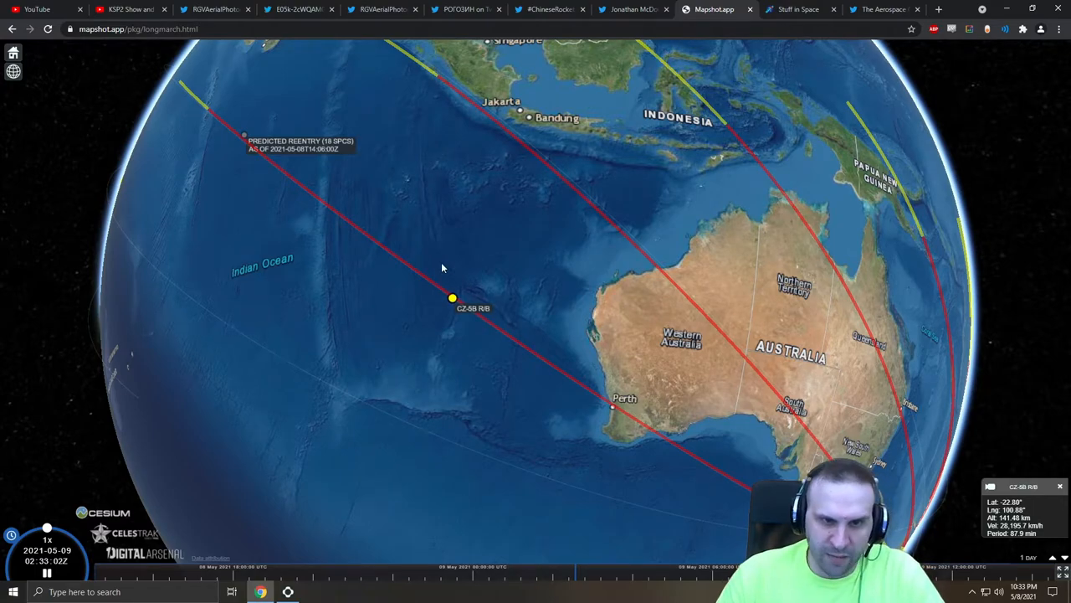
mouse_move(552, 295)
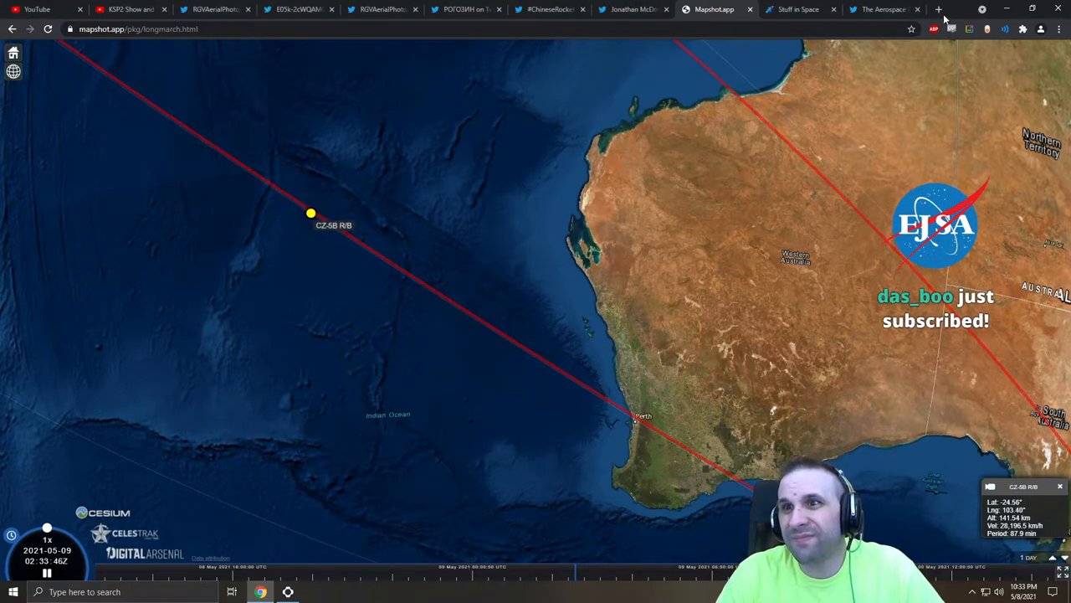
Play the Al Zulfi, Saudi Arabia sighting video from the #LongMarch5B thread full screen.
click(884, 11)
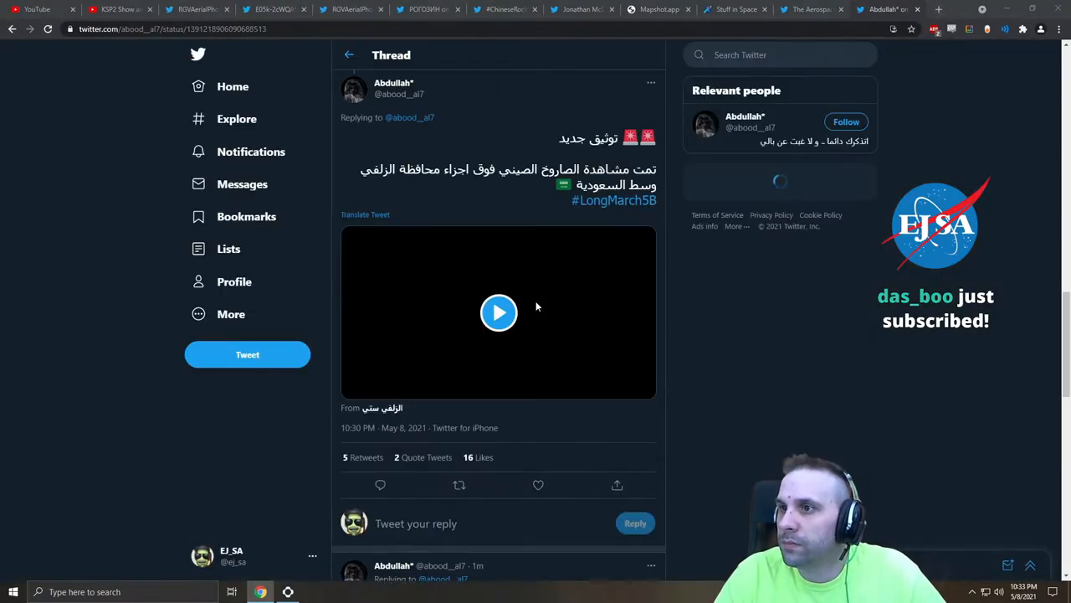
click(498, 313)
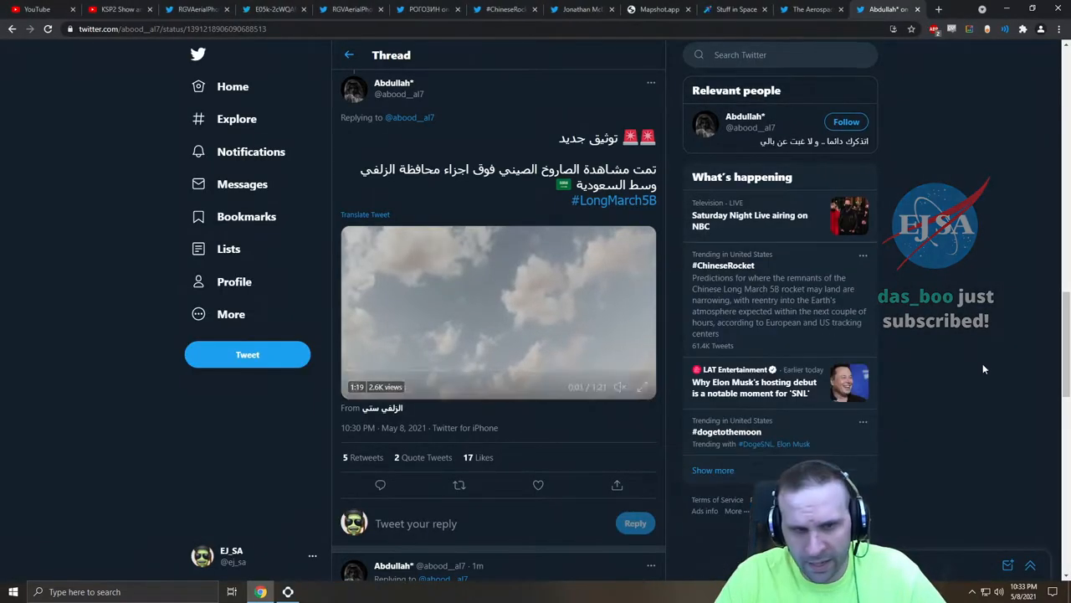
click(643, 385)
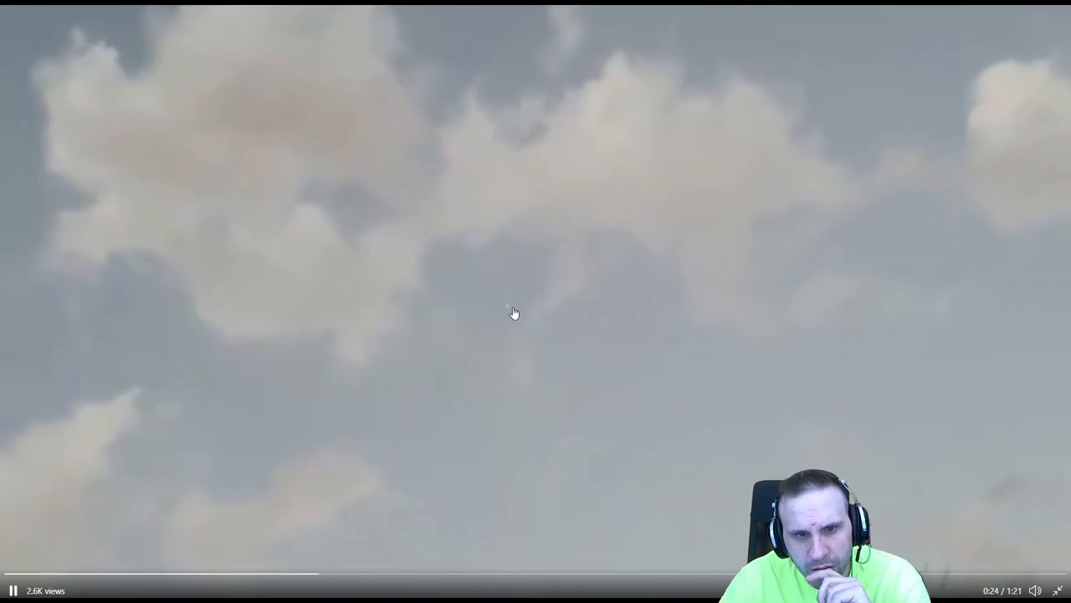
mouse_move(498, 375)
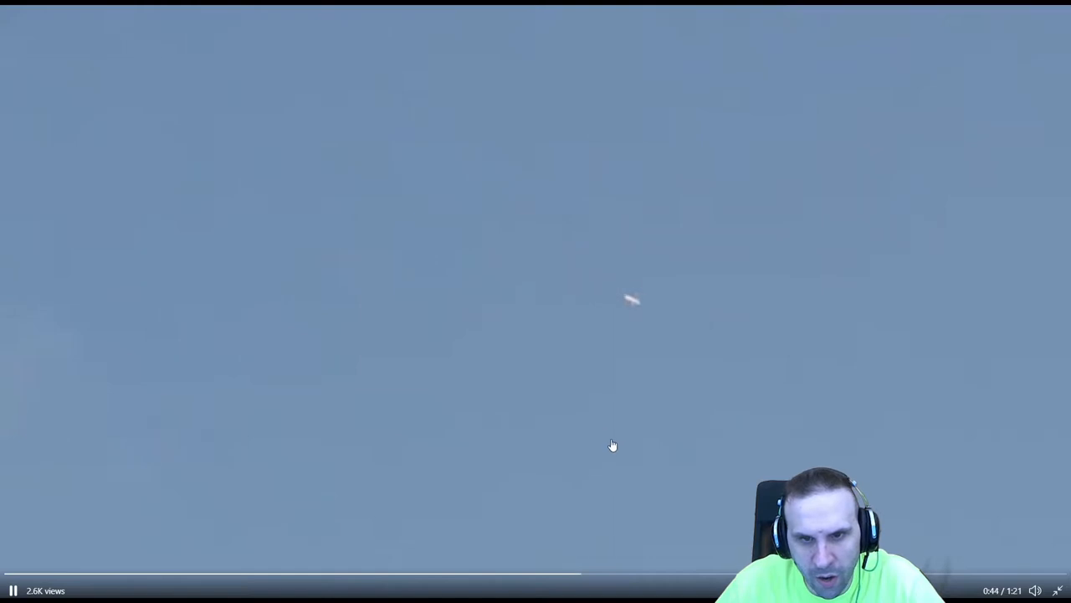
mouse_move(626, 455)
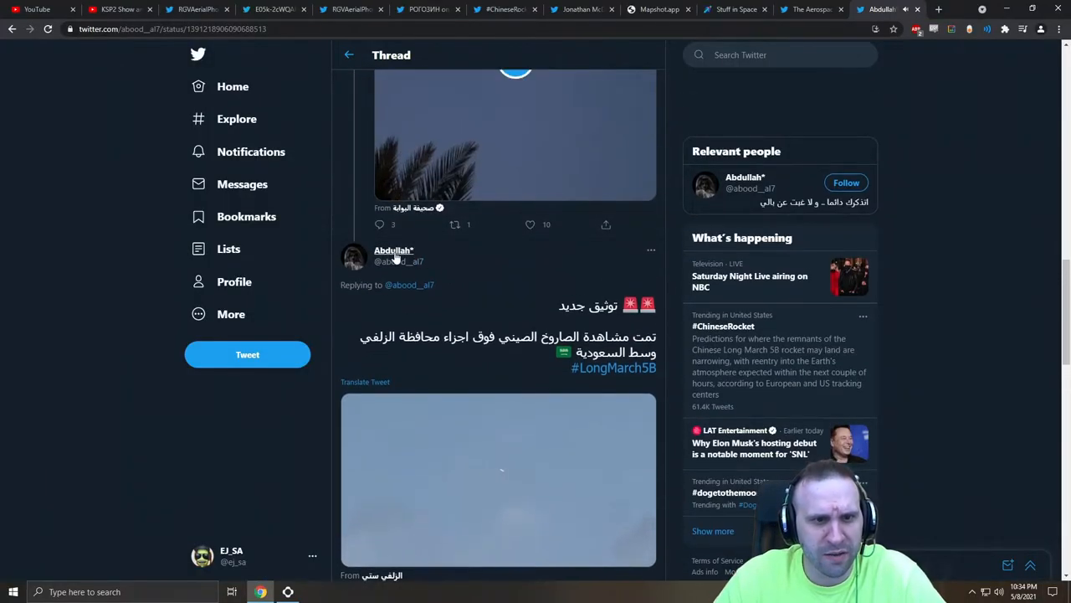
scroll(down, 3)
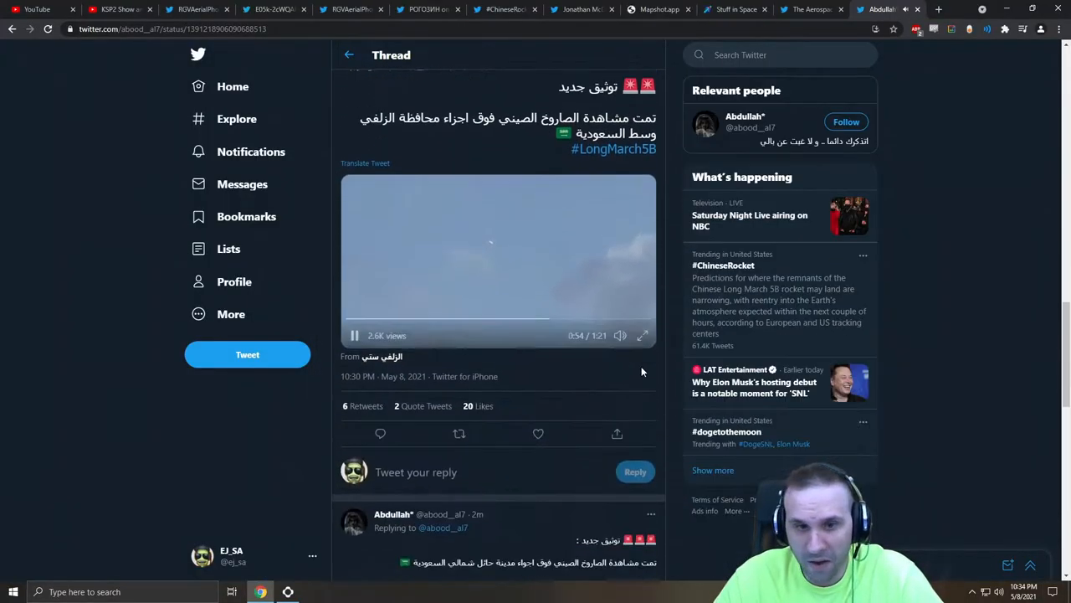
click(643, 335)
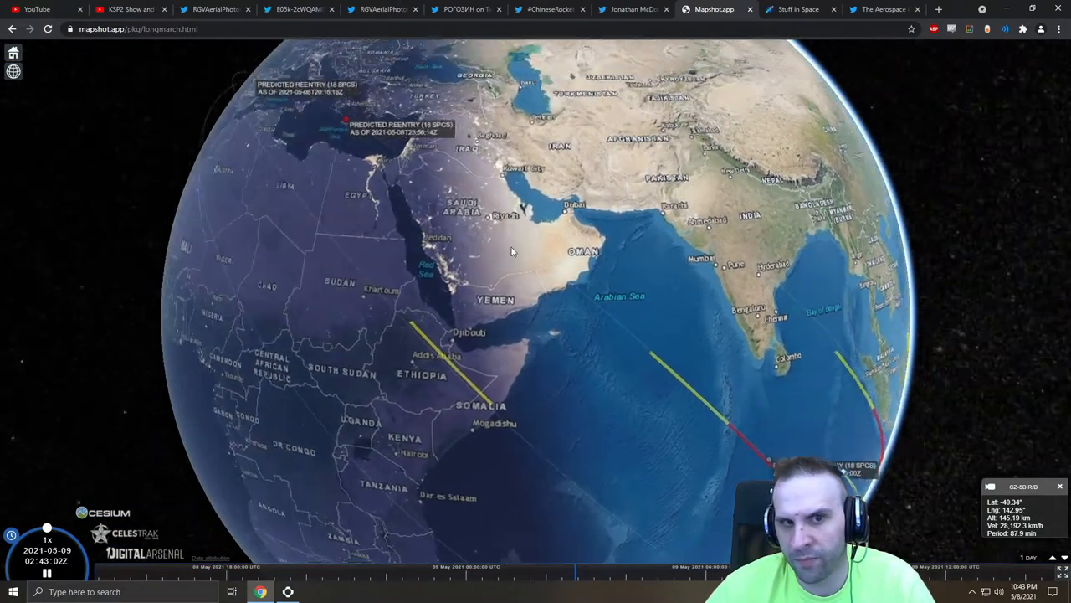
Scrub through the four-second Oman sighting clip of the Chinese rocket.
drag(512, 251, 387, 272)
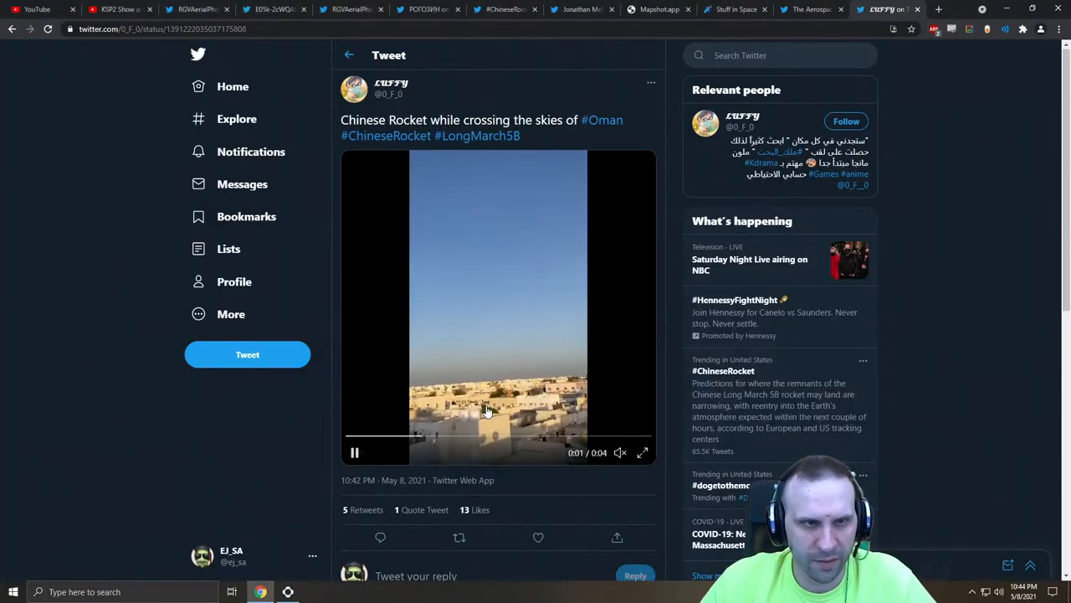
click(643, 452)
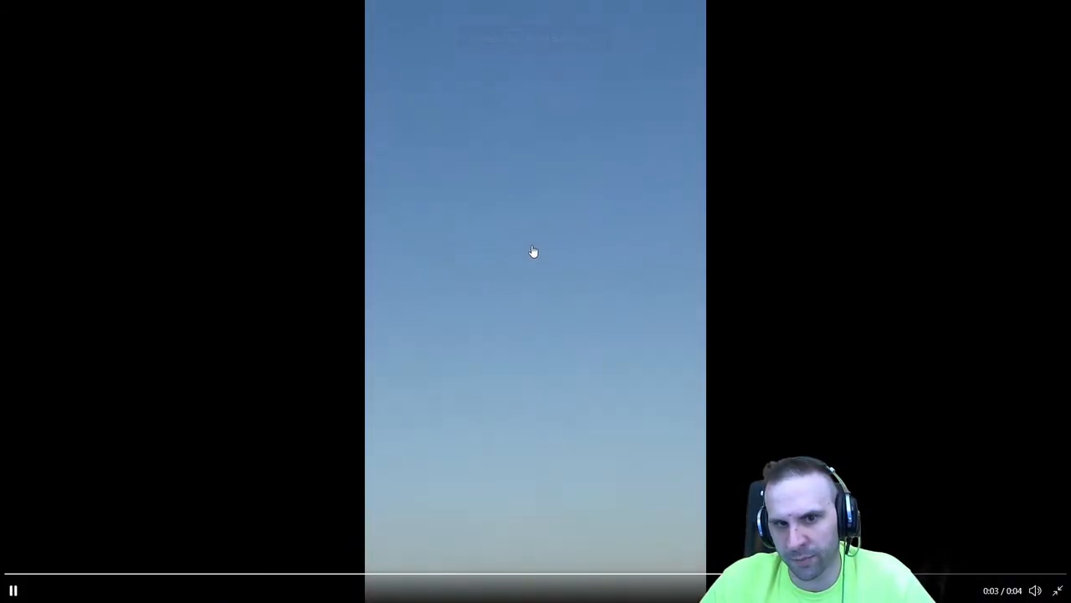
click(14, 590)
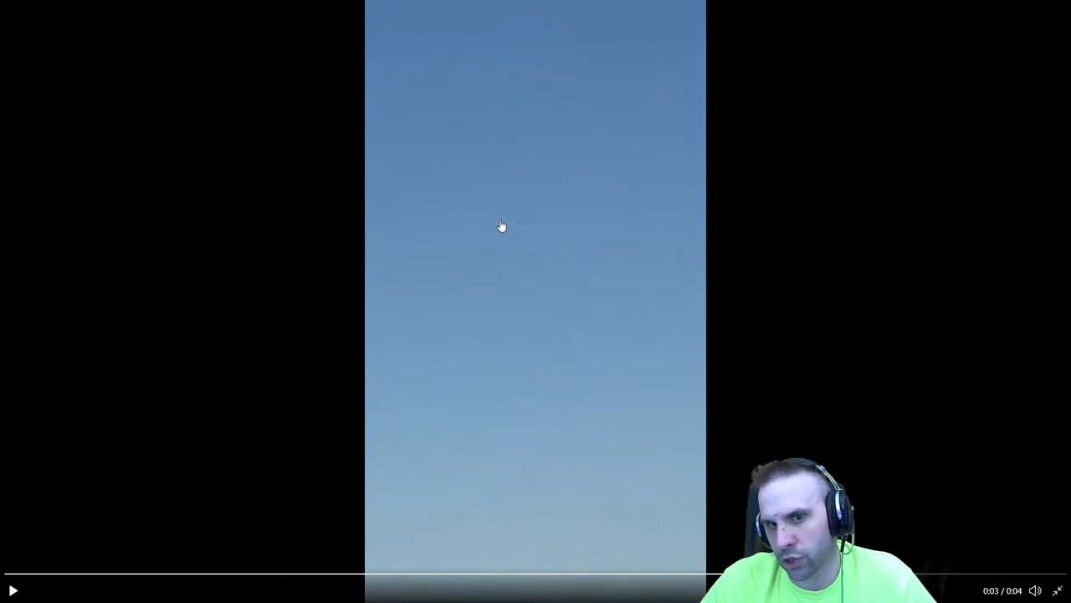
mouse_move(527, 241)
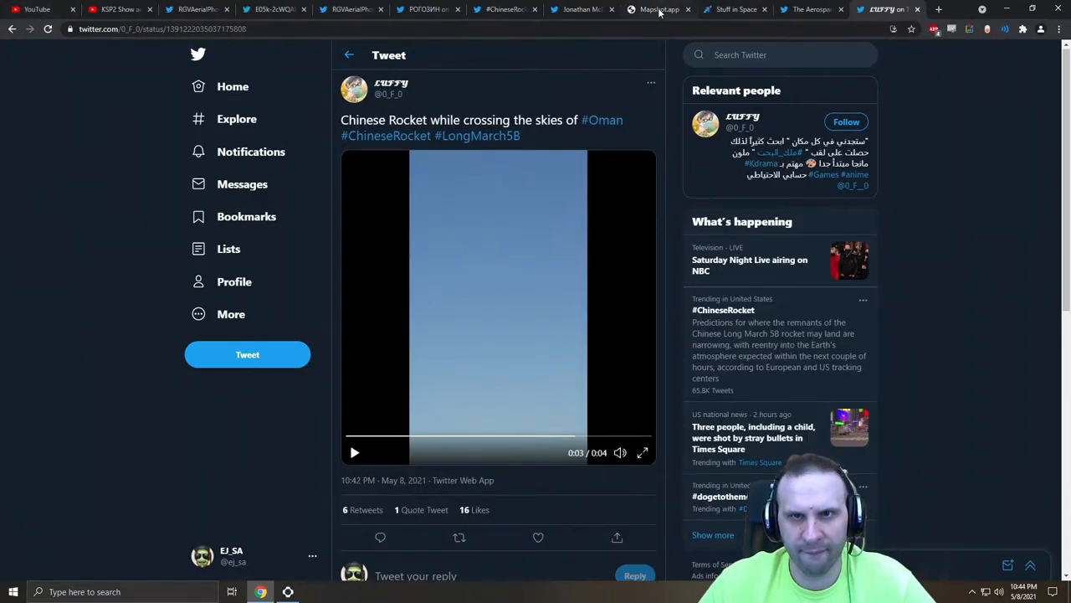
Watch CZ-5B R/B pass over New Zealand on the live tracker, then go to Jonathan McDowell's profile.
click(660, 10)
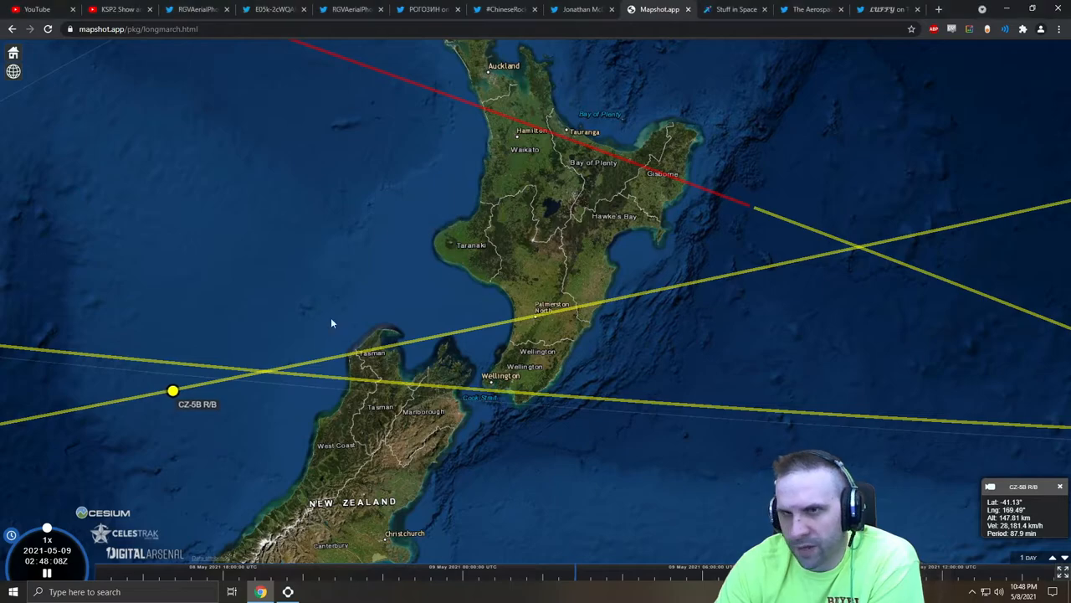
click(583, 10)
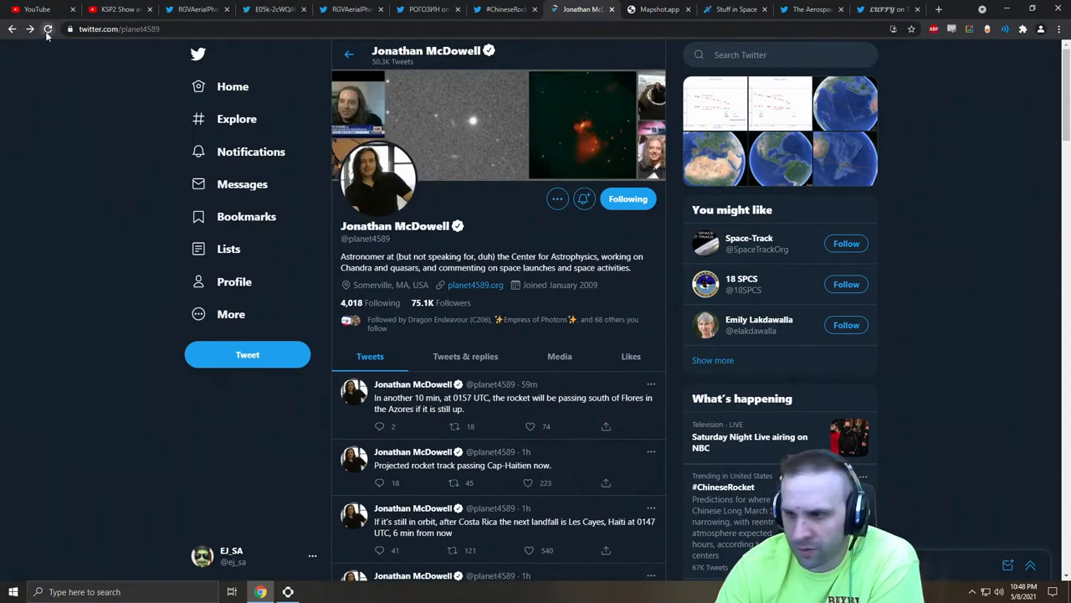
Reload Jonathan McDowell's feed for newer tweets on Tasmania, New Zealand passes and China's reentry prediction.
click(47, 28)
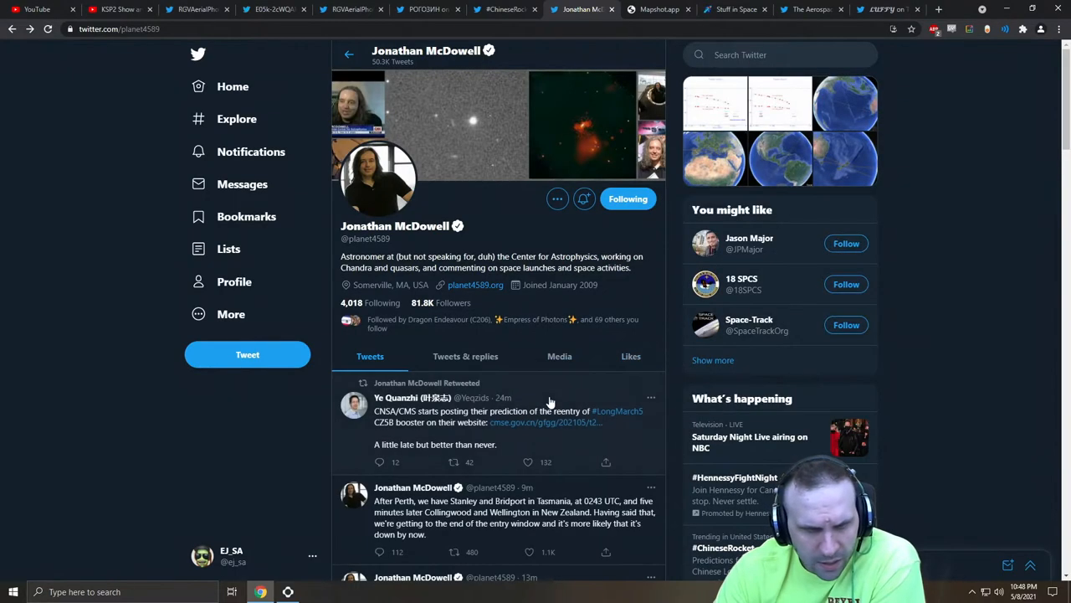
scroll(down, 3)
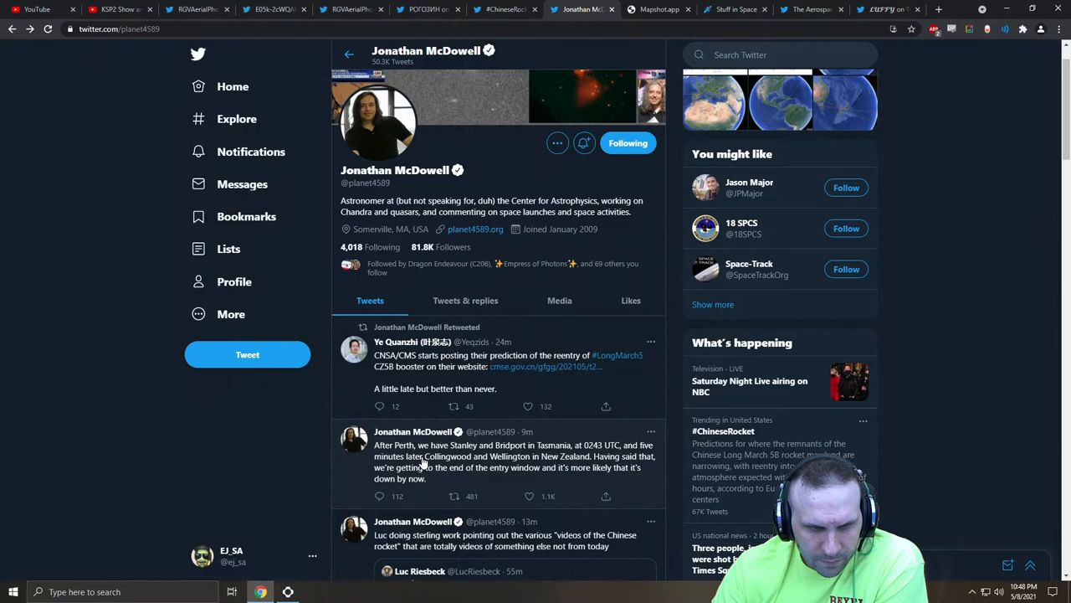
mouse_move(544, 449)
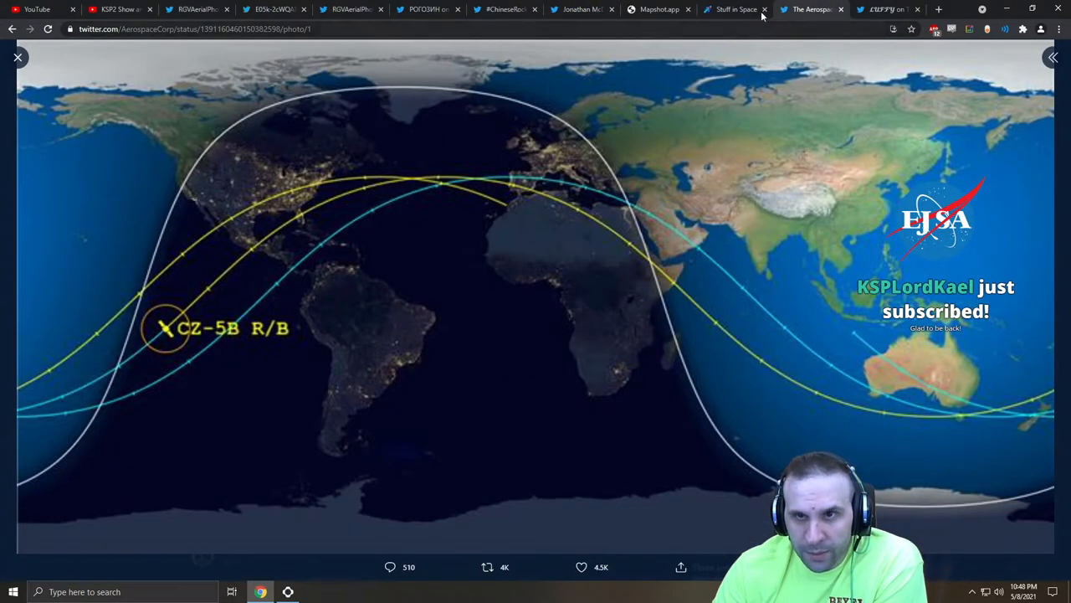
click(659, 10)
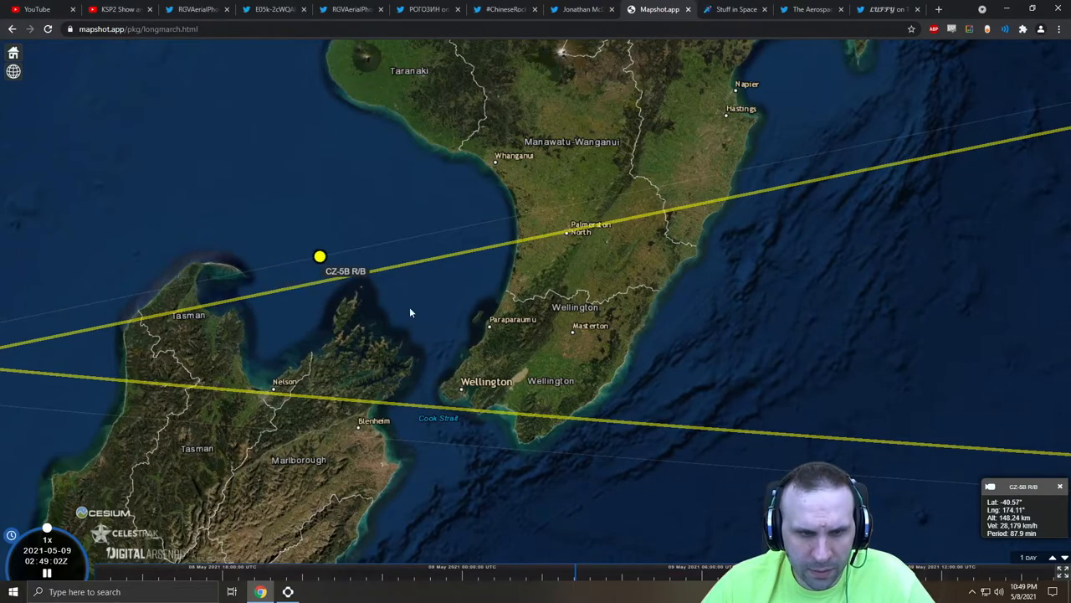
Scroll the Aerospace Corp CZ-5B R/B ground-track map showing the Sun's position over Asia.
scroll(down, 3)
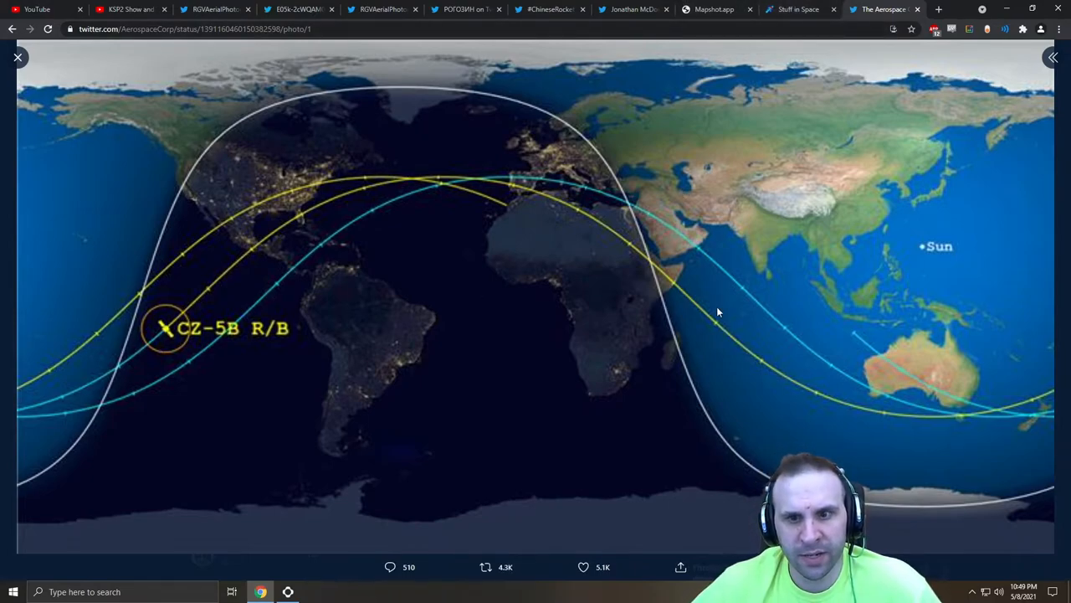
mouse_move(676, 231)
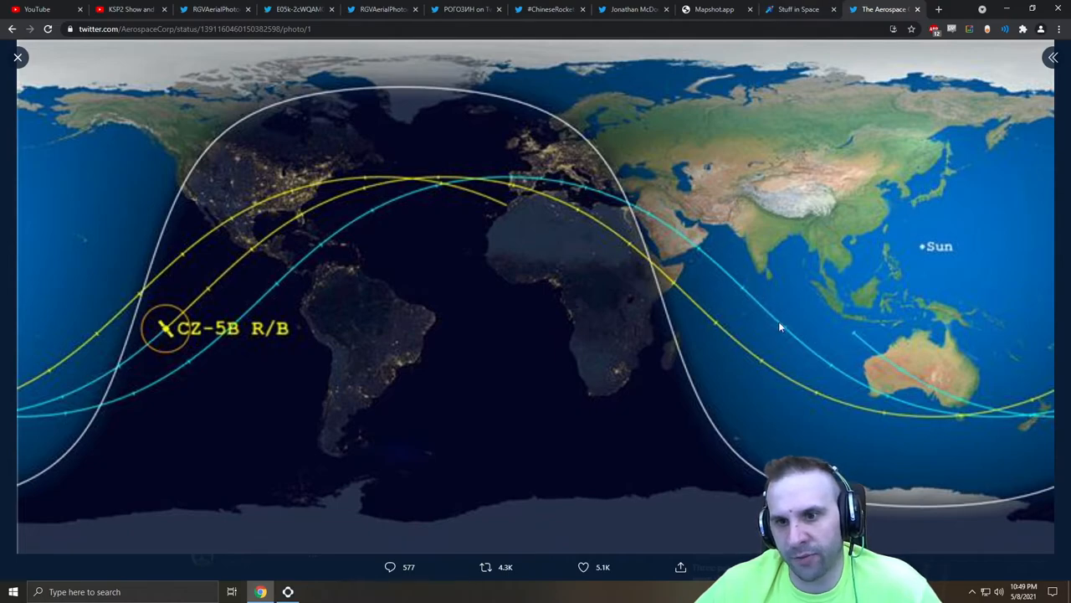
mouse_move(747, 288)
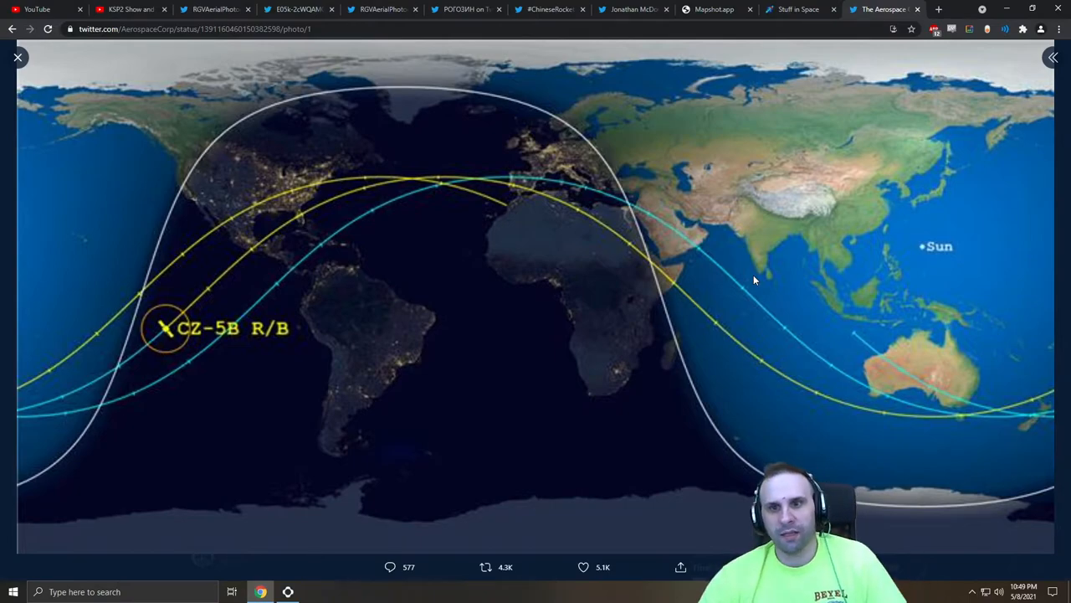
mouse_move(795, 320)
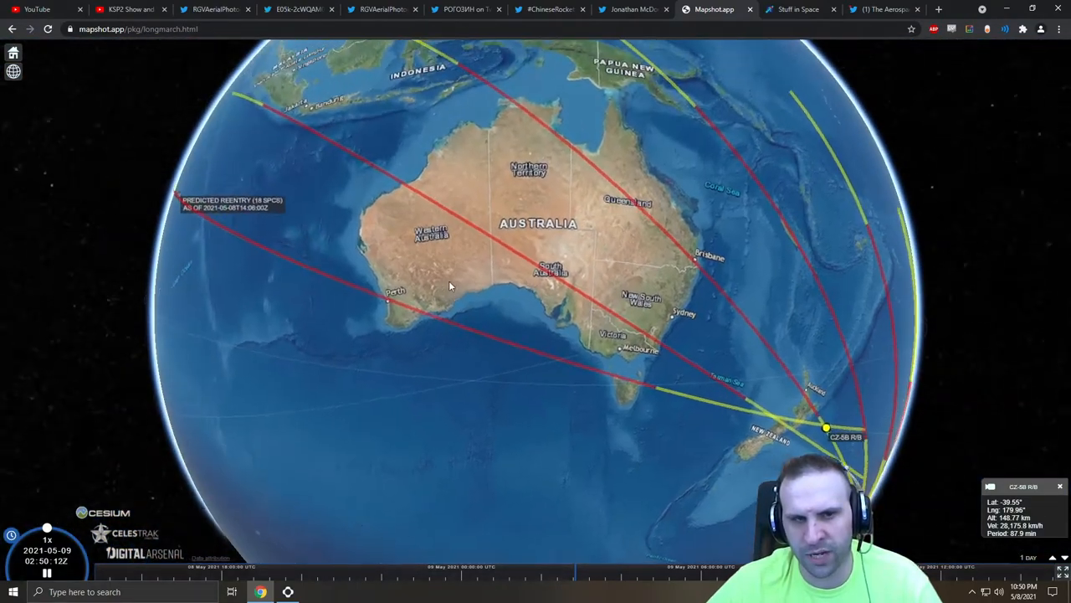
Rotate the globe northwest to the red predicted-reentry tracks across Indonesia and the Indian Ocean.
drag(452, 284, 422, 249)
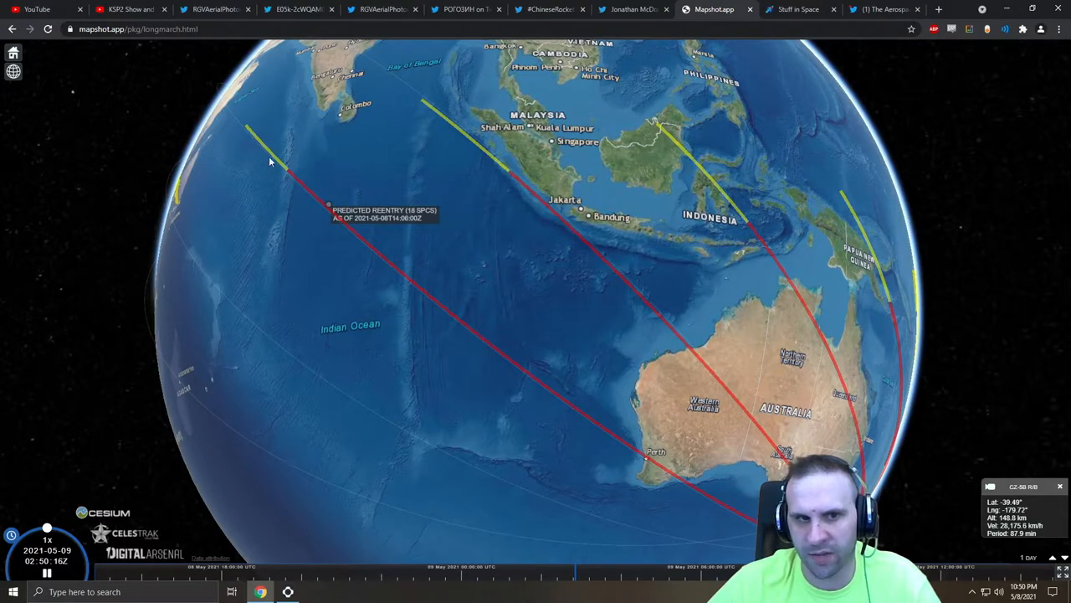
mouse_move(431, 214)
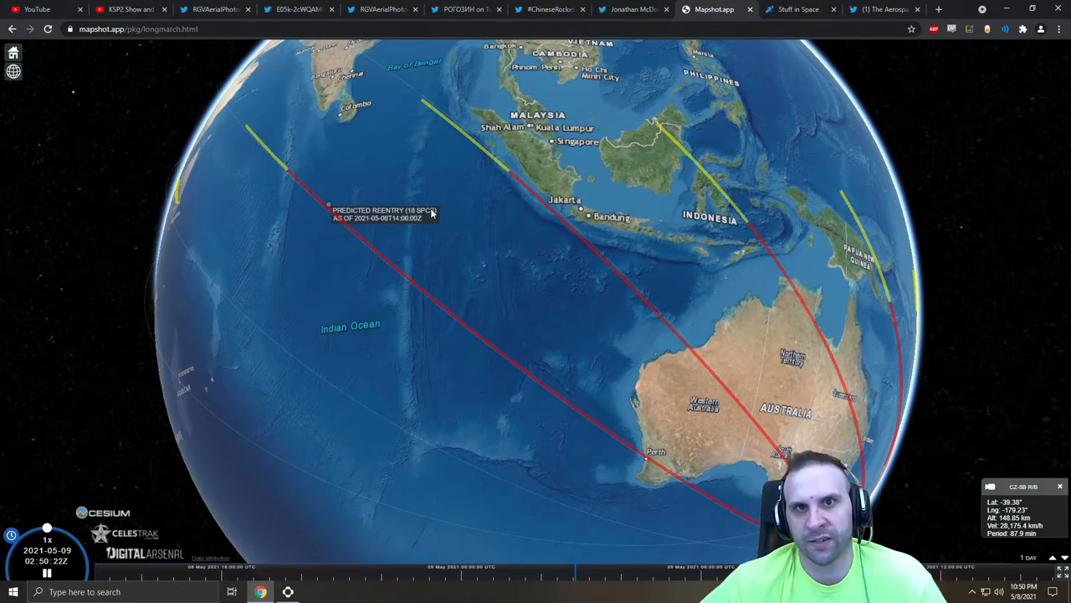
mouse_move(226, 126)
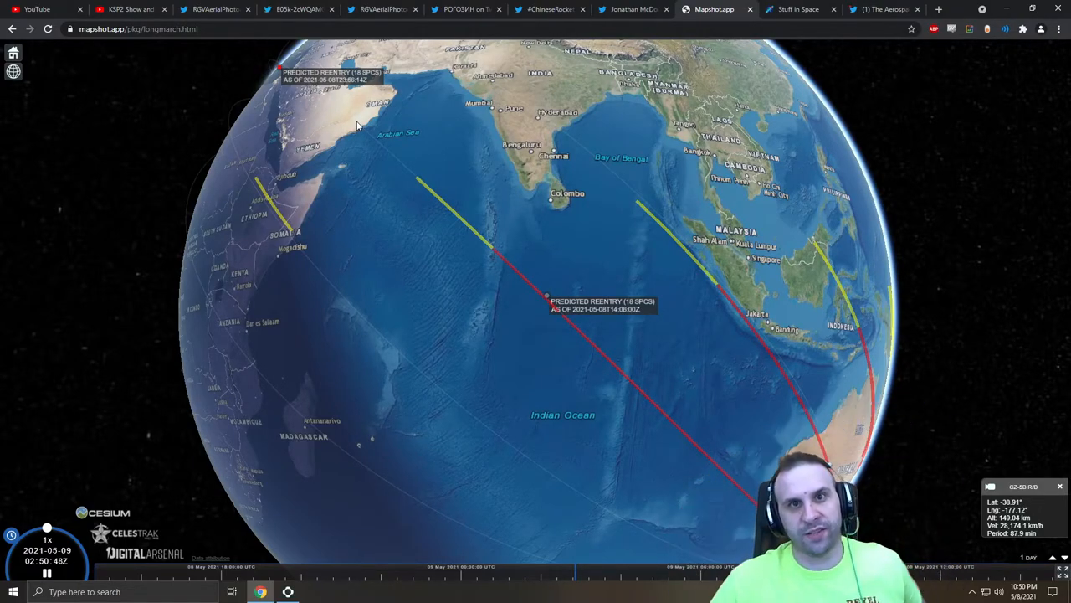
mouse_move(592, 188)
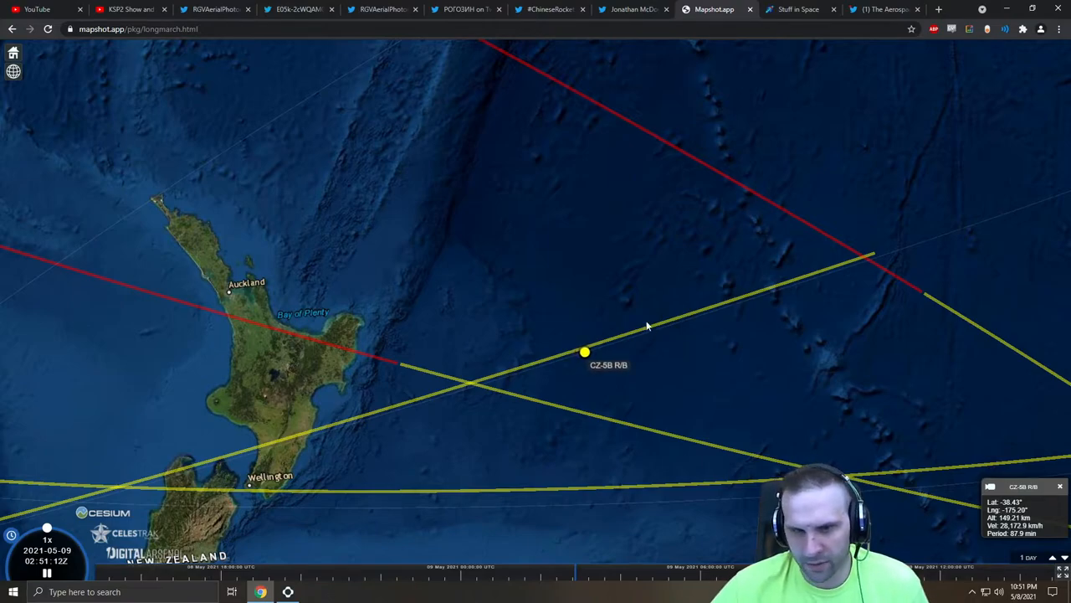
Examine CZ-5B R/B northeast of New Zealand and the reentry tracks, then load the reentry tweet in a new tab.
scroll(down, 3)
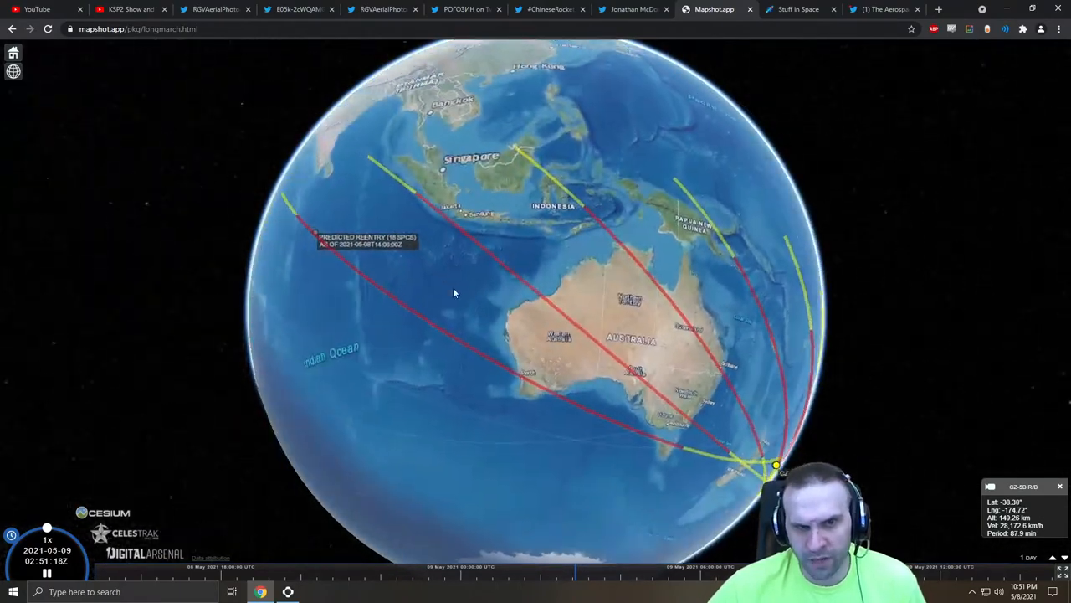
drag(455, 293, 422, 257)
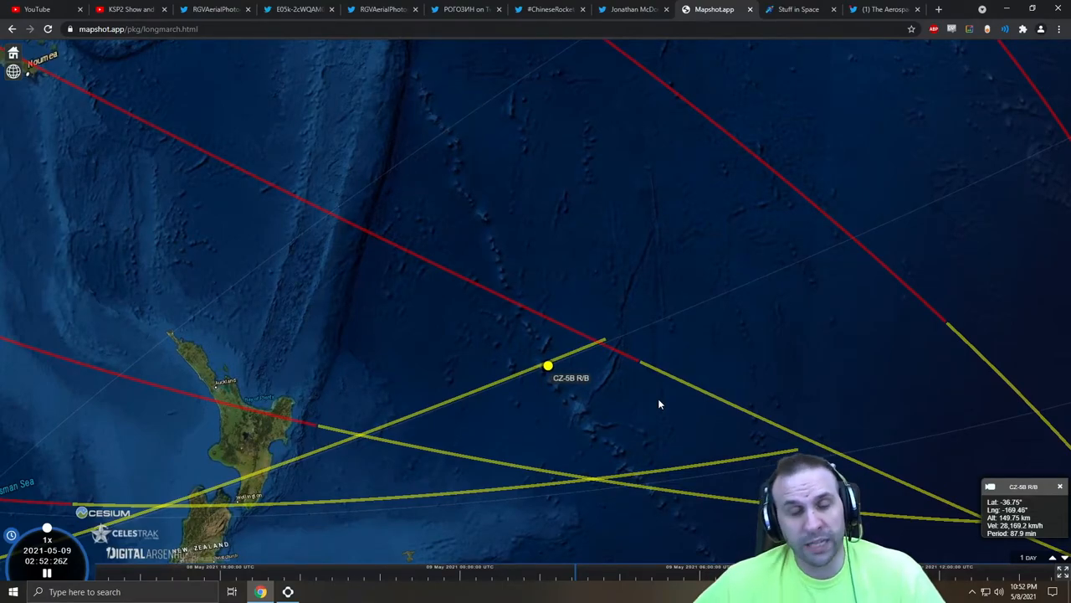
mouse_move(633, 409)
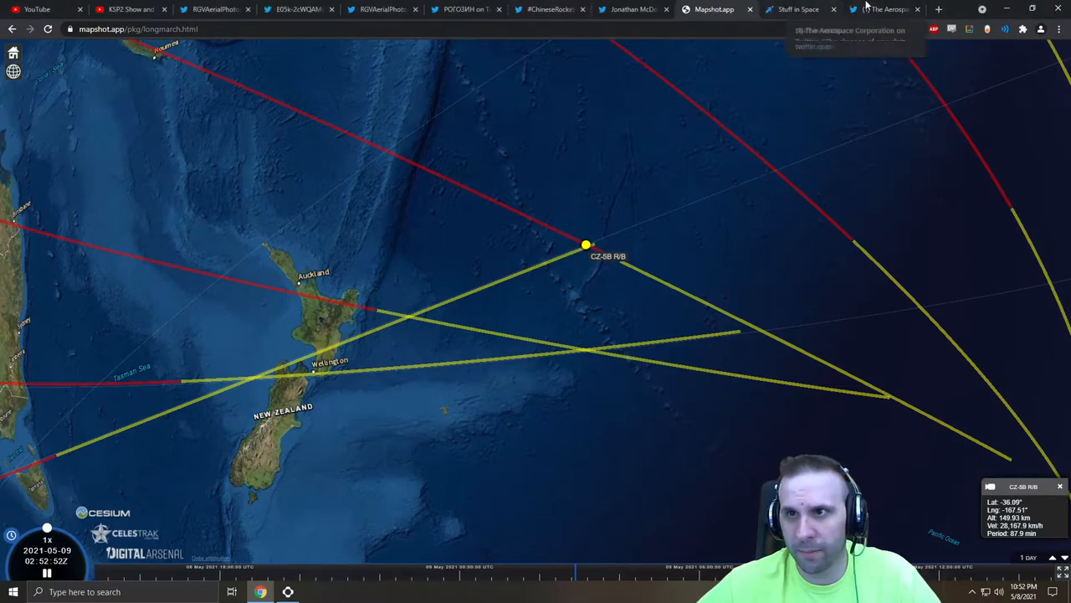
click(939, 10)
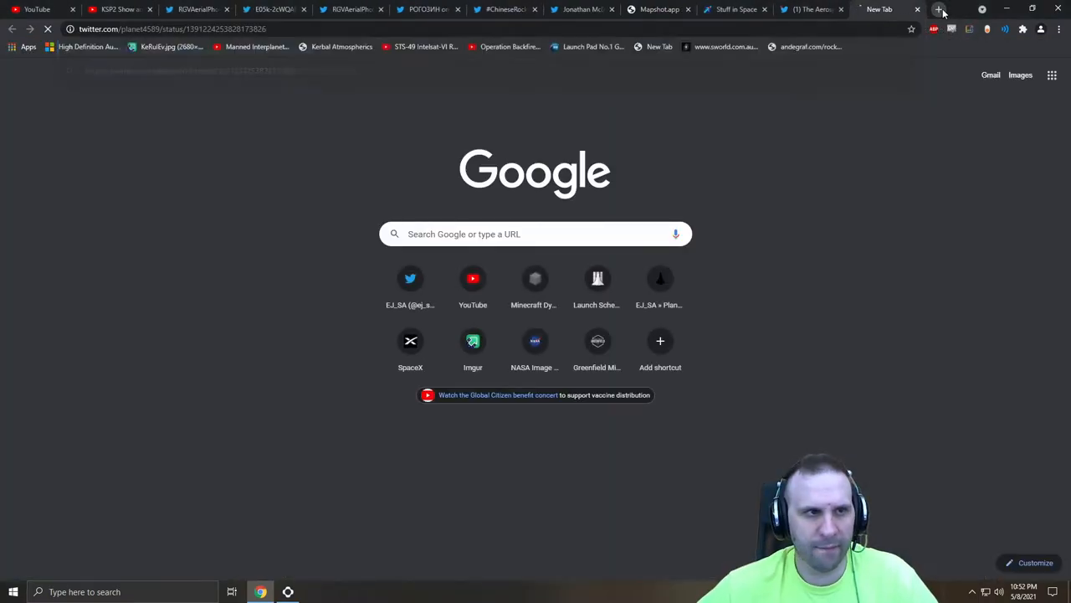
Highlight McDowell's SpaceForce reentry-indication claim in the tweet, then return to the live tracking map.
click(879, 10)
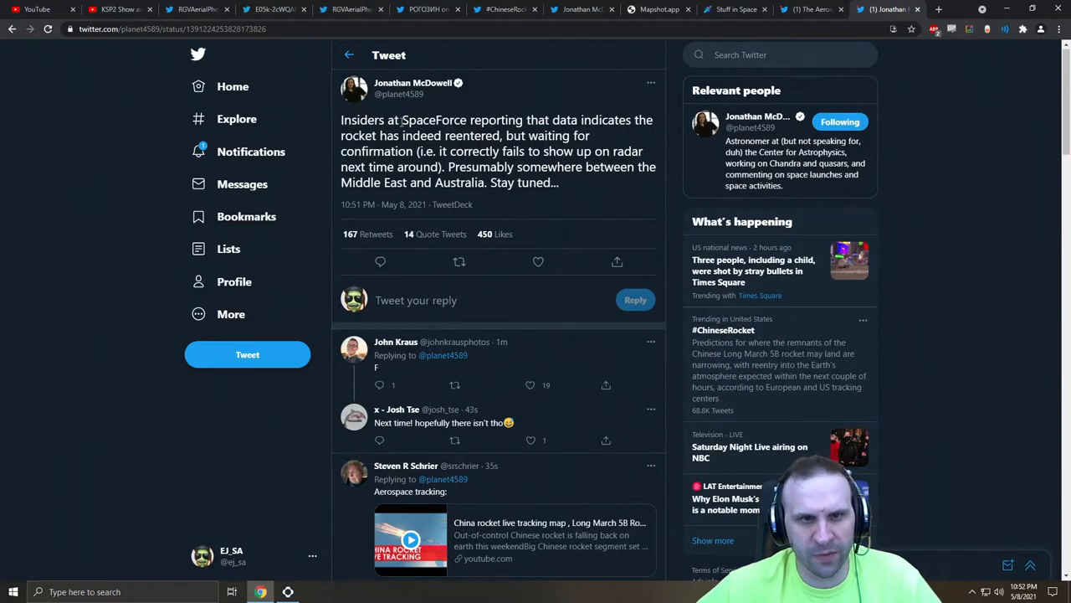
drag(401, 121, 379, 136)
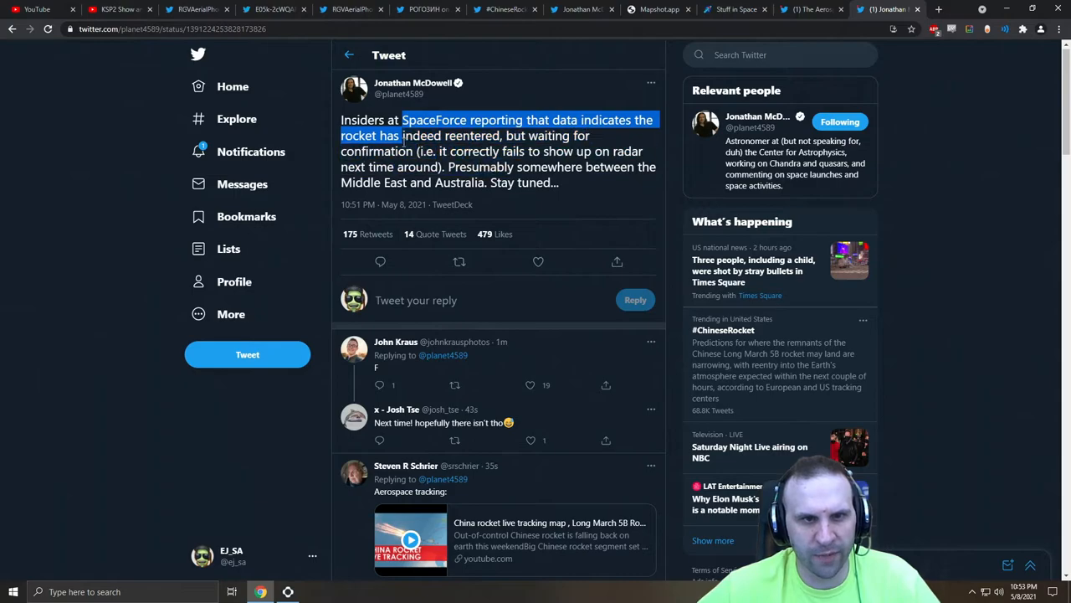
drag(401, 134, 427, 167)
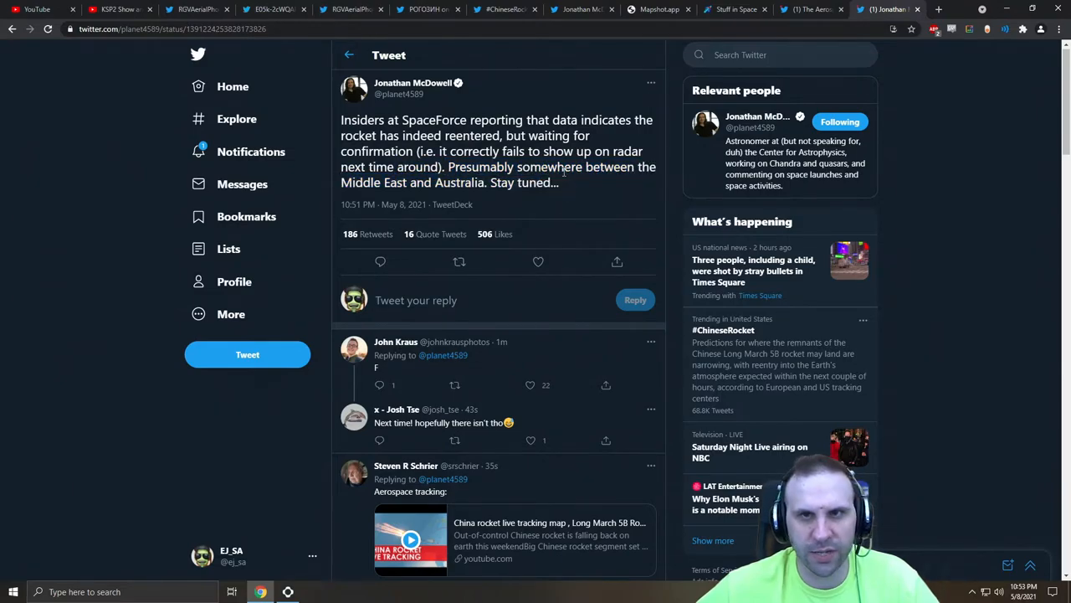
click(660, 10)
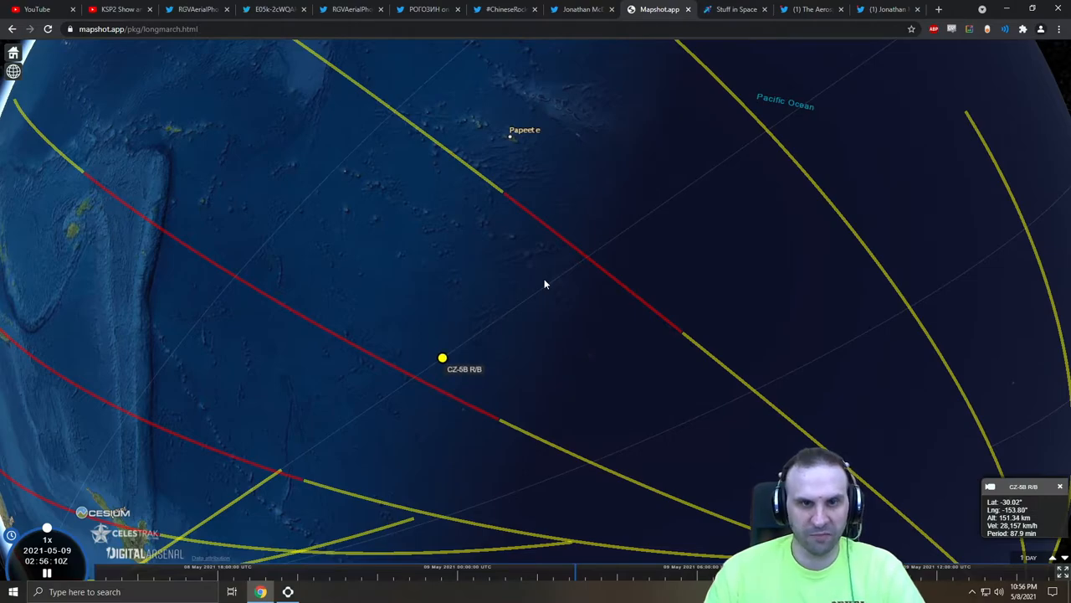
Zoom the map out and back while the CZ-5B R/B marker nears French Polynesia southwest of Papeete.
scroll(down, 3)
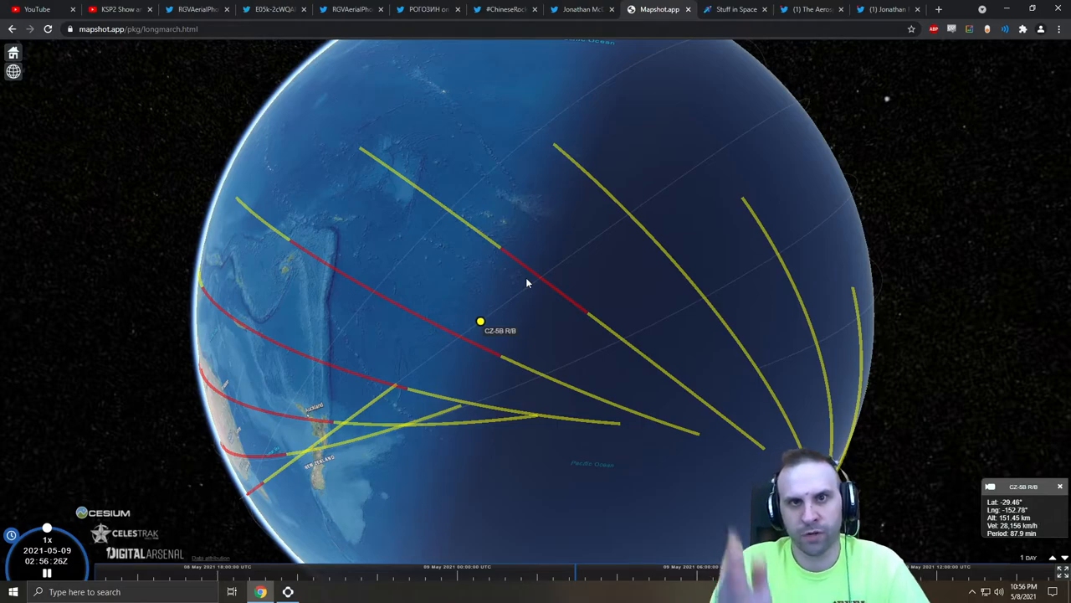
mouse_move(489, 395)
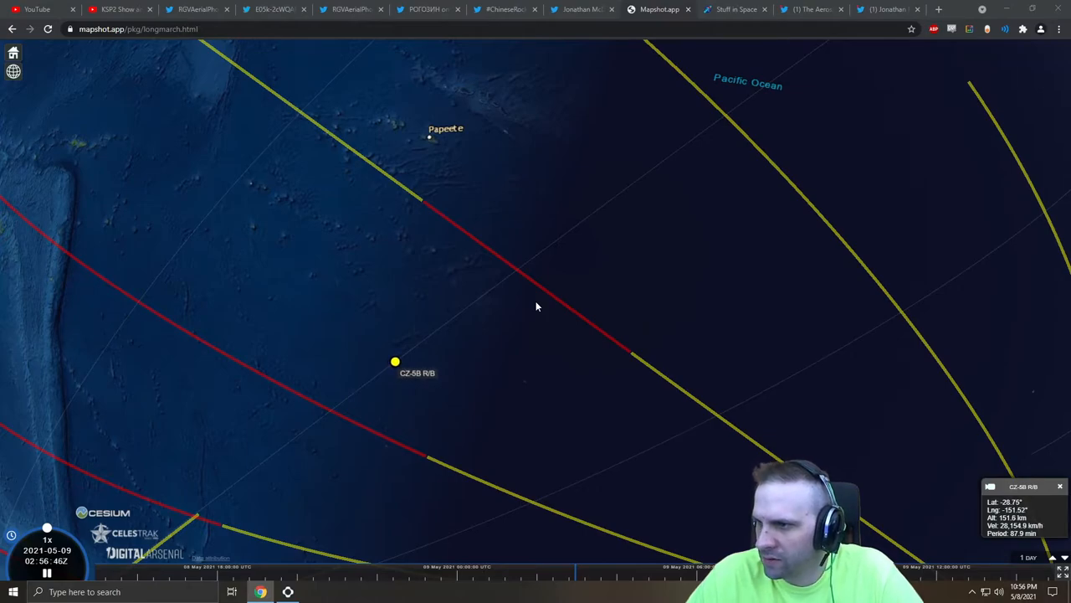
mouse_move(254, 395)
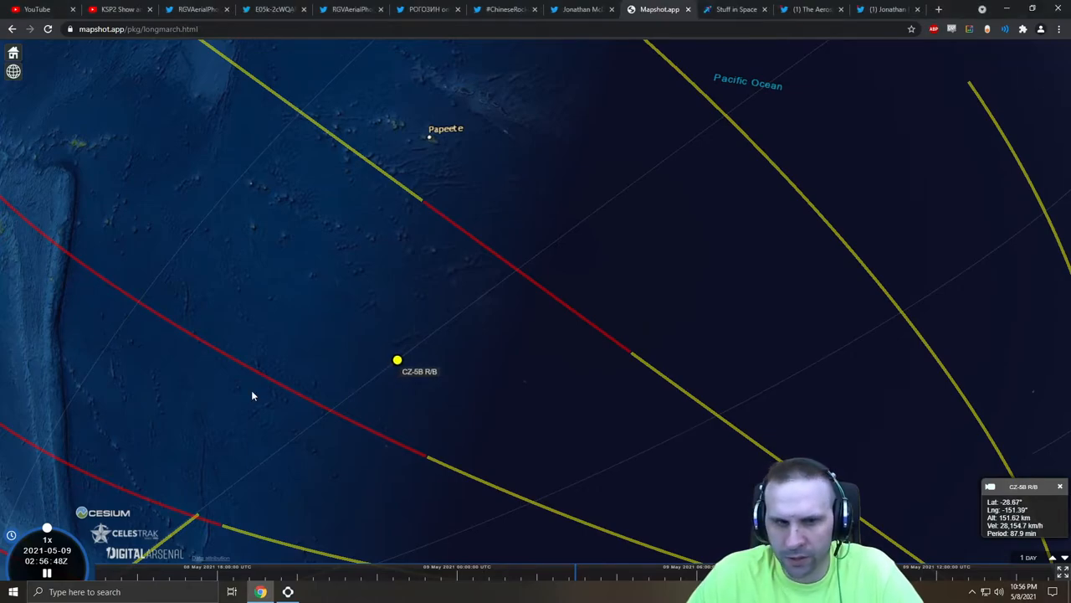
scroll(down, 3)
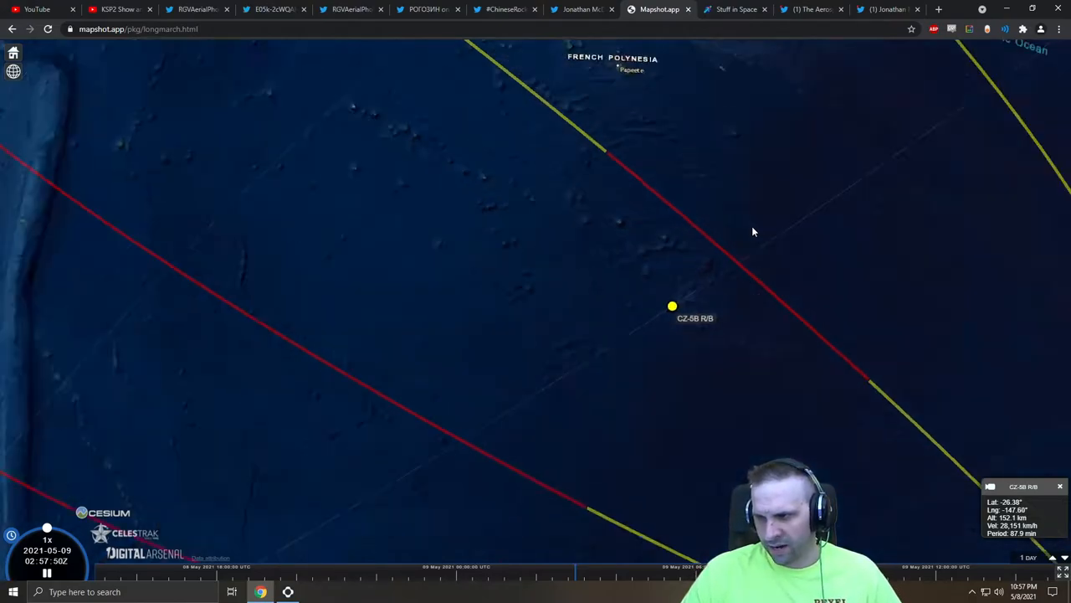
Widen the Pacific view around the marker, then search Google for 'ground t'.
scroll(down, 3)
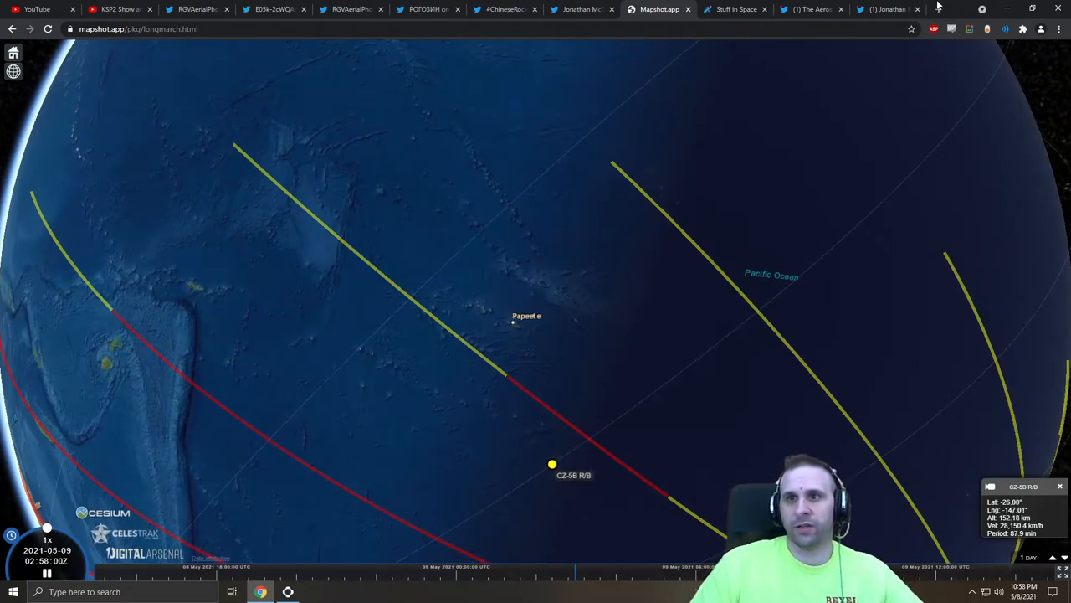
text(ground track)
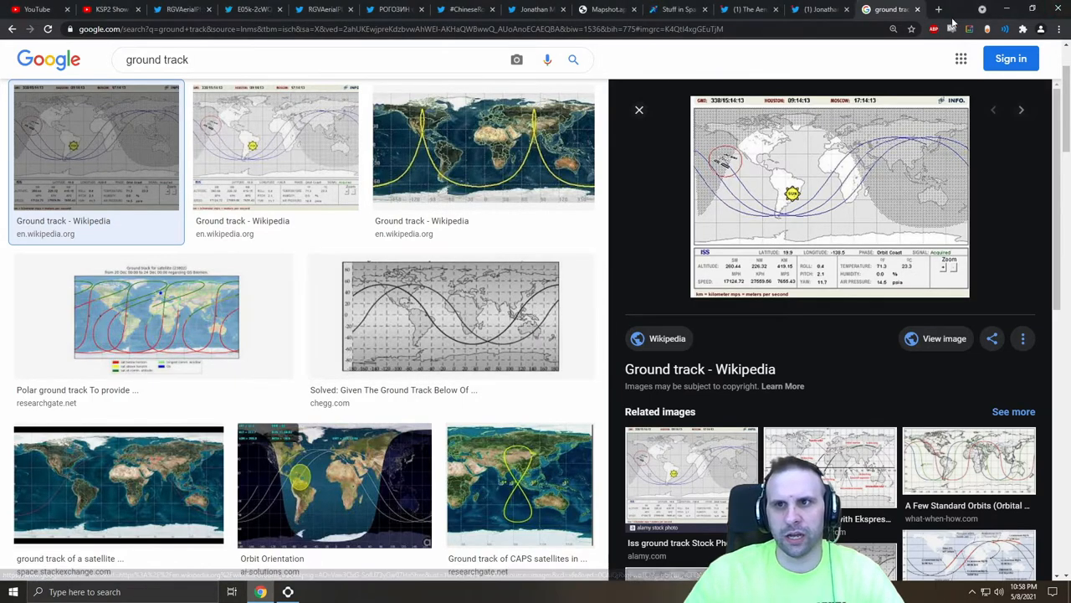
Switch to the Twitter tab holding the Newsistaan rocket sighting video tweet.
click(884, 10)
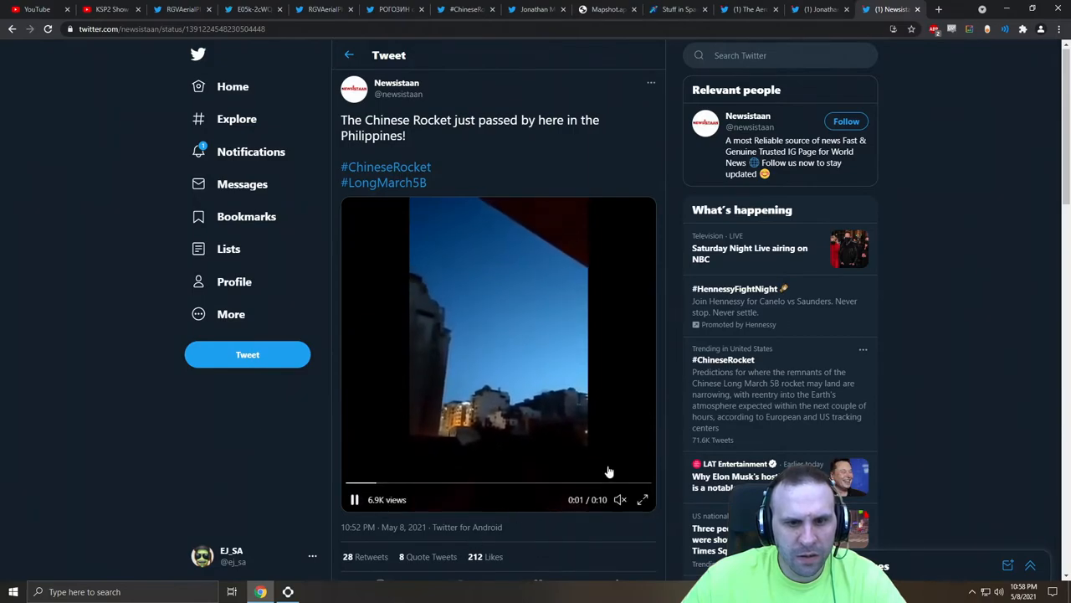
mouse_move(395, 83)
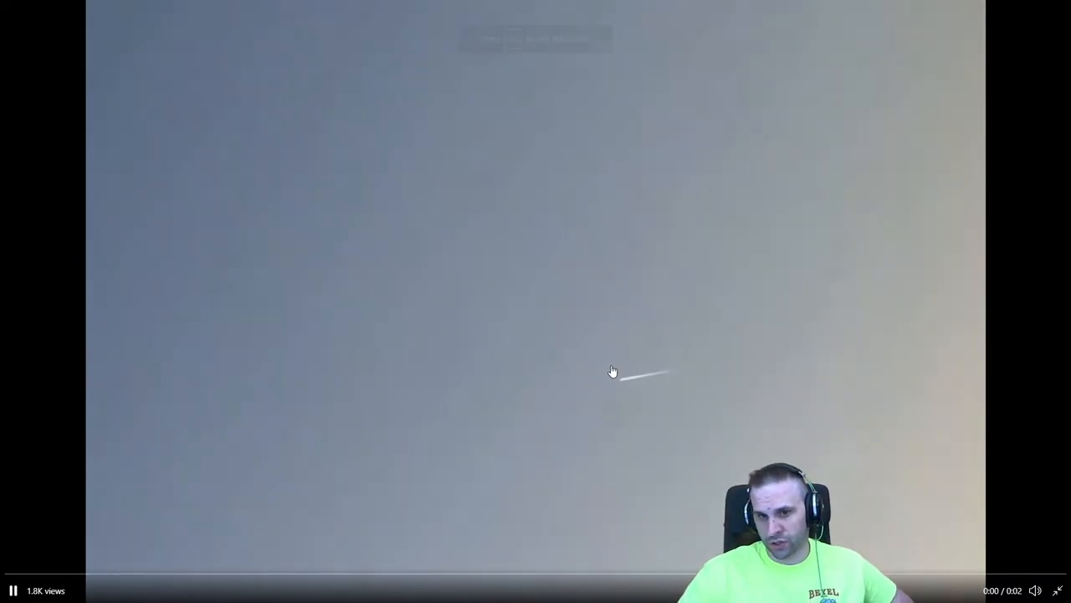
Play the two-second sighting clip of the bright rocket streak full screen.
click(13, 589)
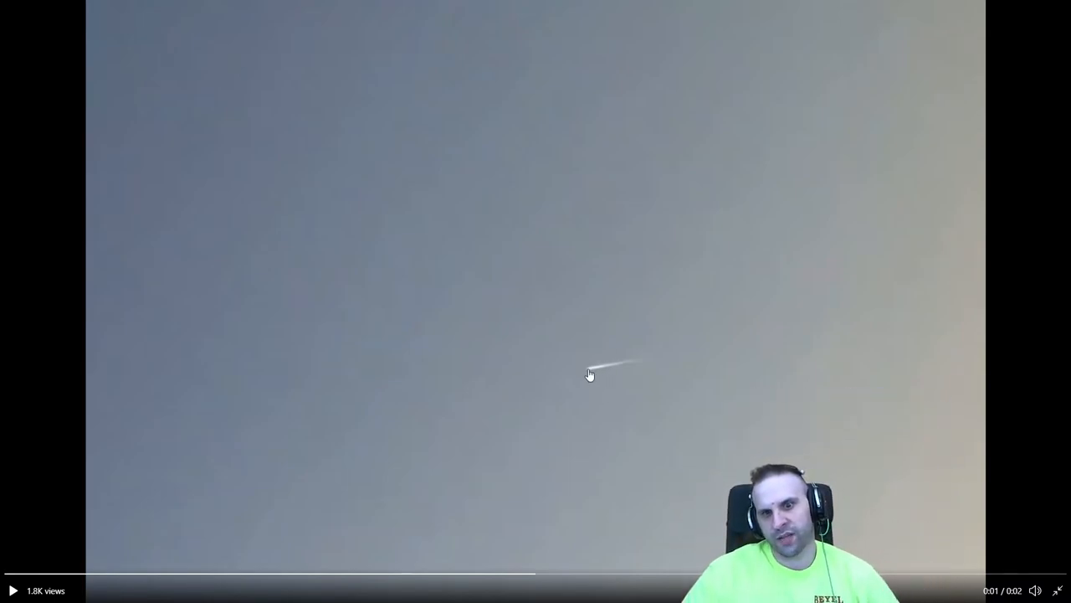
mouse_move(576, 381)
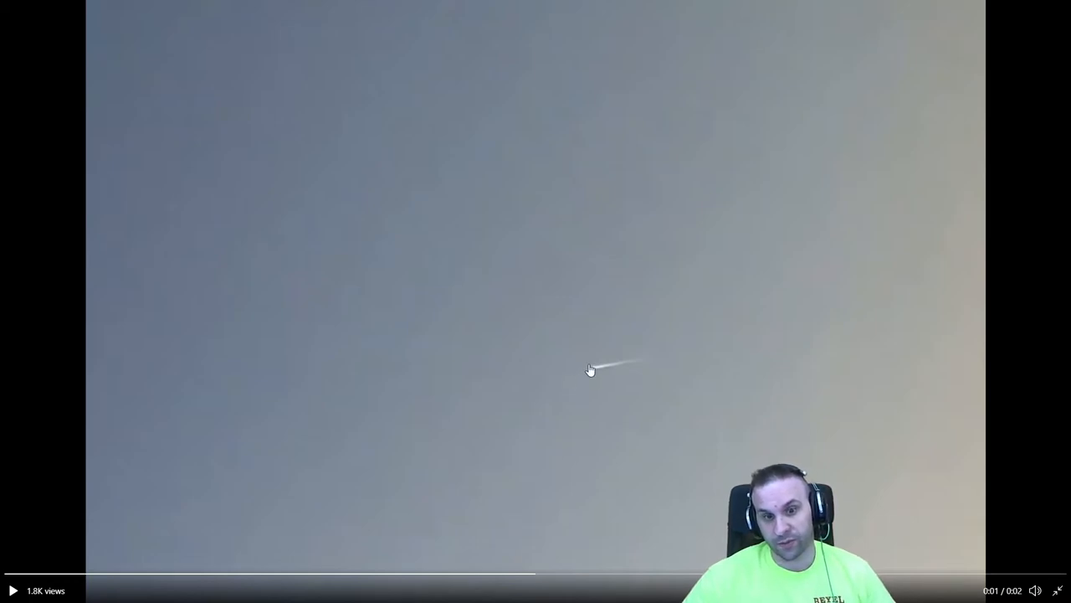
mouse_move(593, 380)
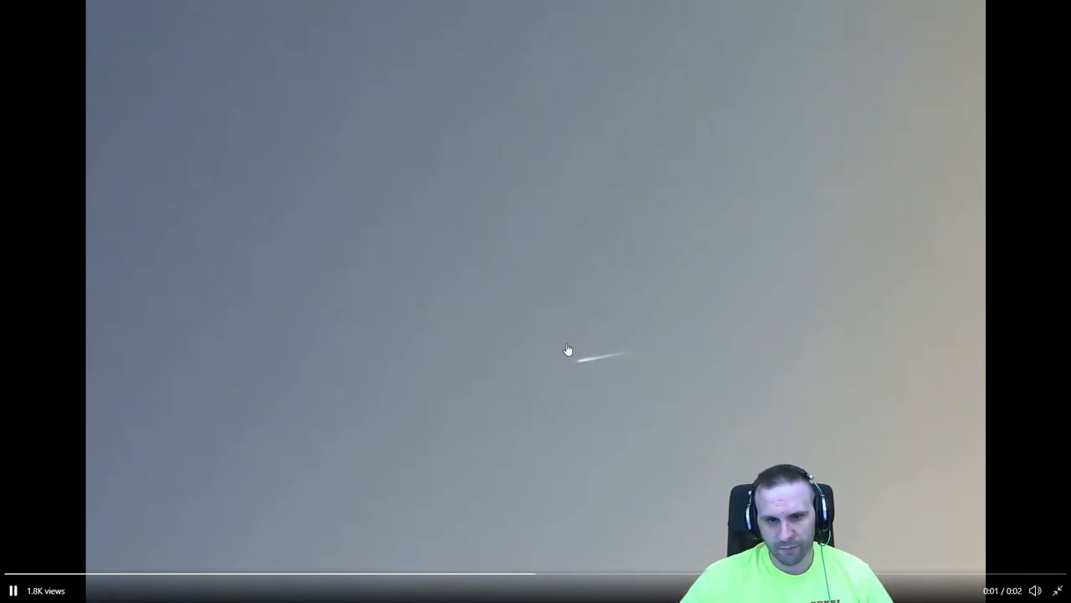
mouse_move(586, 400)
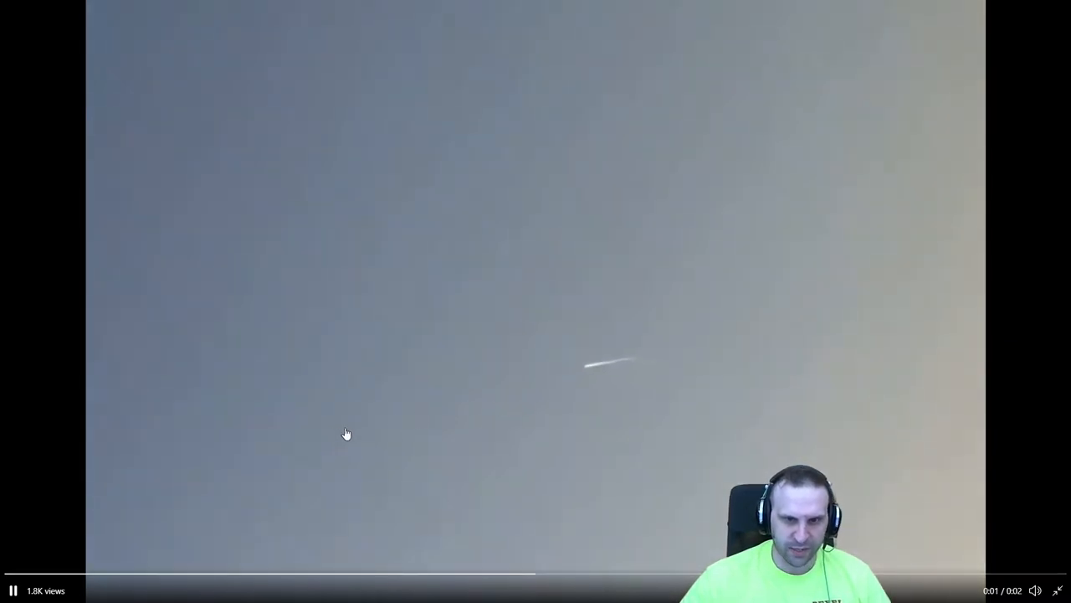
mouse_move(600, 397)
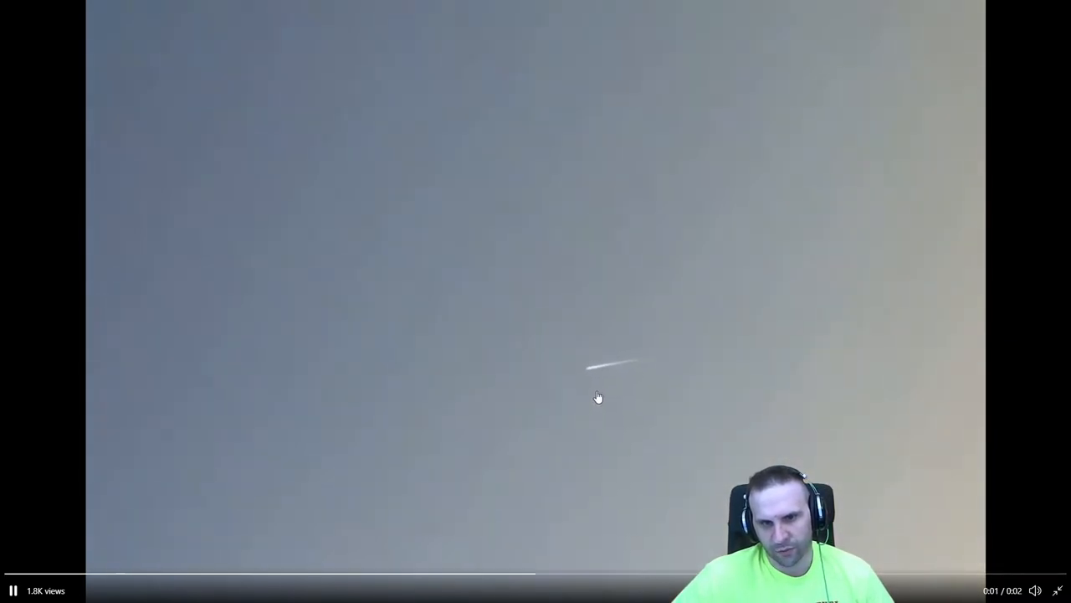
mouse_move(519, 403)
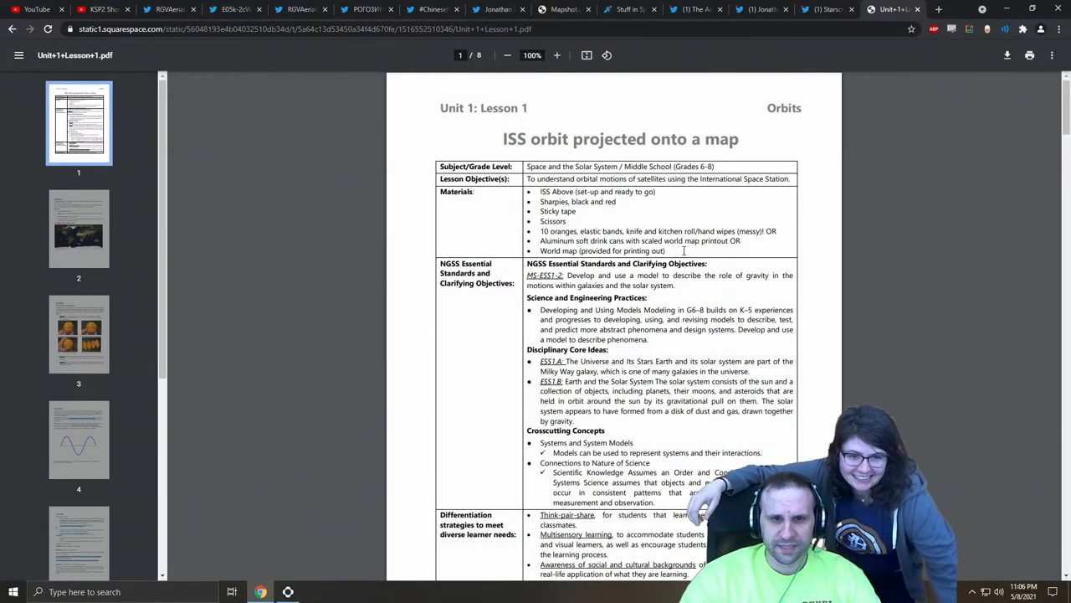
Scroll the ISS lesson past page 3's orange Mercator activity to page 4's sine-wave figure.
scroll(down, 3)
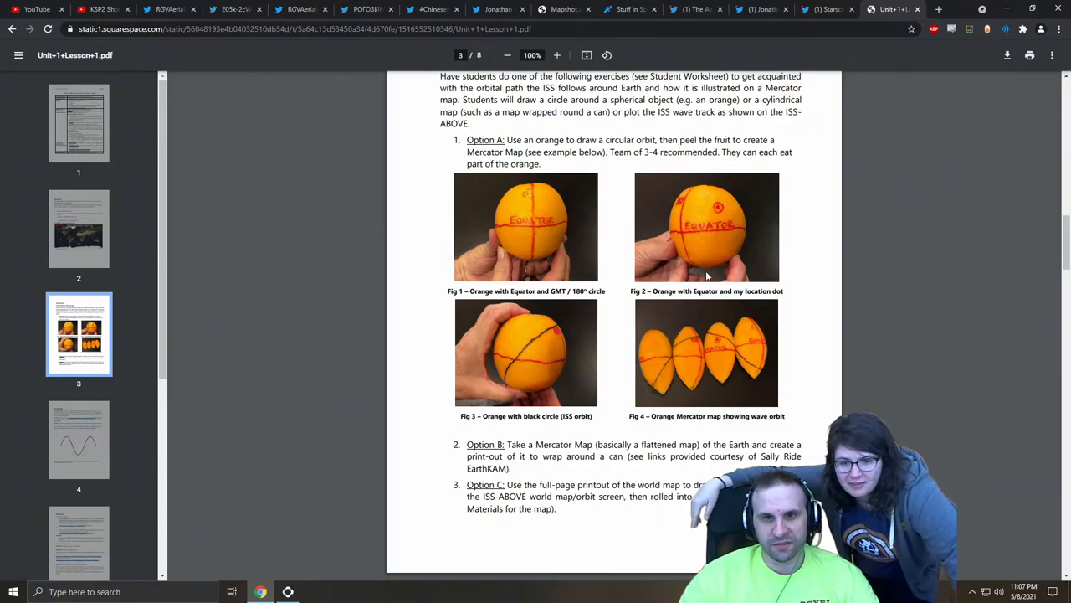
mouse_move(740, 257)
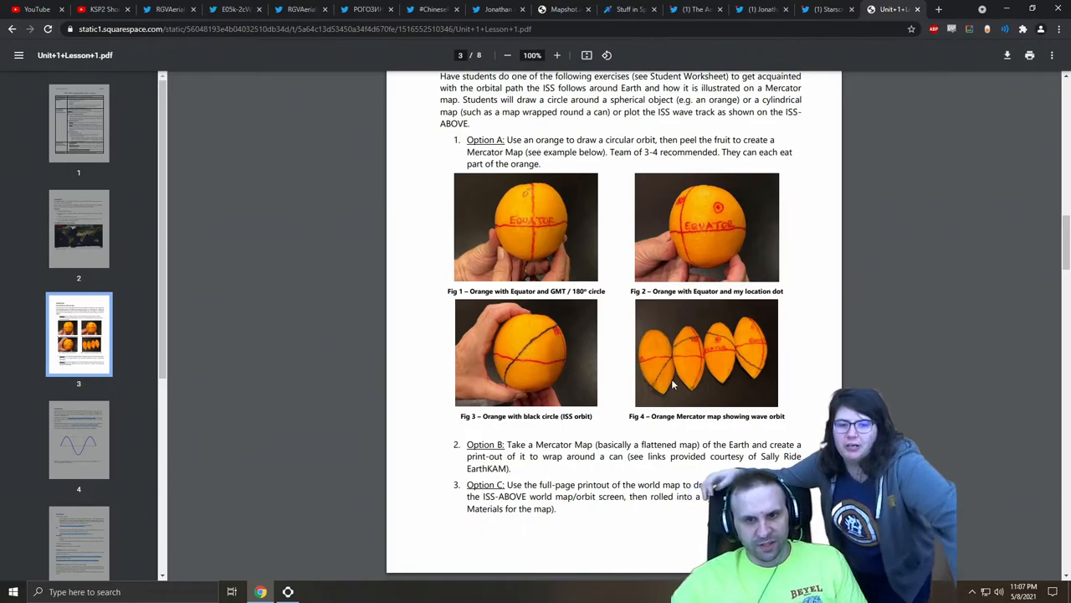
mouse_move(737, 382)
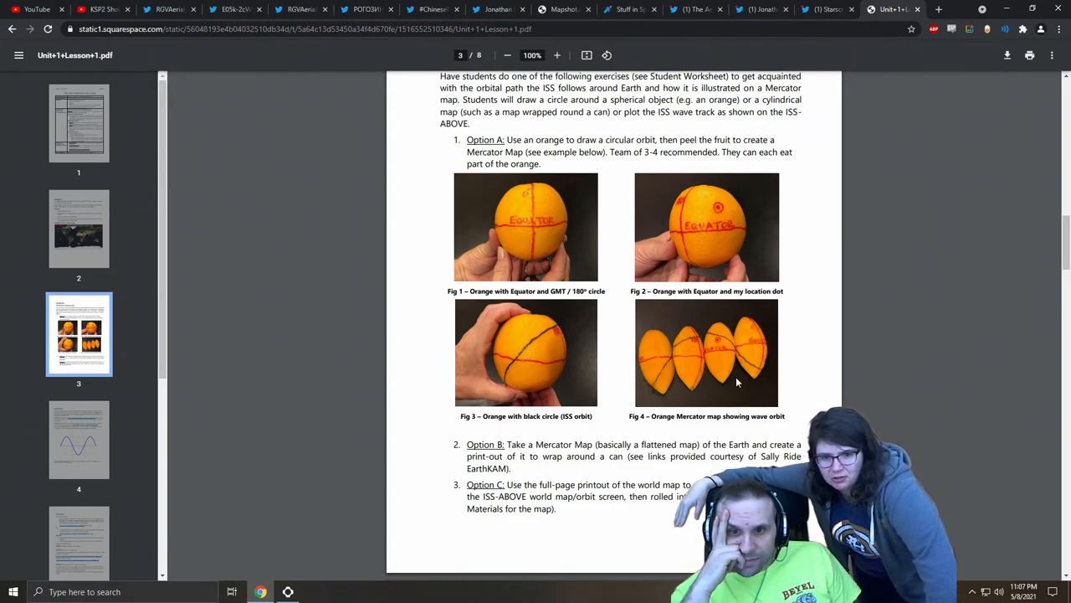
mouse_move(651, 392)
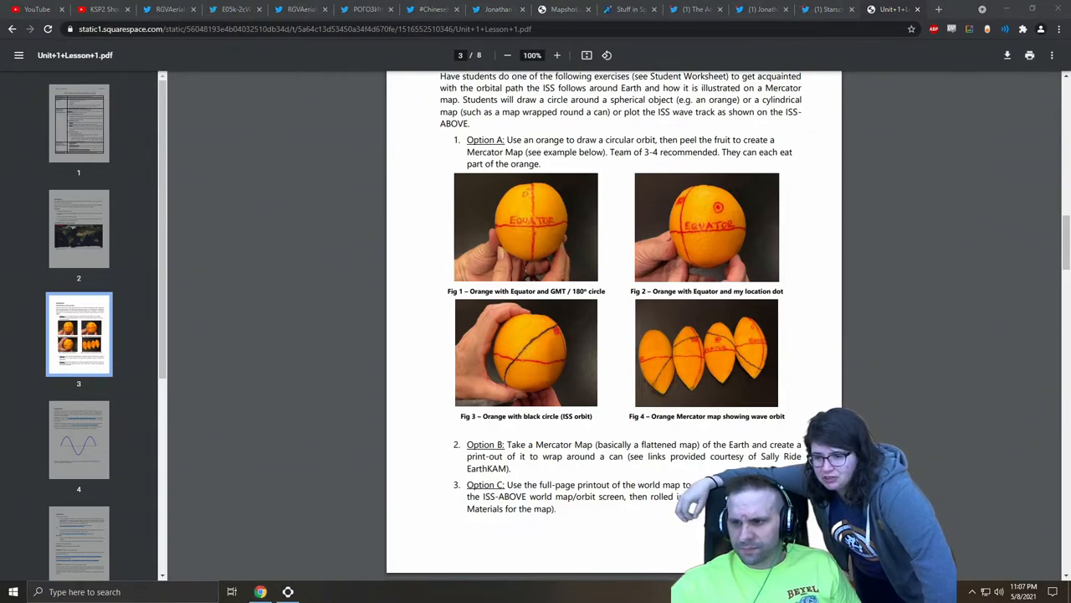
mouse_move(787, 278)
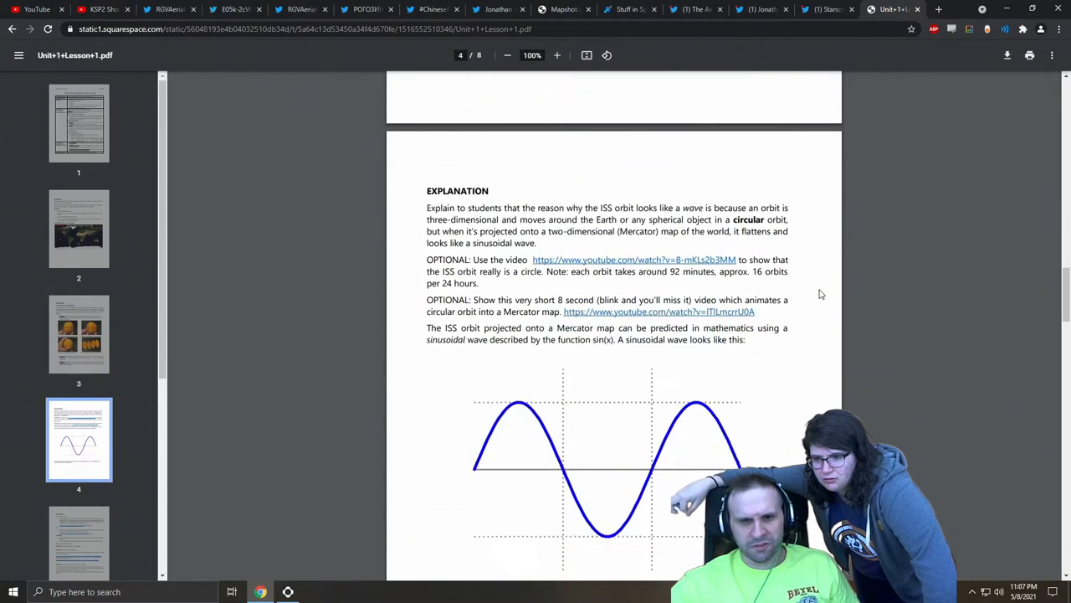
scroll(down, 3)
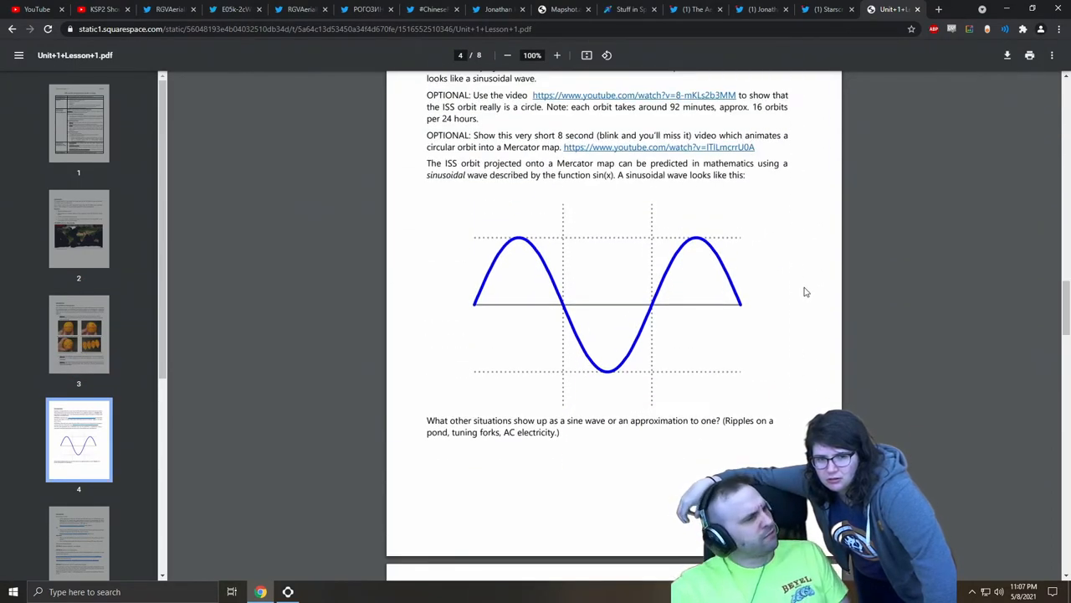